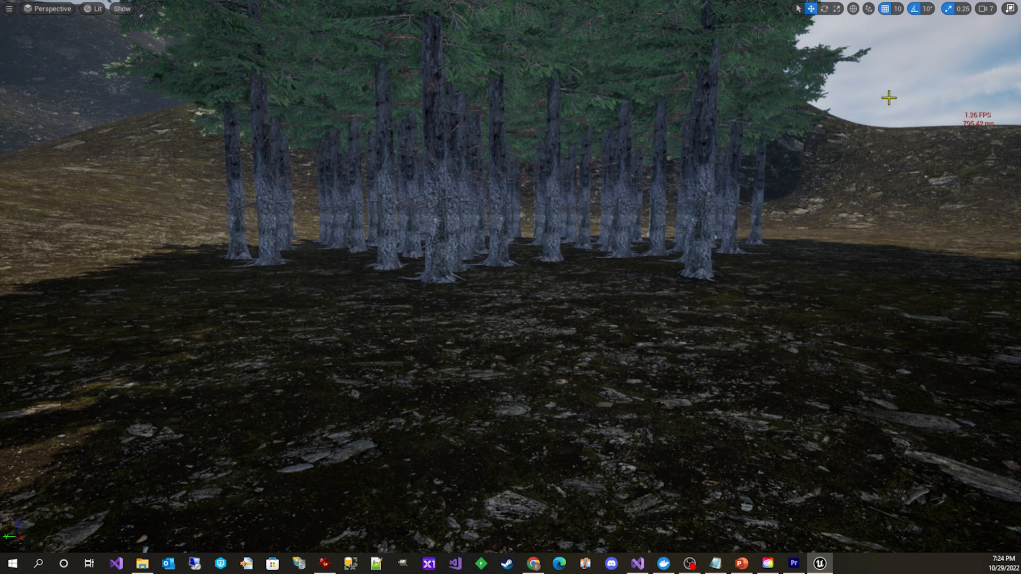
pyautogui.moveTo(933, 98)
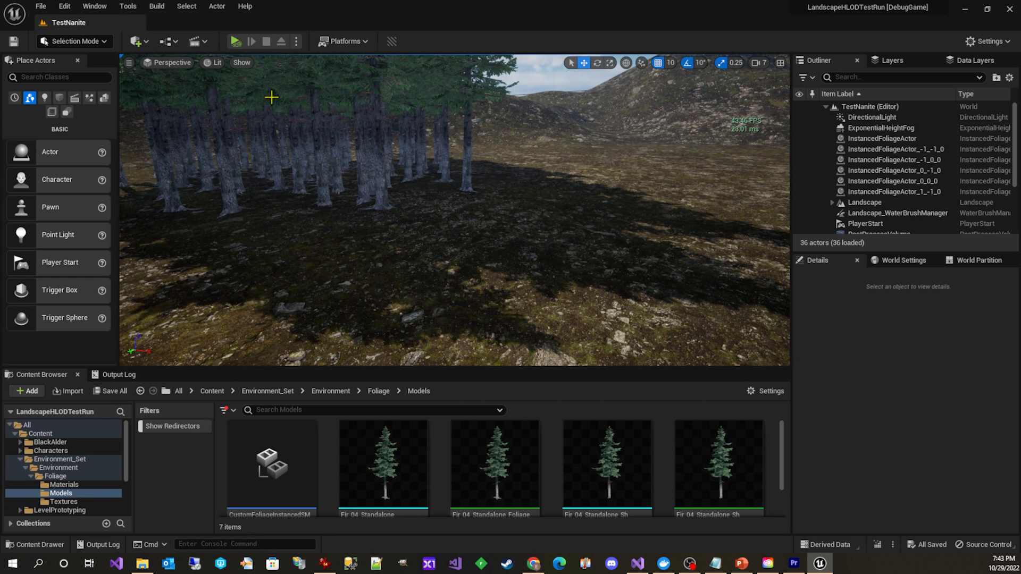
# Switch the viewport to the Virtual Shadow Map Cached Page visualization over the fir forest
pyautogui.click(214, 63)
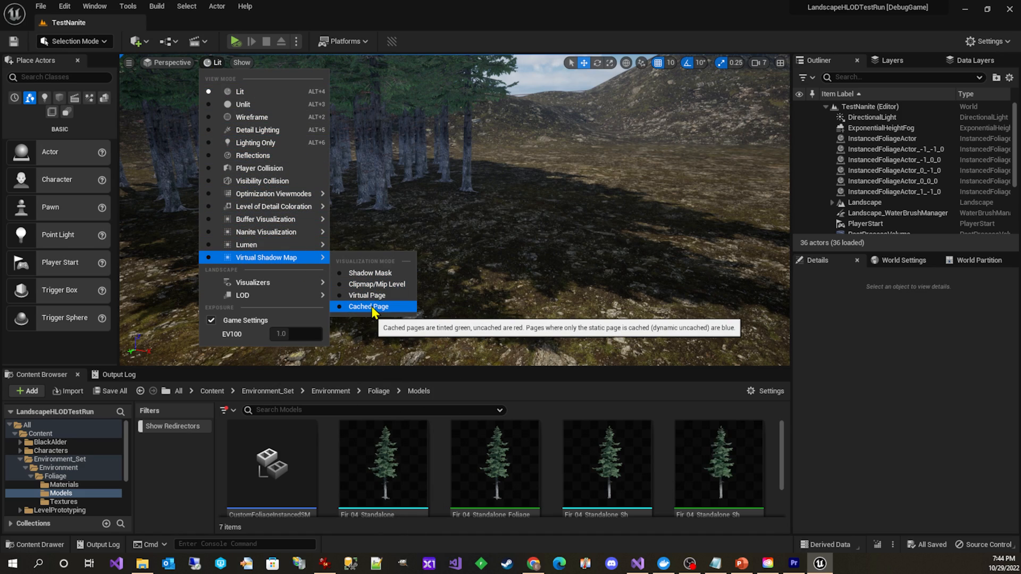
pyautogui.click(368, 306)
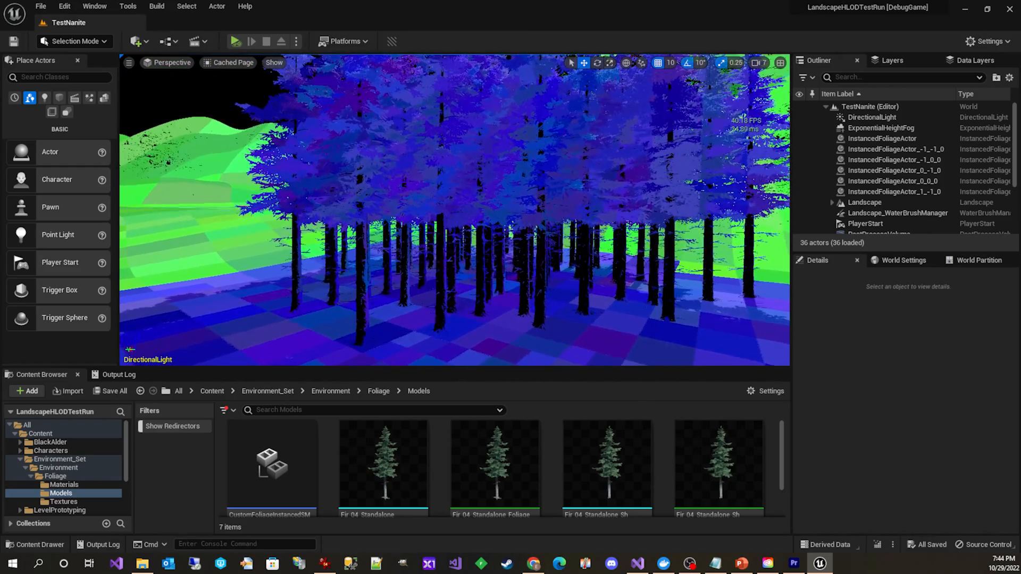
# Inspect the forest's cached shadow pages, then return to lit view and pick the fir foliage actor
pyautogui.click(229, 63)
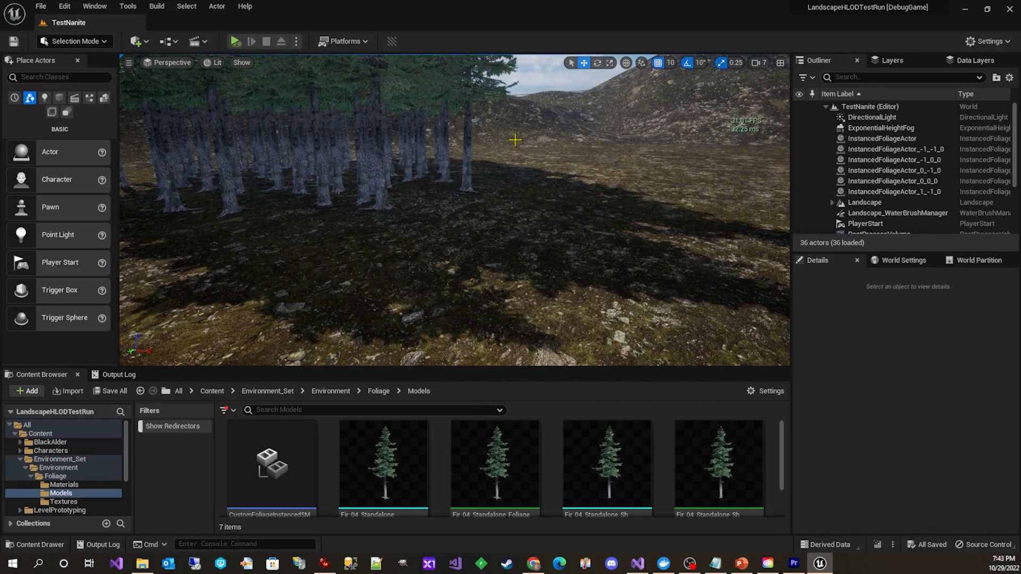
pyautogui.click(216, 63)
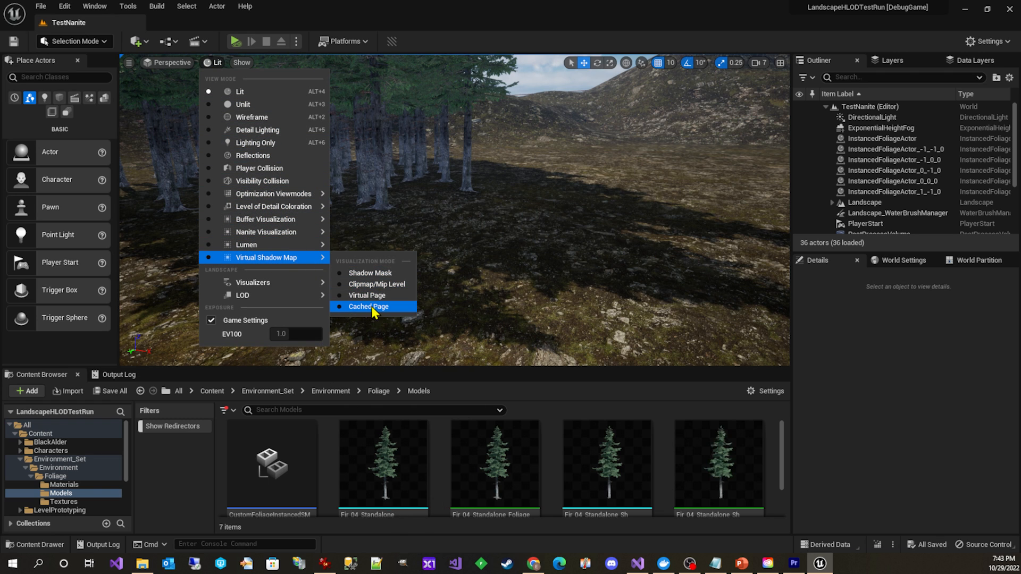
pyautogui.click(368, 307)
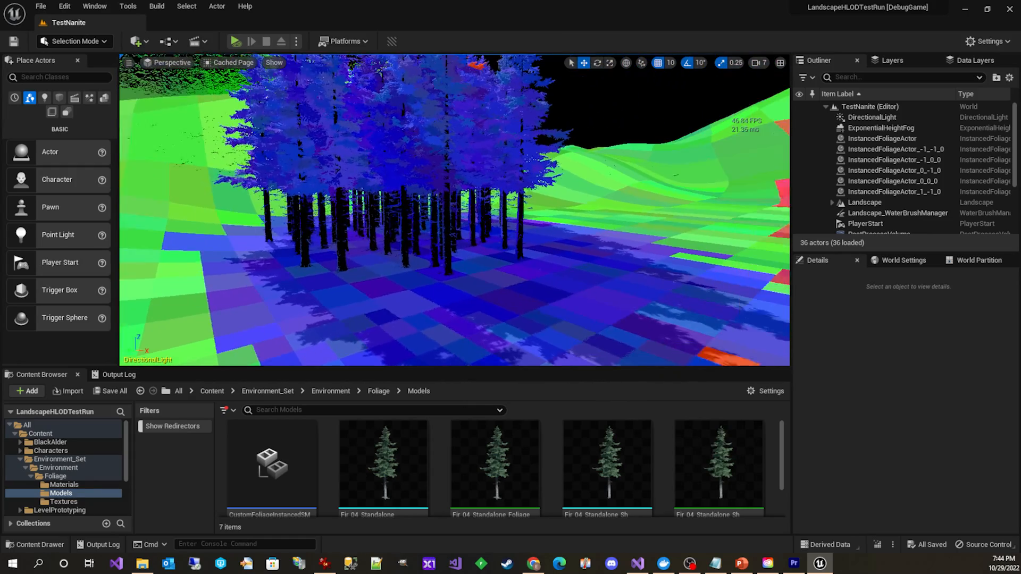
pyautogui.click(383, 456)
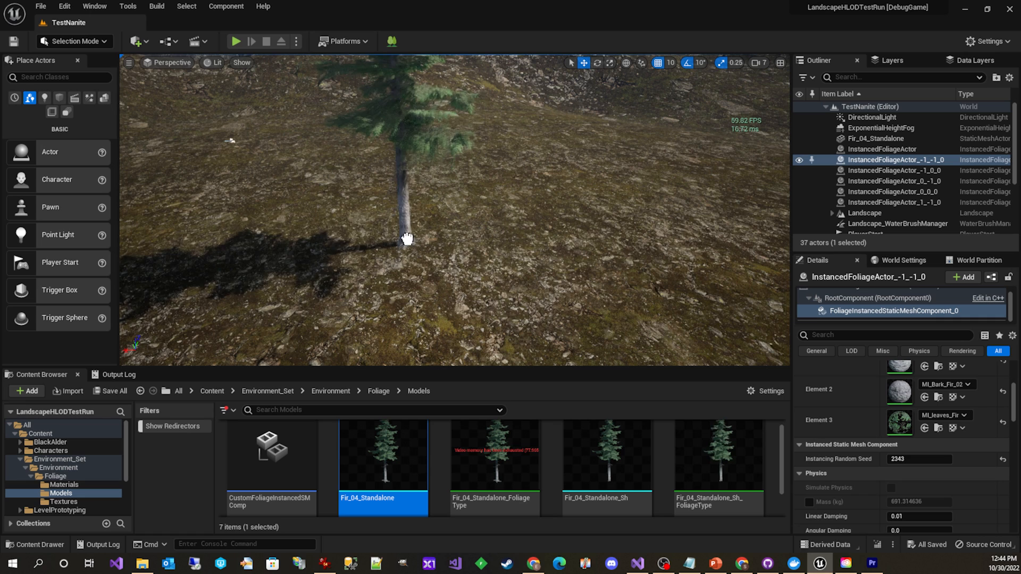
# Uncheck Cast Shadow on Fir_04_Standalone's StaticMeshComponent in the Details panel
pyautogui.click(407, 195)
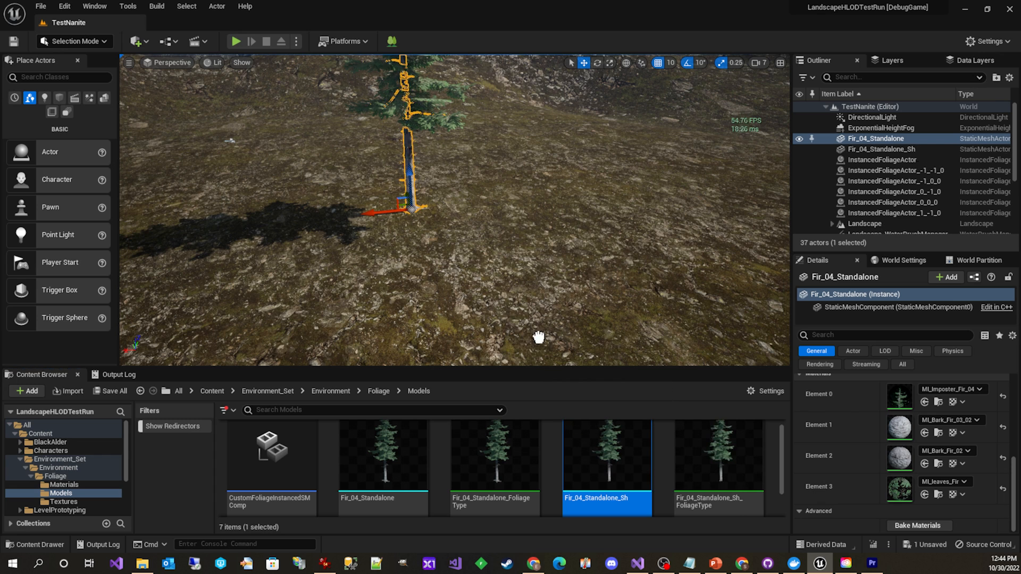
pyautogui.click(876, 149)
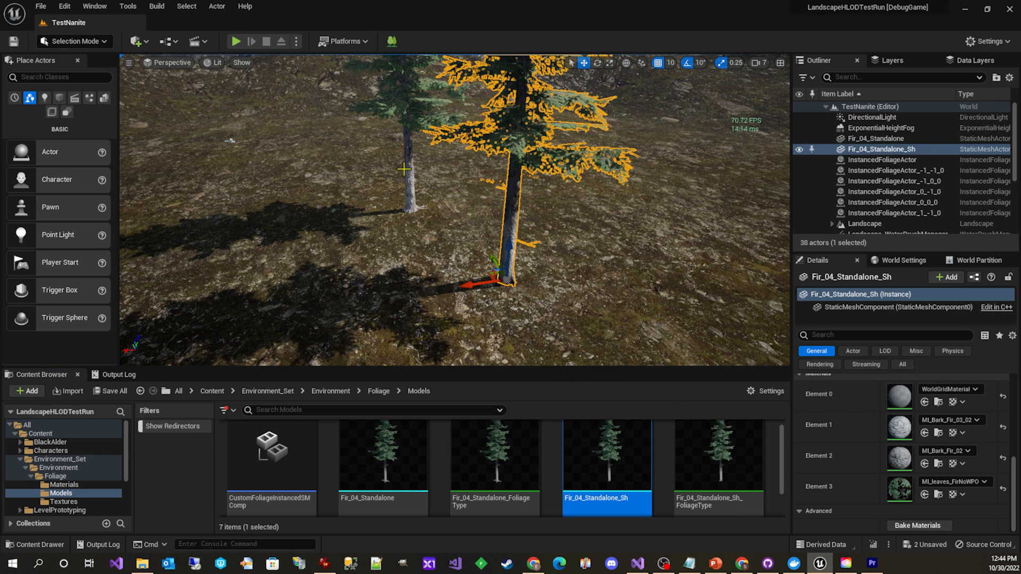
pyautogui.click(878, 139)
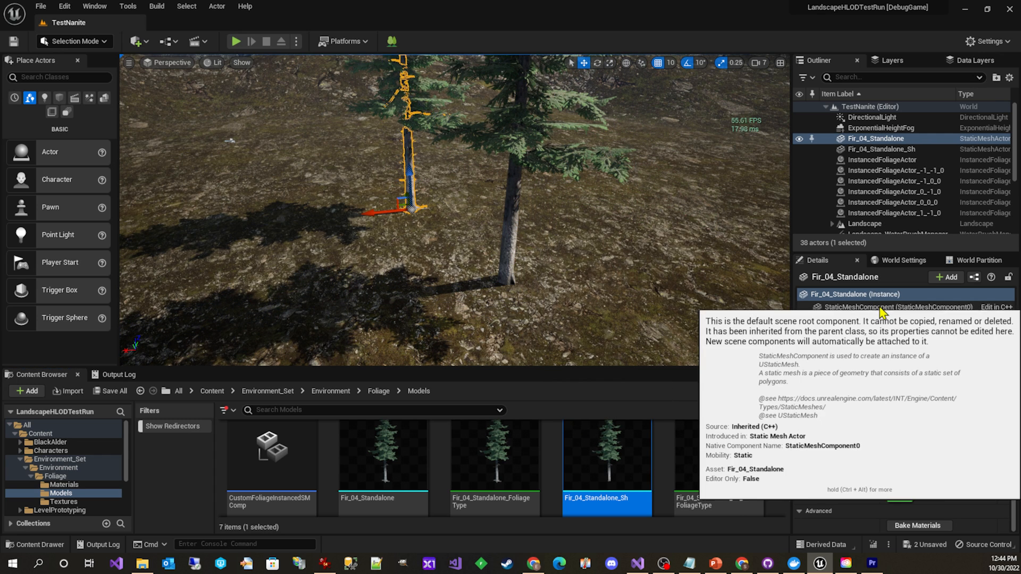
pyautogui.click(899, 306)
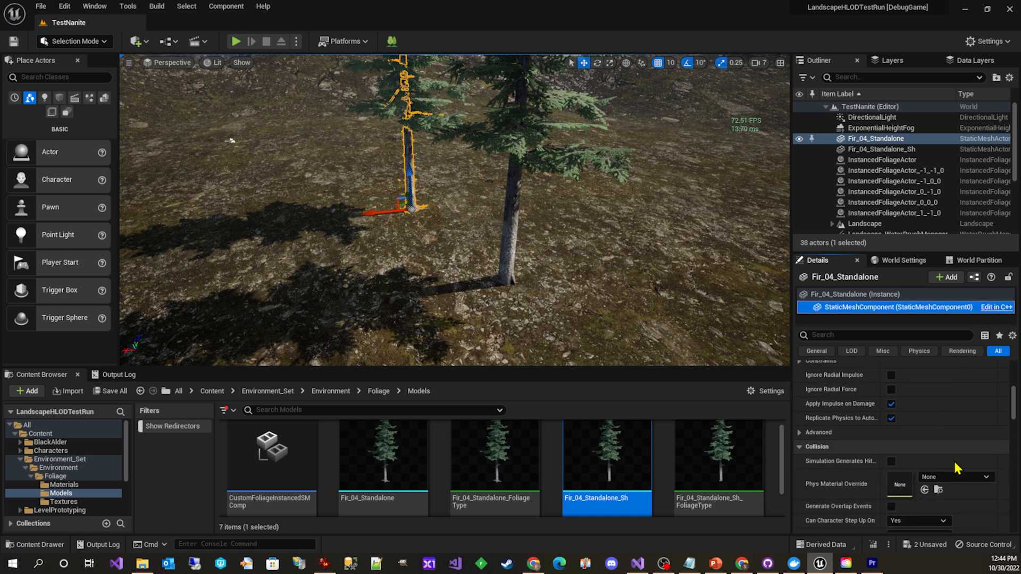
pyautogui.scroll(-3)
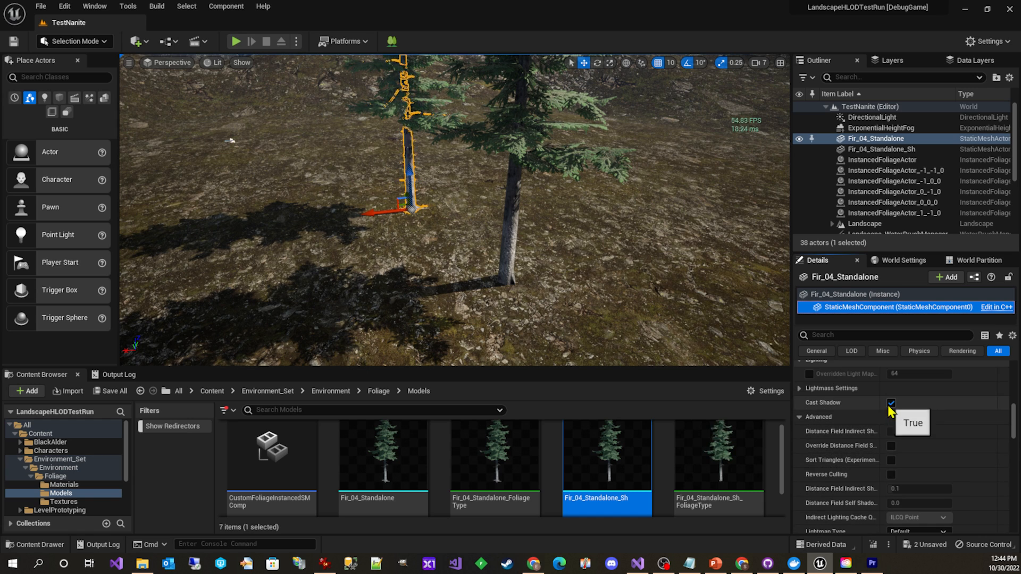
pyautogui.click(890, 403)
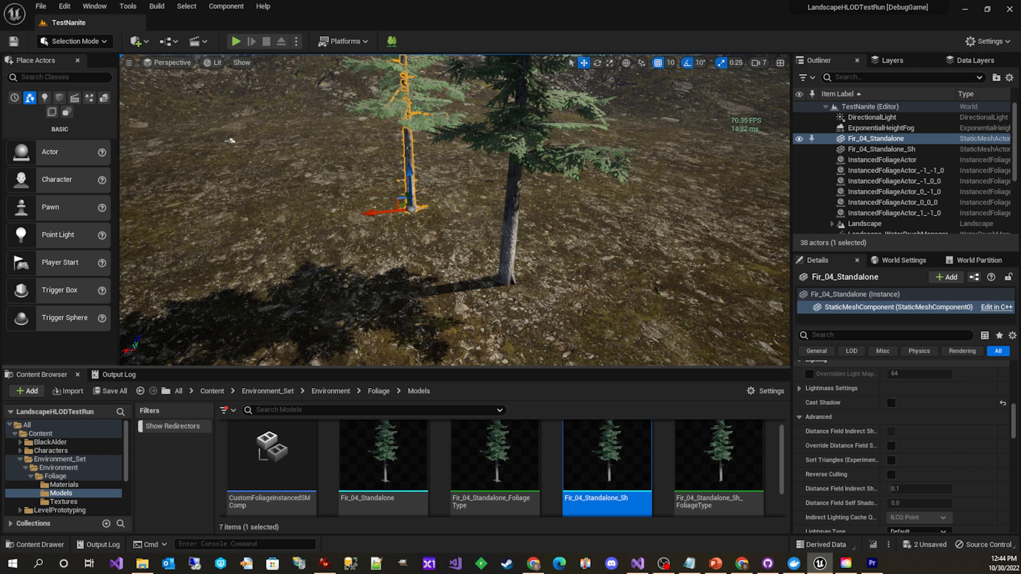
pyautogui.click(877, 148)
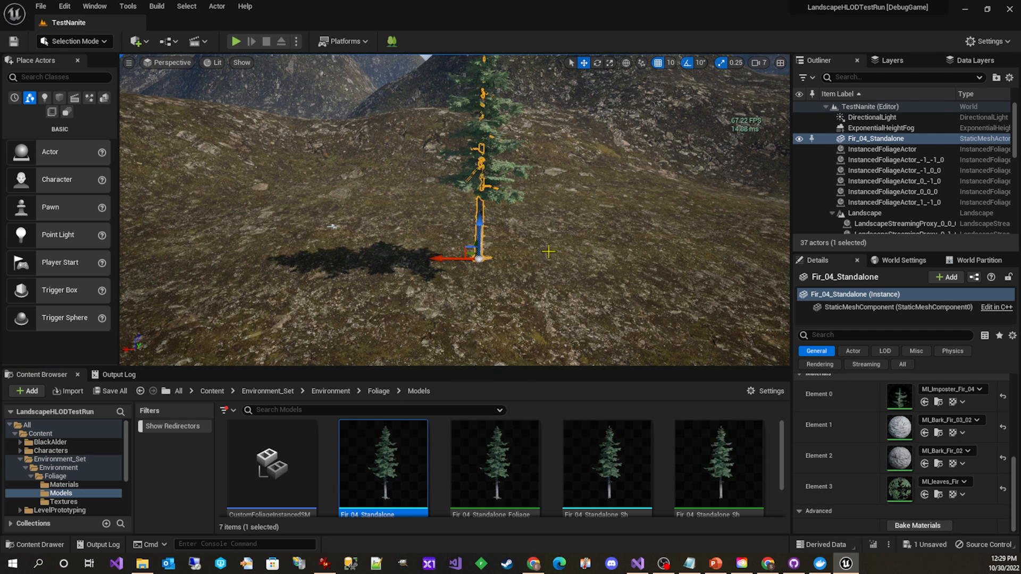
# Check the cached shadow pages around the lone fir and return to the lit view
pyautogui.click(215, 63)
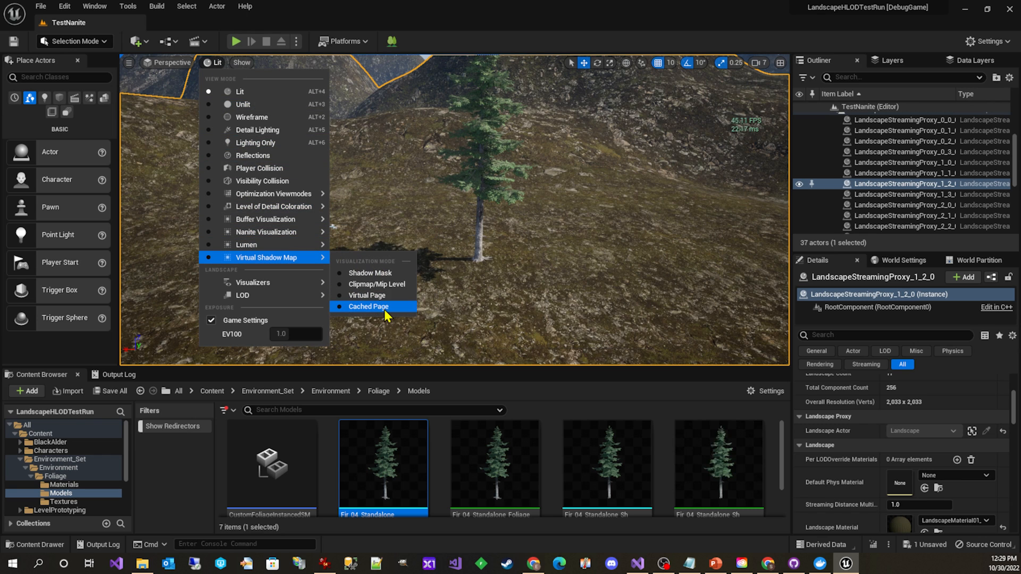
pyautogui.click(368, 306)
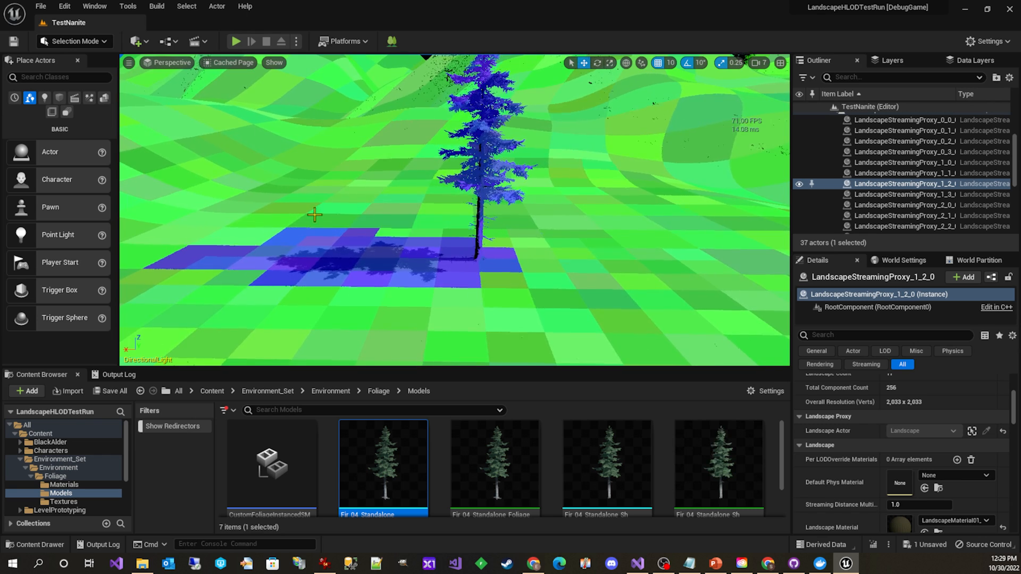
pyautogui.click(167, 63)
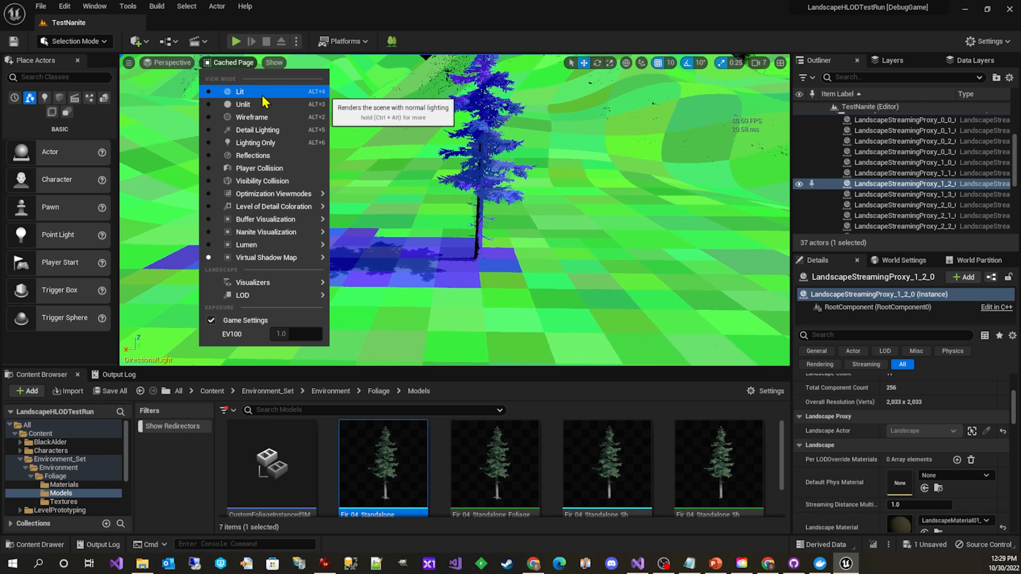
pyautogui.click(240, 91)
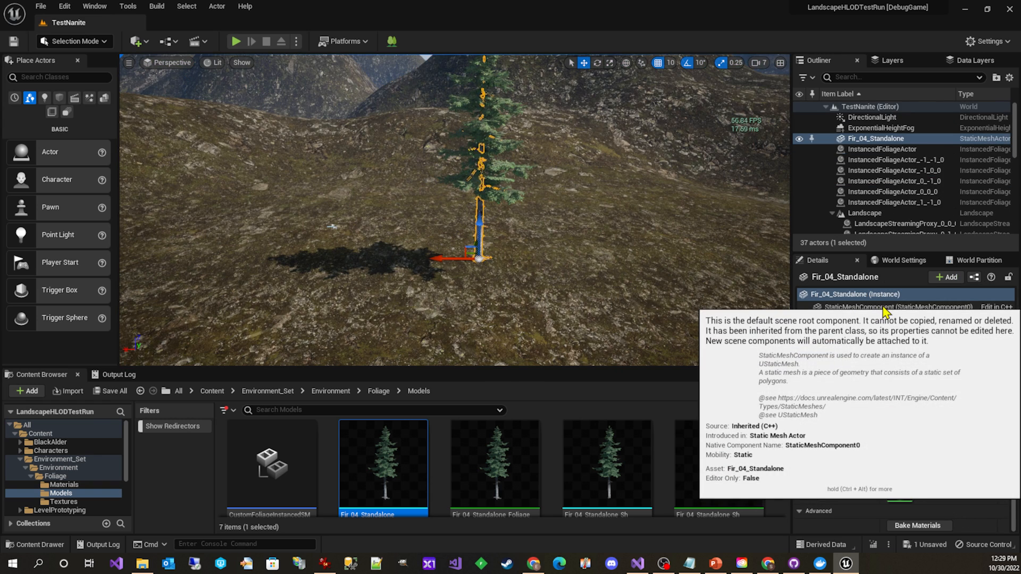
# Save the level with the tree's mesh casting no shadow and verify the pages now show as cached
pyautogui.click(898, 307)
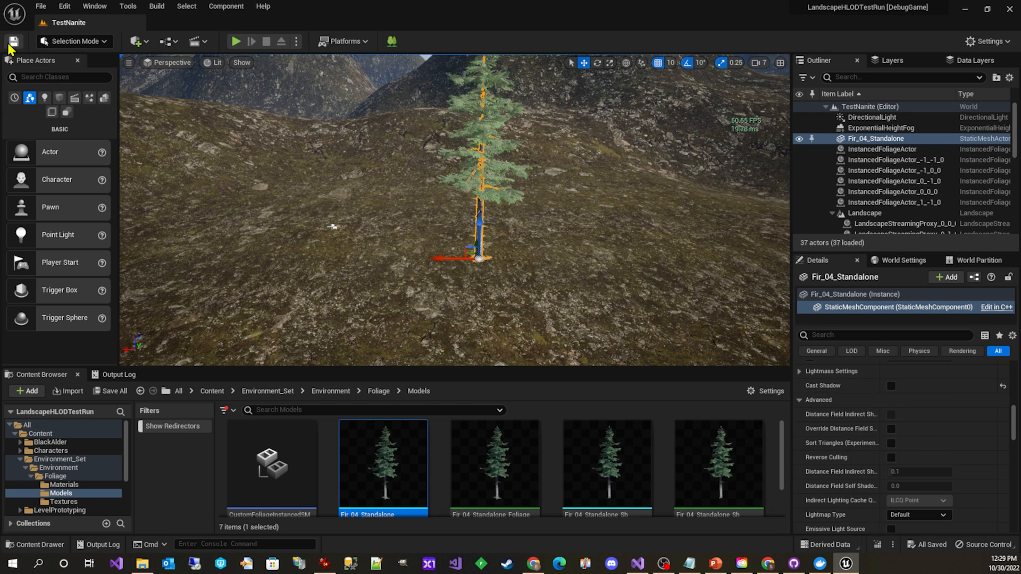
pyautogui.click(213, 62)
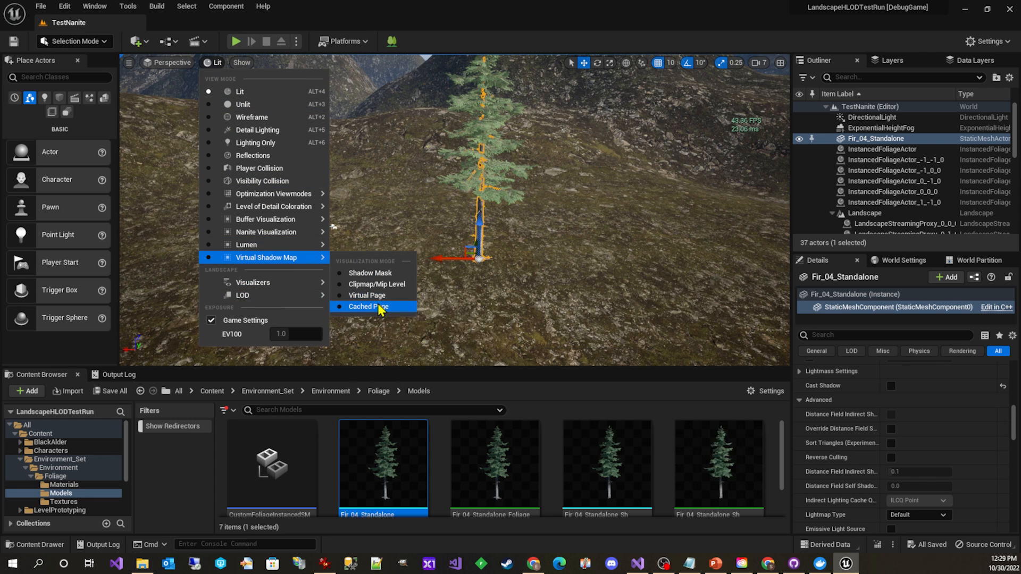
pyautogui.click(368, 306)
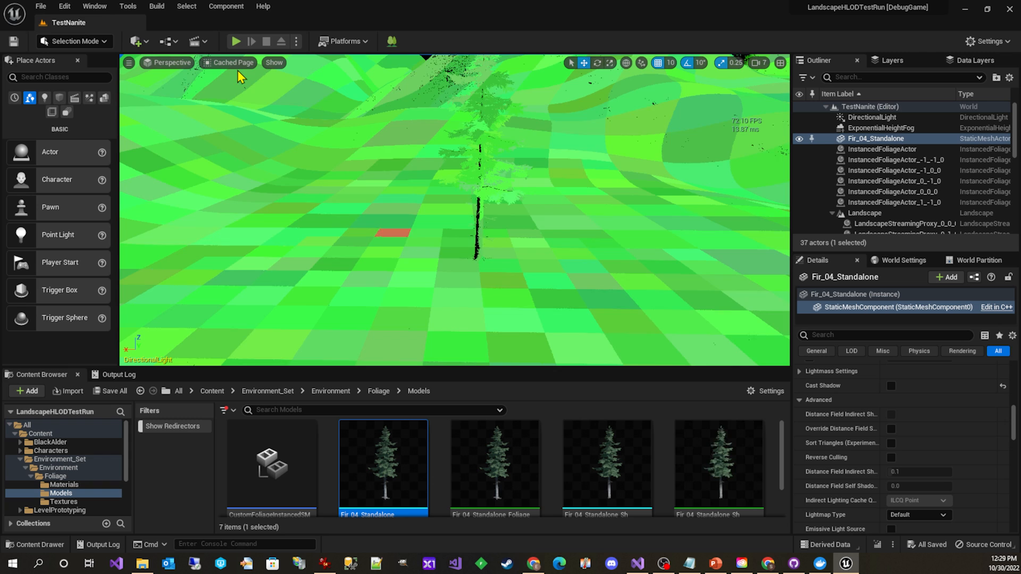
pyautogui.click(228, 62)
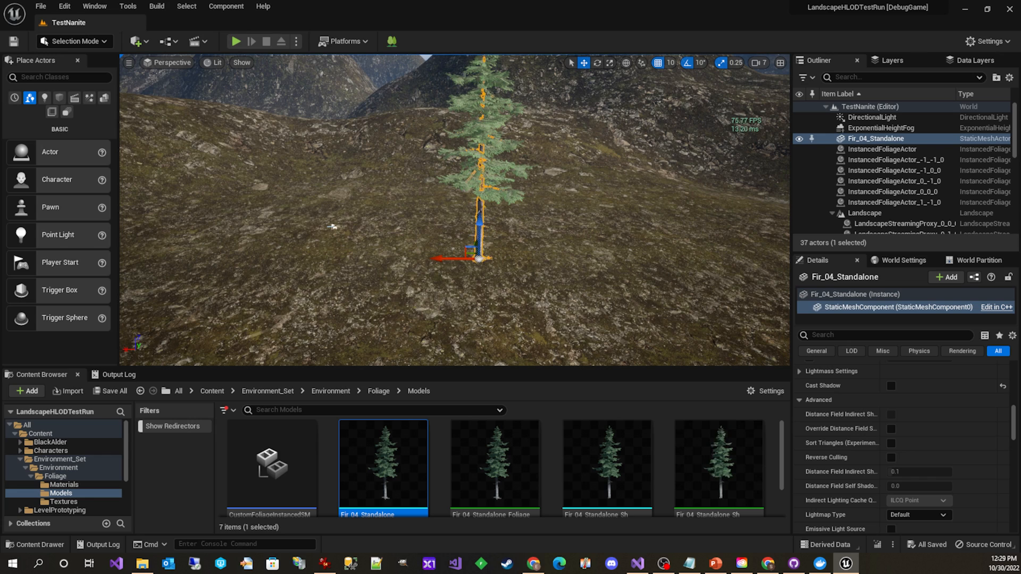
pyautogui.moveTo(607, 468)
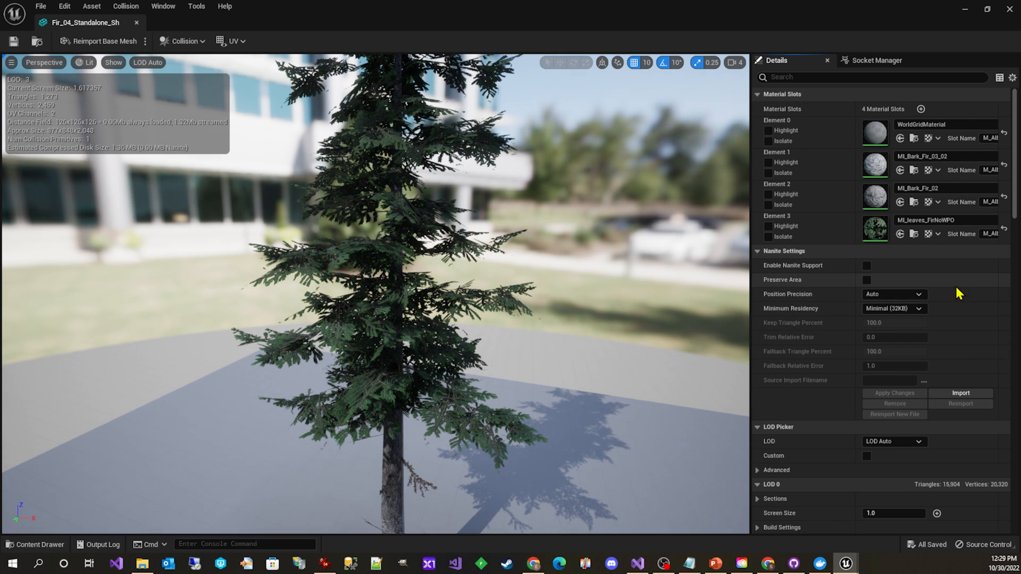
# Confirm Minimum LOD 3 on Fir_04_Standalone_Sh and leave the LOD Picker on LOD Auto
pyautogui.scroll(-3)
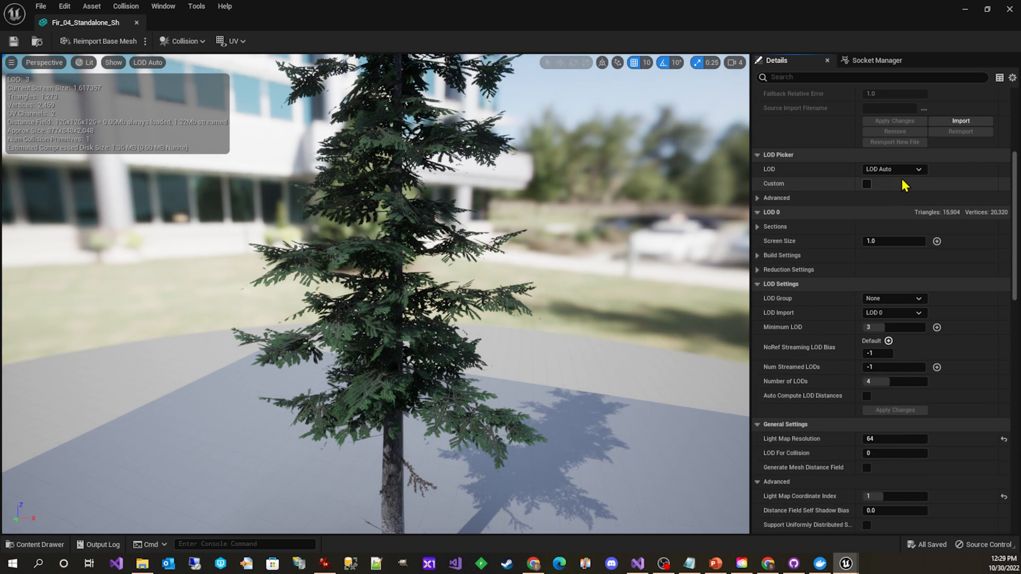
pyautogui.click(893, 169)
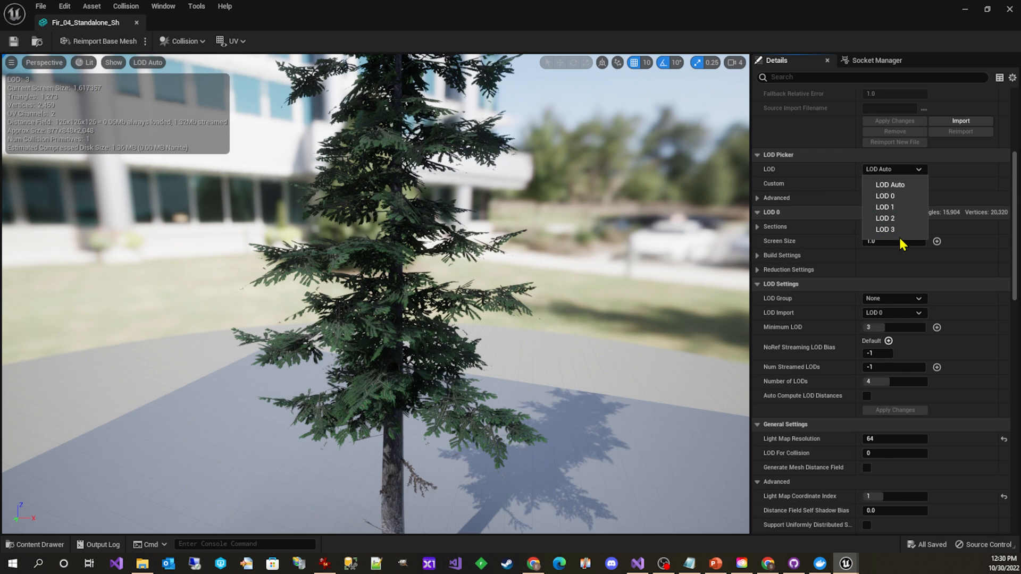
pyautogui.moveTo(897, 246)
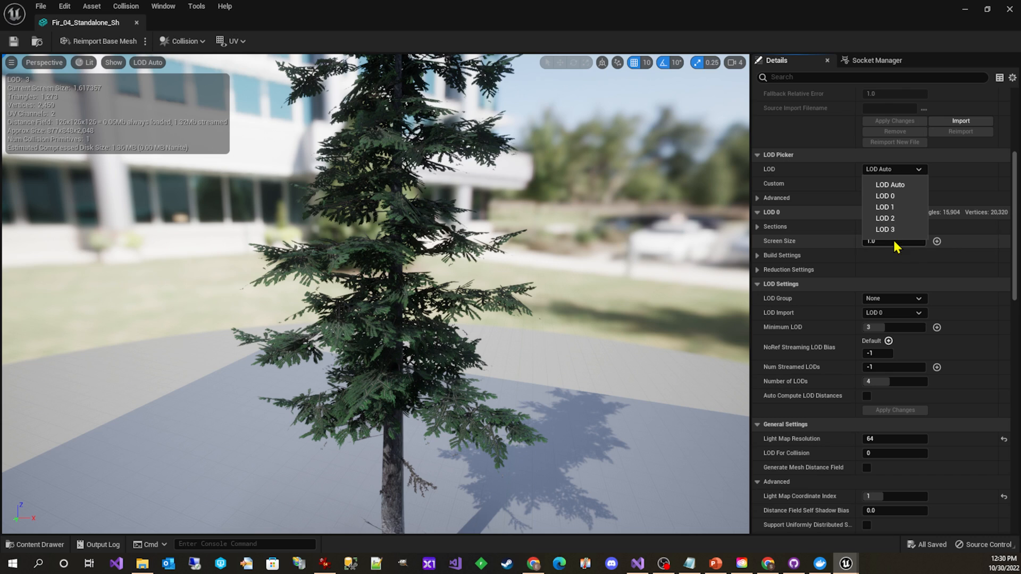
pyautogui.moveTo(938, 178)
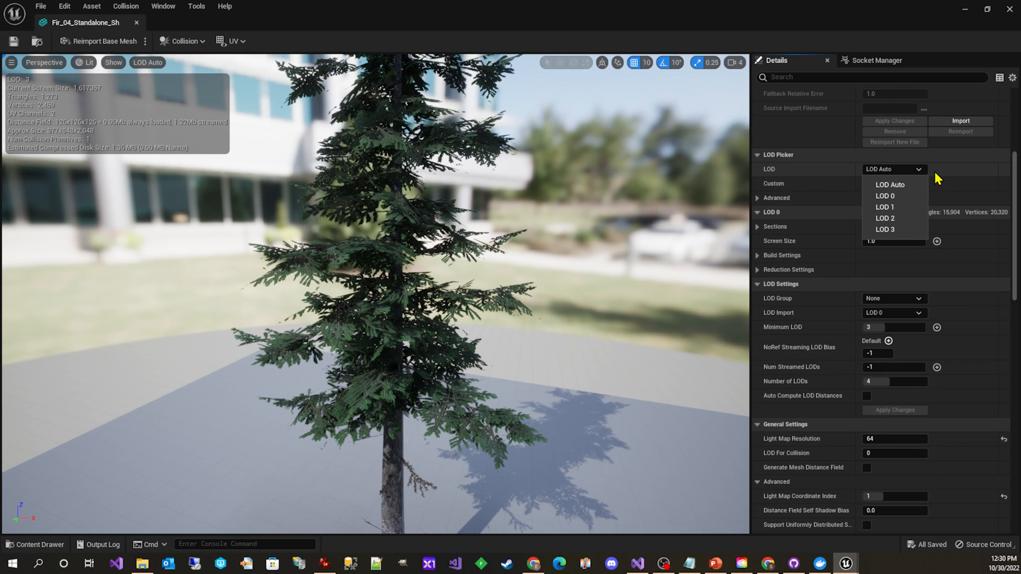
pyautogui.moveTo(922, 173)
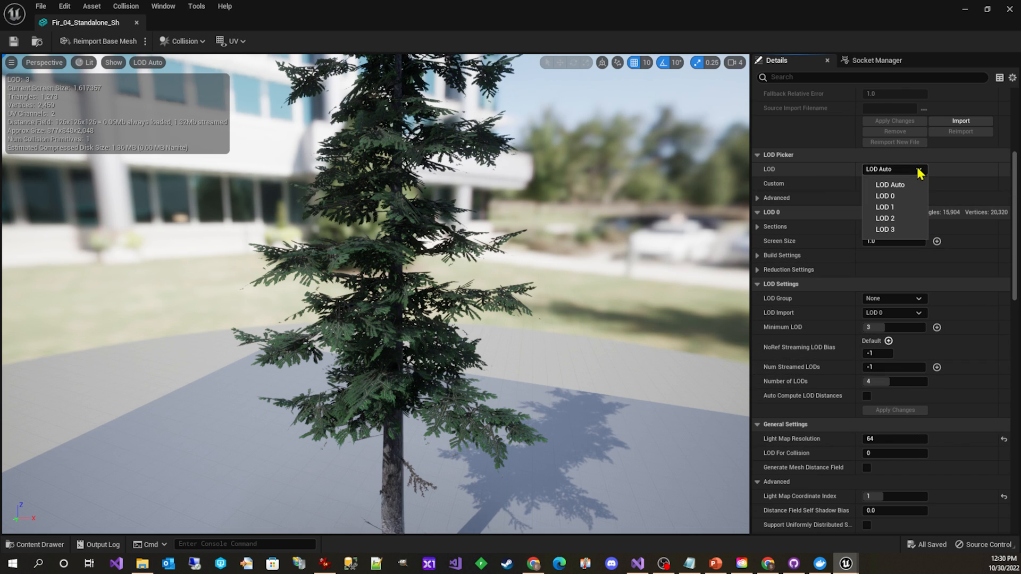
pyautogui.moveTo(885, 218)
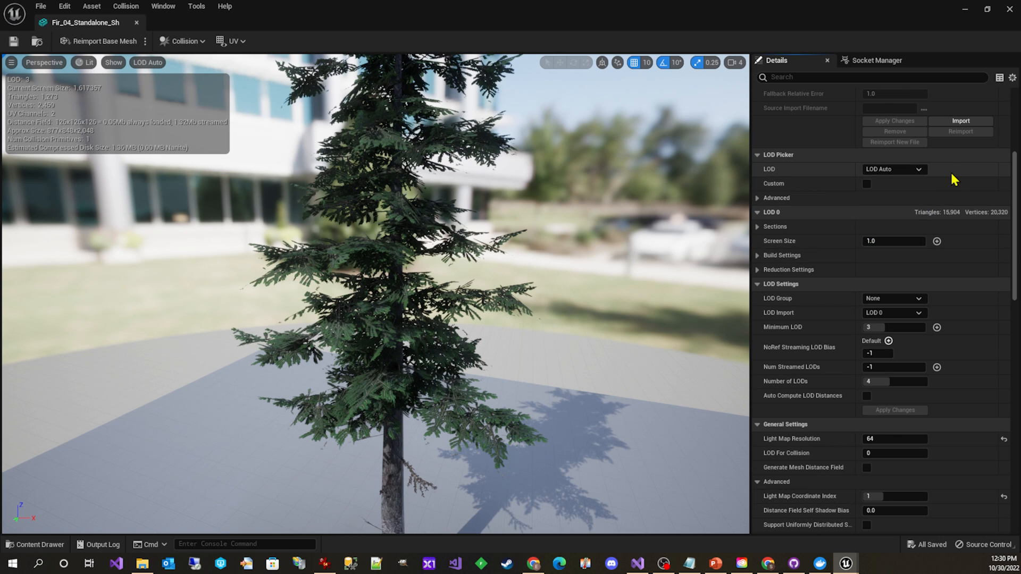
pyautogui.moveTo(775, 342)
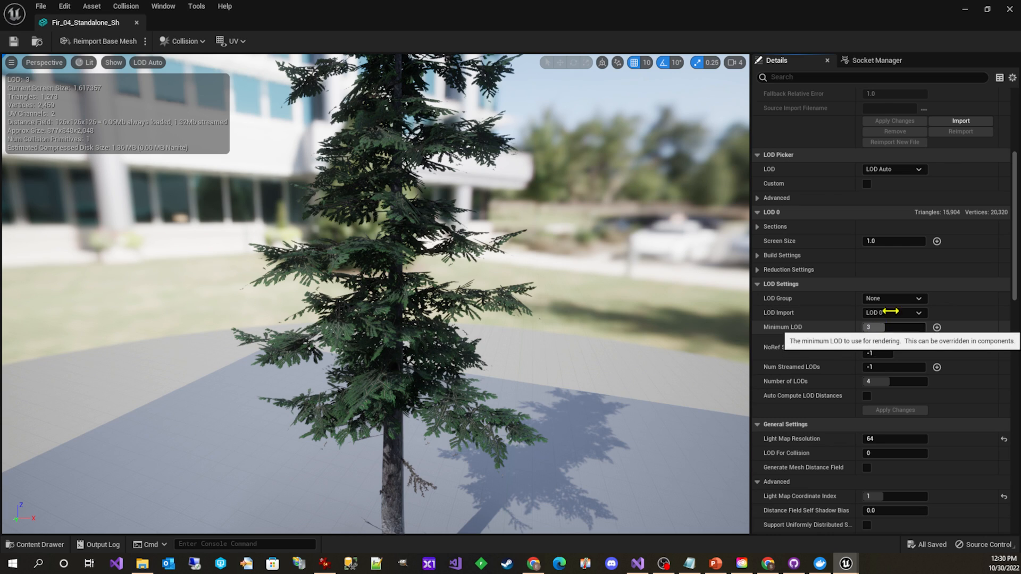
pyautogui.click(894, 169)
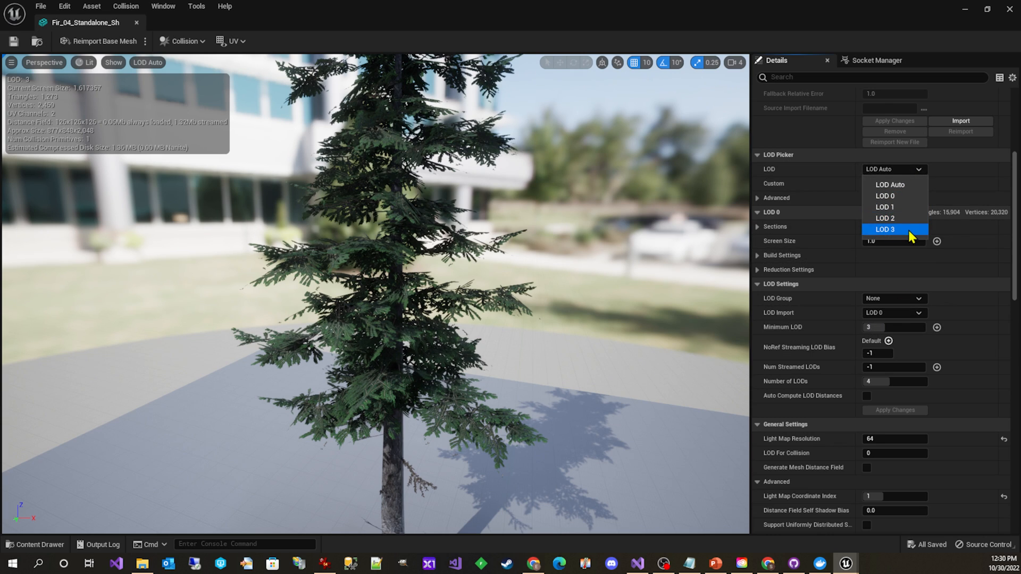
pyautogui.click(894, 169)
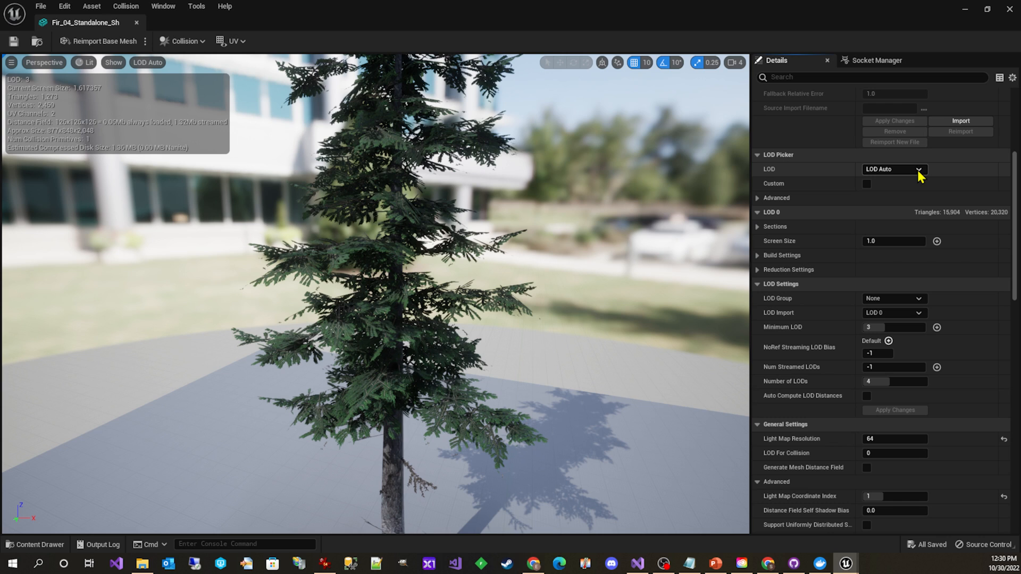
pyautogui.scroll(3)
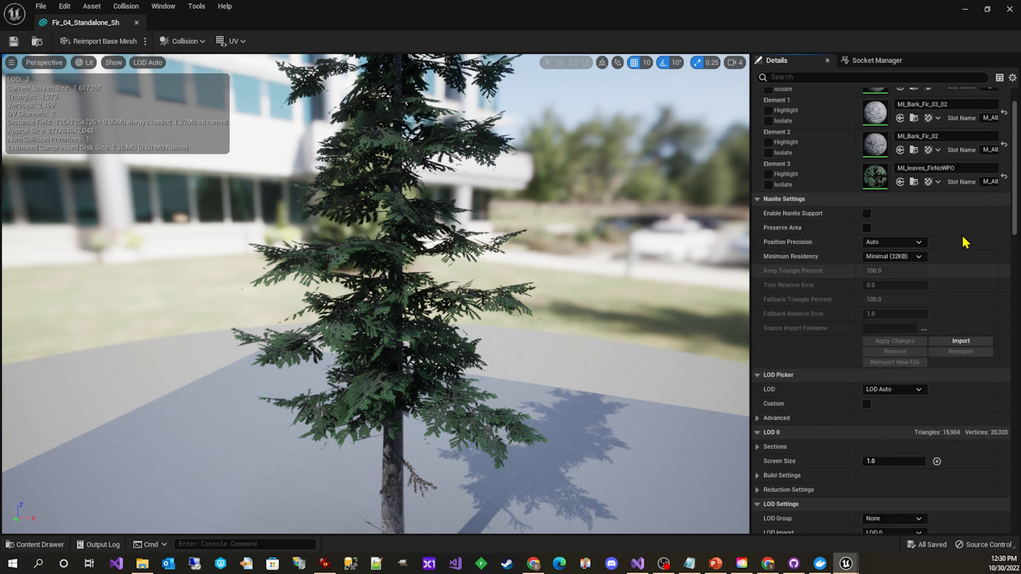
pyautogui.scroll(3)
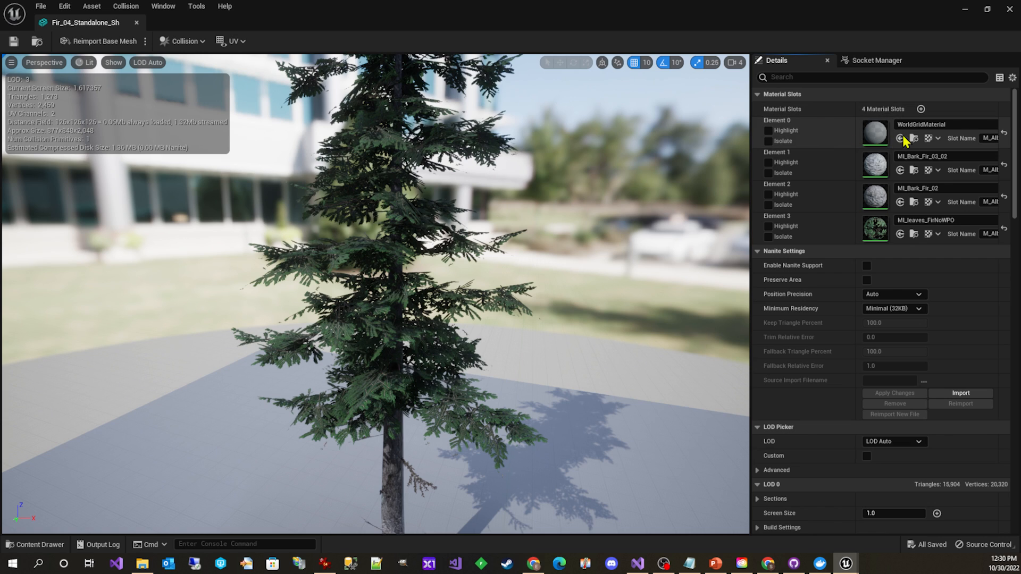
pyautogui.moveTo(933, 136)
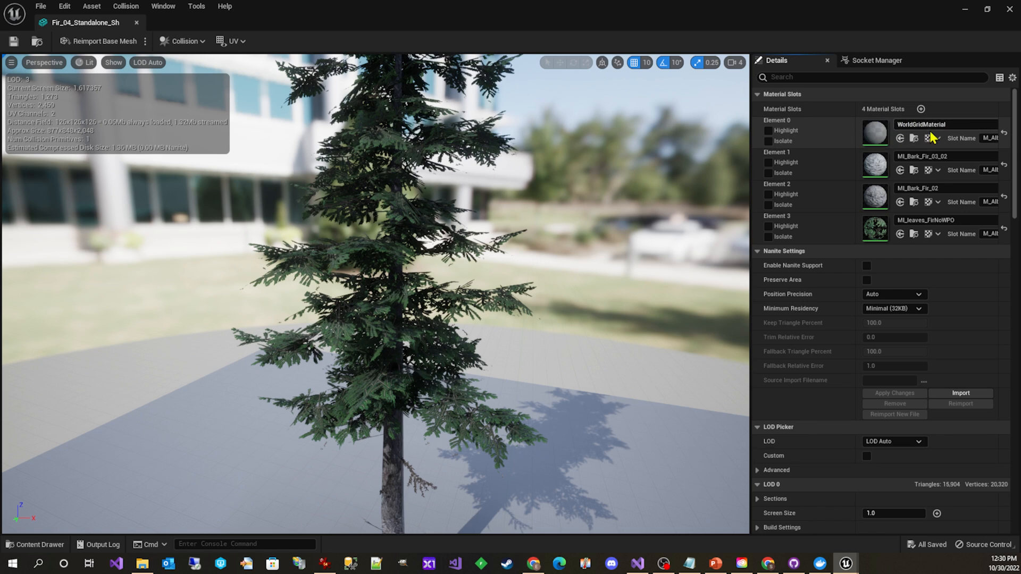
pyautogui.moveTo(957, 129)
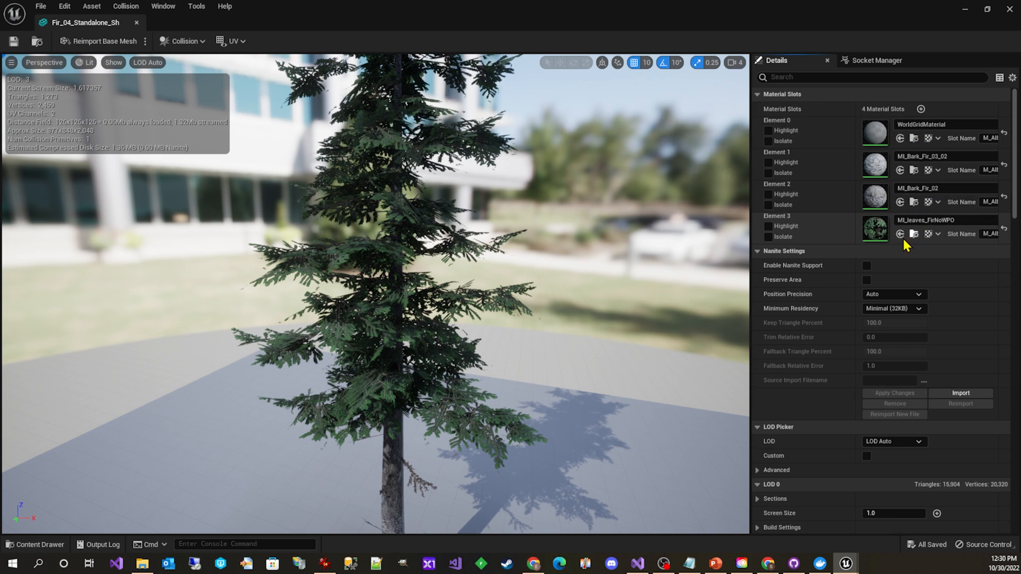
pyautogui.moveTo(918, 247)
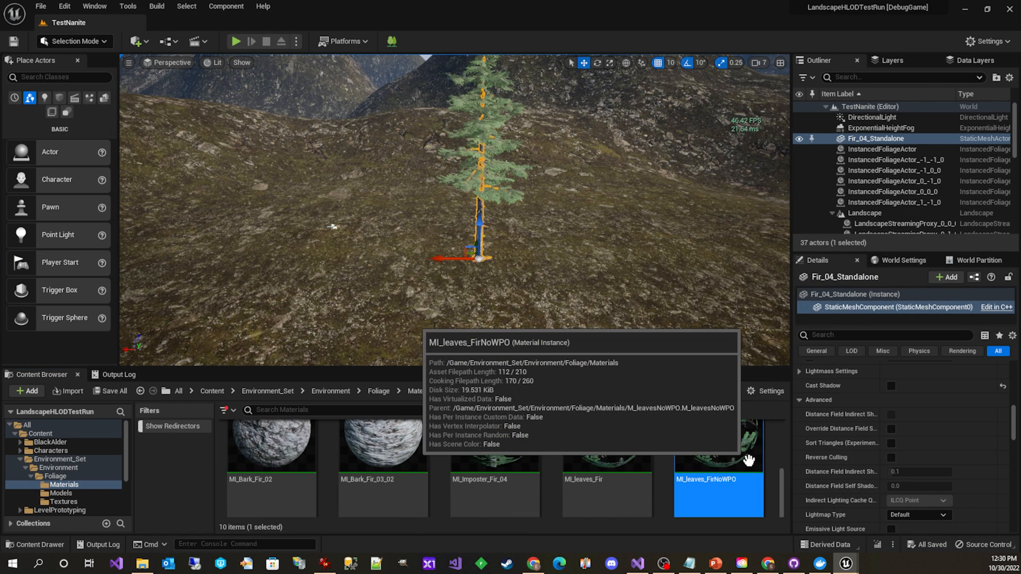
# Open M_leavesNoWPO, the parent of MI_leaves_FirNoWPO, in the Material Editor
pyautogui.rightClick(719, 479)
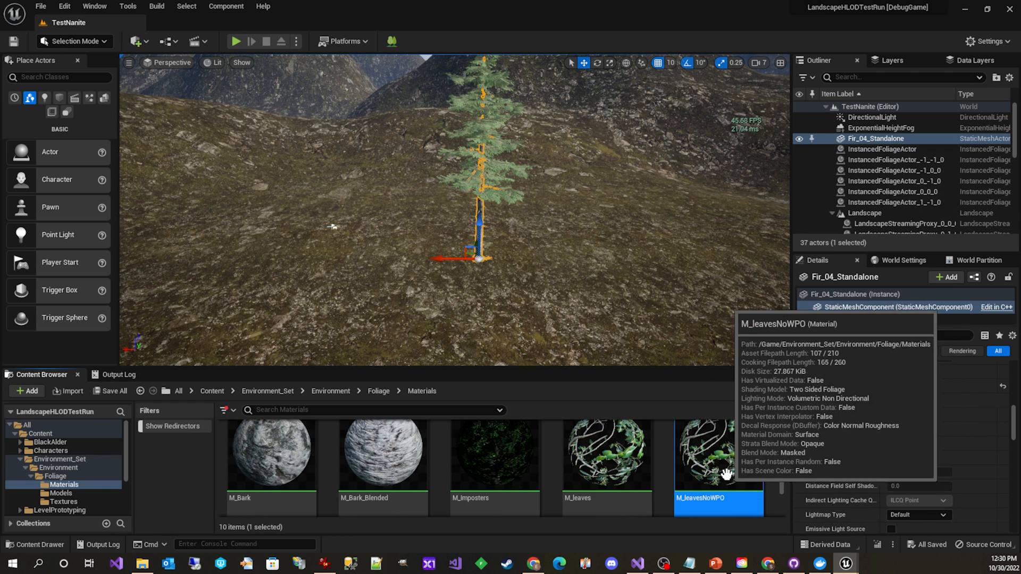
pyautogui.doubleClick(717, 452)
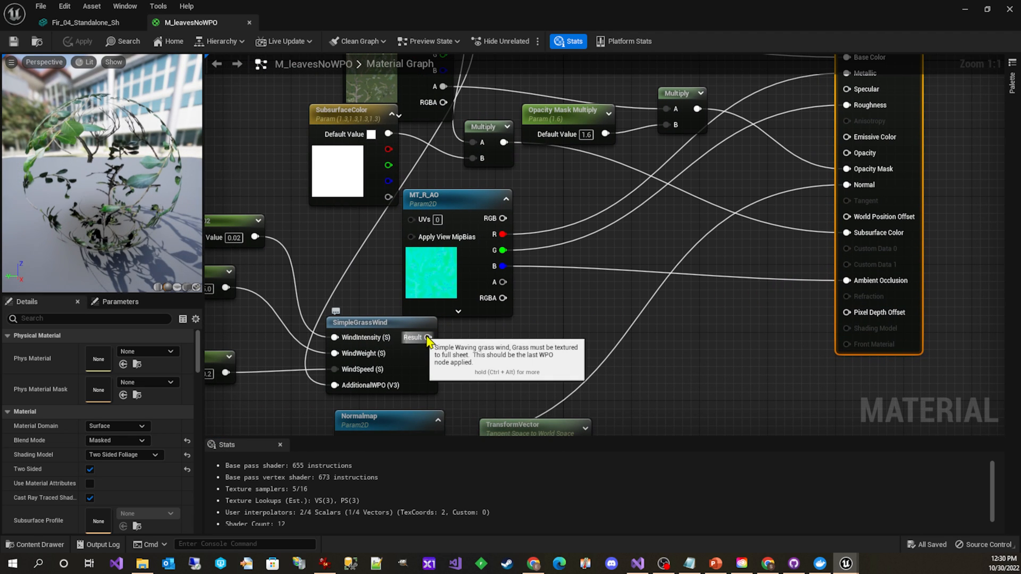
pyautogui.moveTo(847, 217)
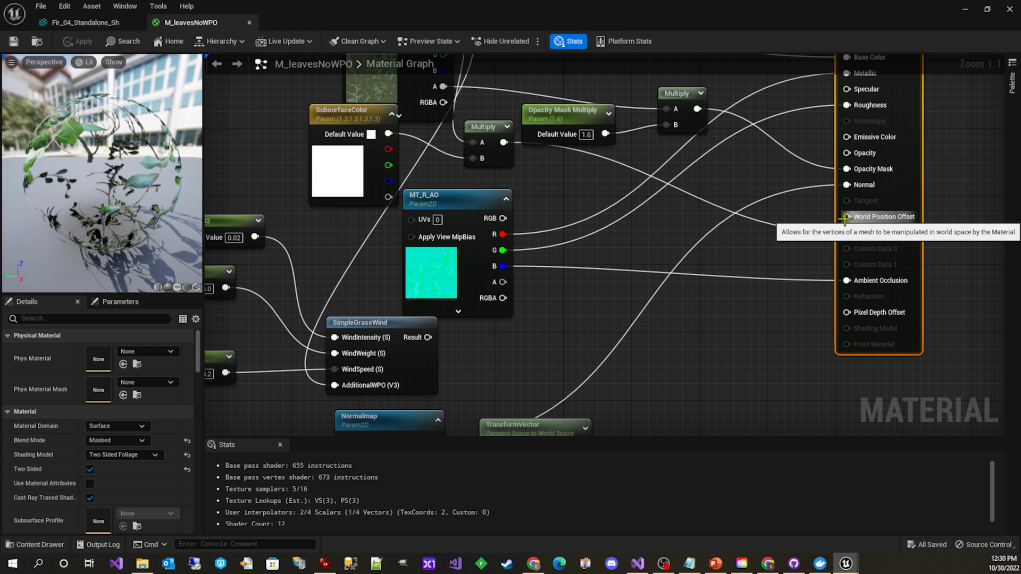
pyautogui.moveTo(840, 222)
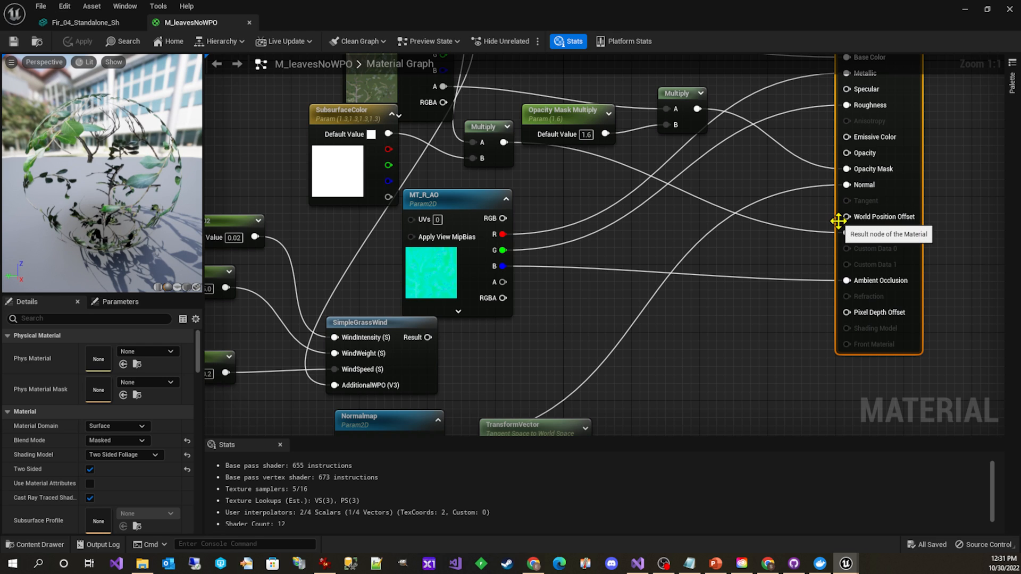
pyautogui.moveTo(822, 203)
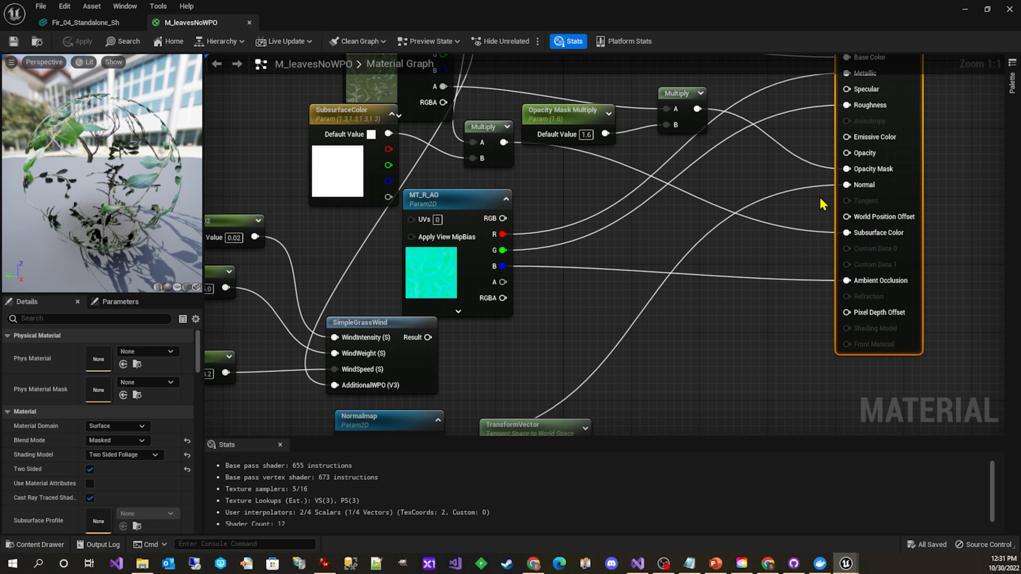
pyautogui.moveTo(909, 237)
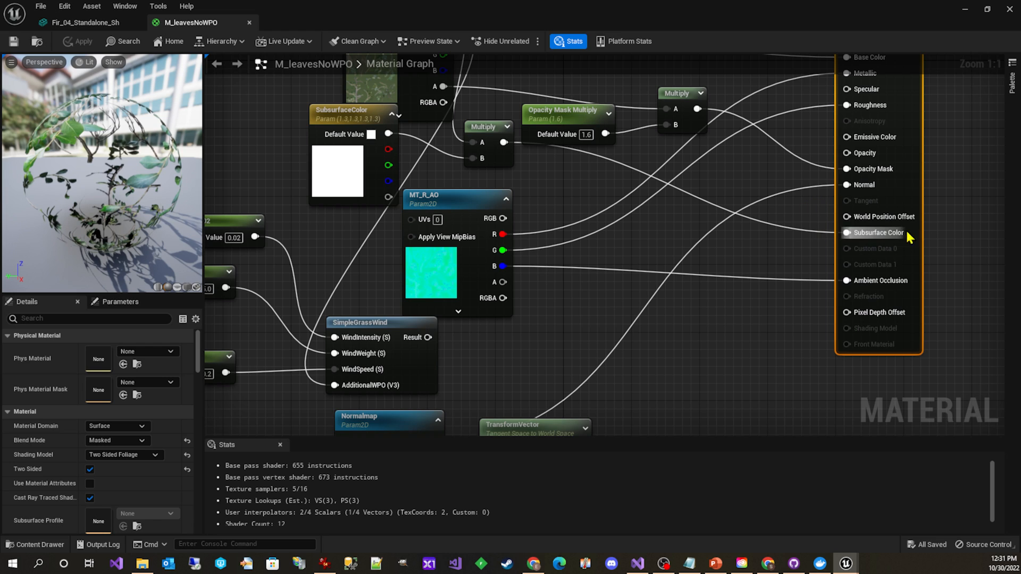
pyautogui.moveTo(883, 217)
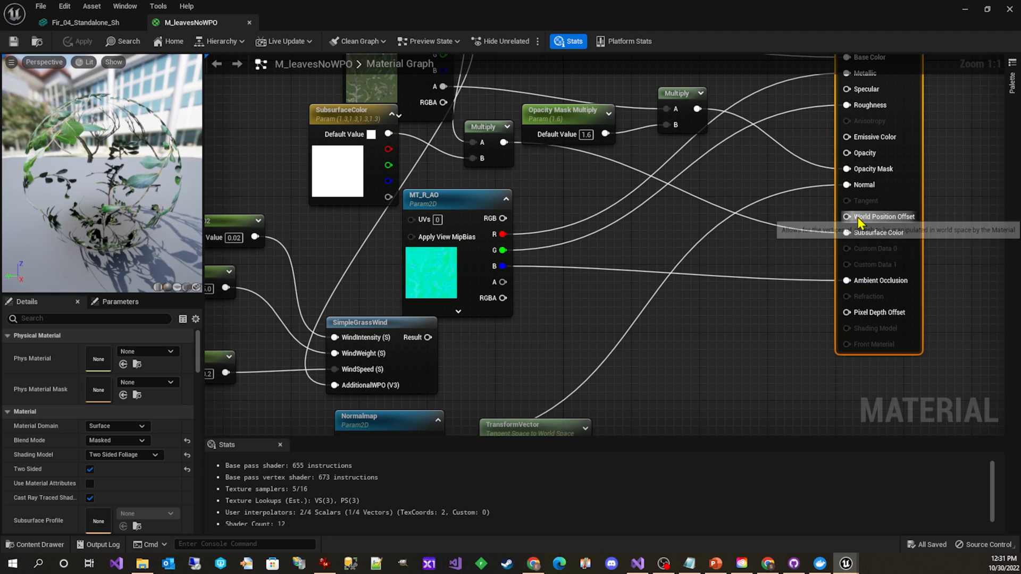
pyautogui.moveTo(859, 221)
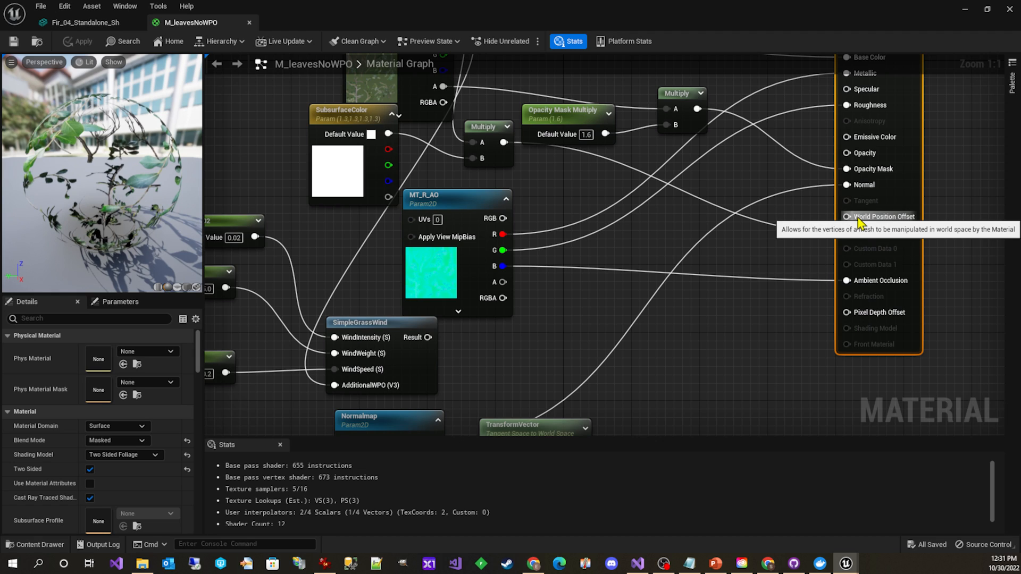
pyautogui.moveTo(899, 197)
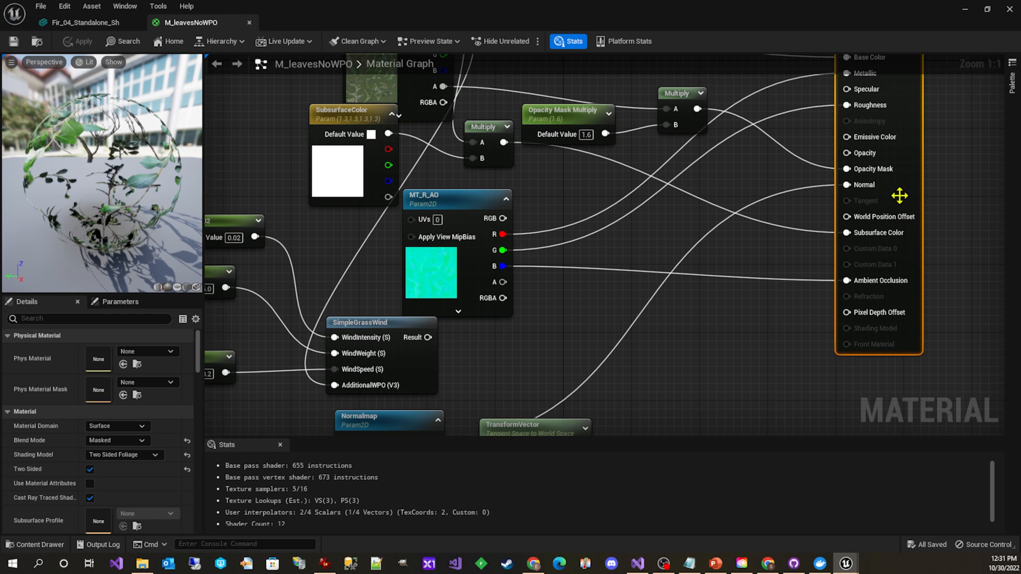
pyautogui.moveTo(849, 189)
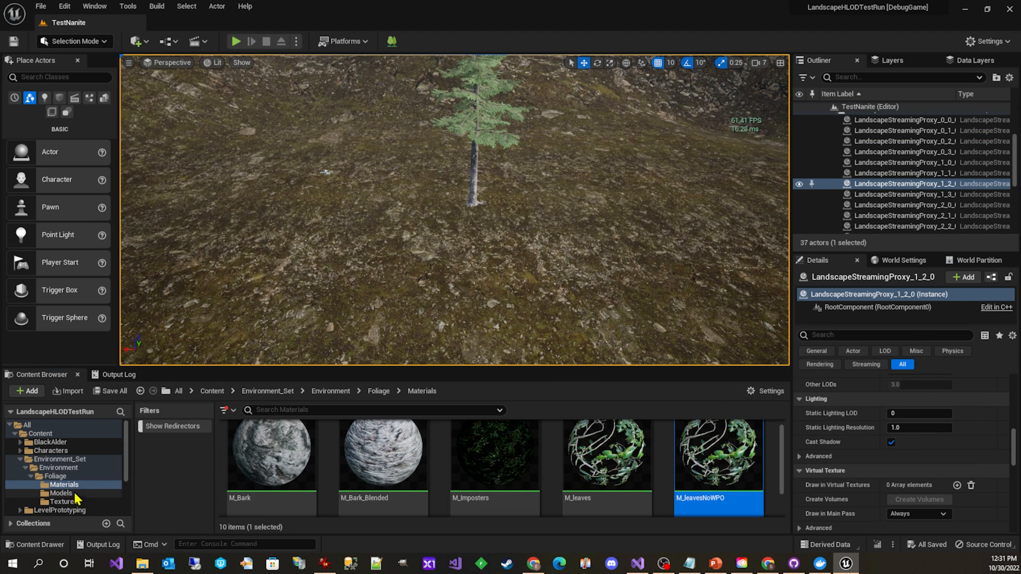
# Drag Fir_04_Standalone_Sh from the Foliage Models folder into the TestNanite level
pyautogui.click(61, 493)
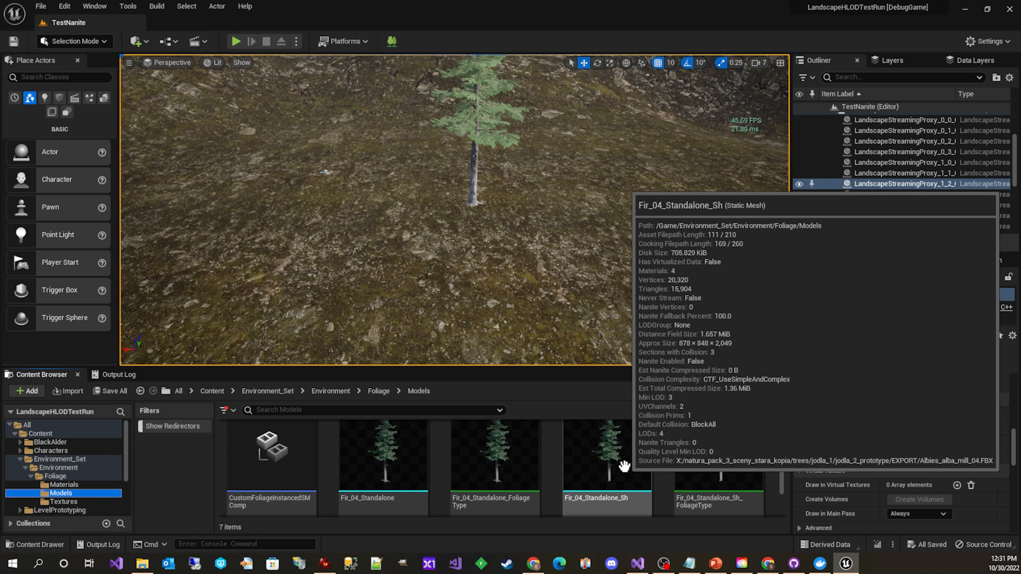
pyautogui.click(606, 453)
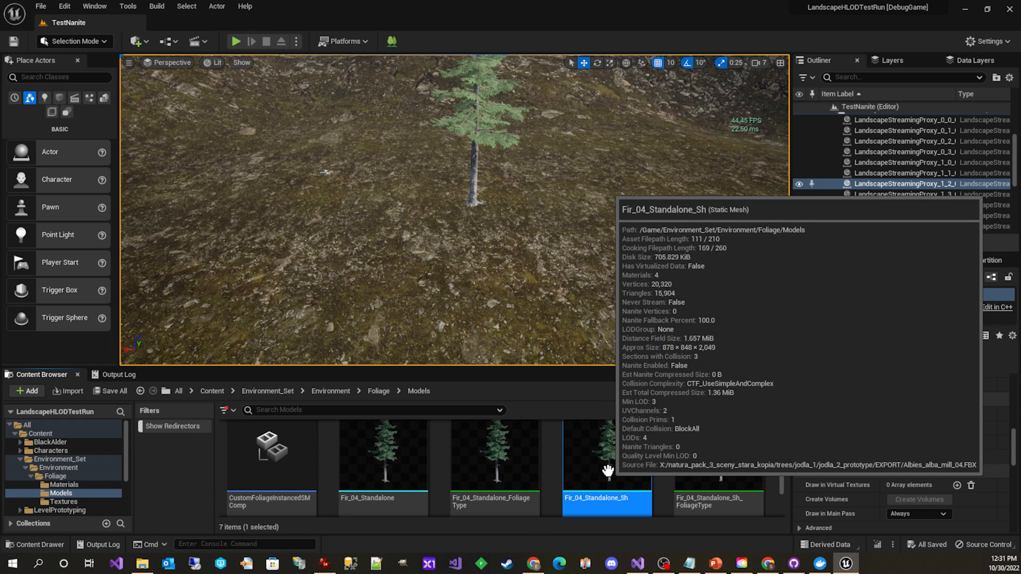
pyautogui.click(474, 298)
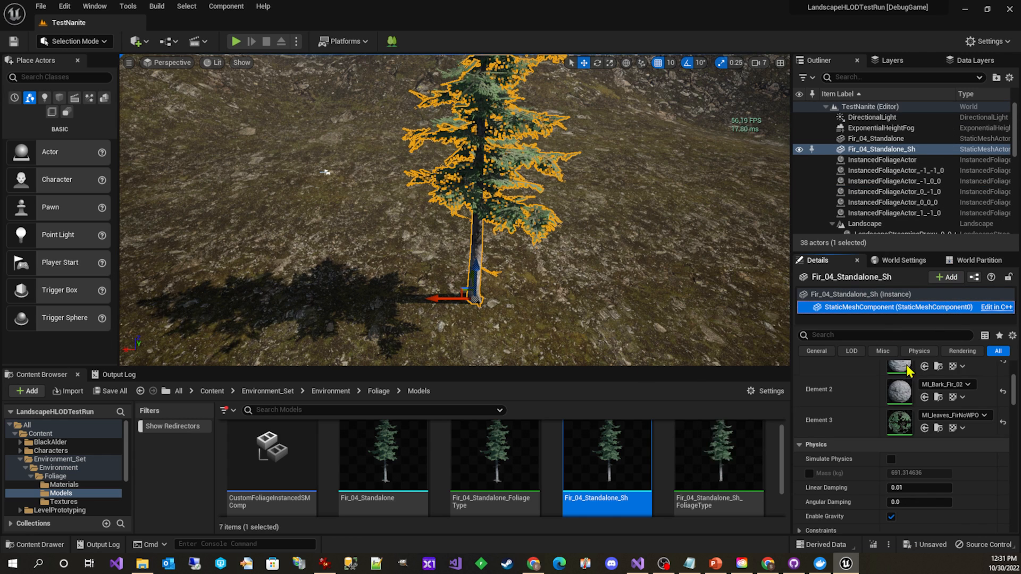
# Enable Hidden Shadow under Lighting > Advanced for the placed Fir_04_Standalone_Sh tree
pyautogui.scroll(-3)
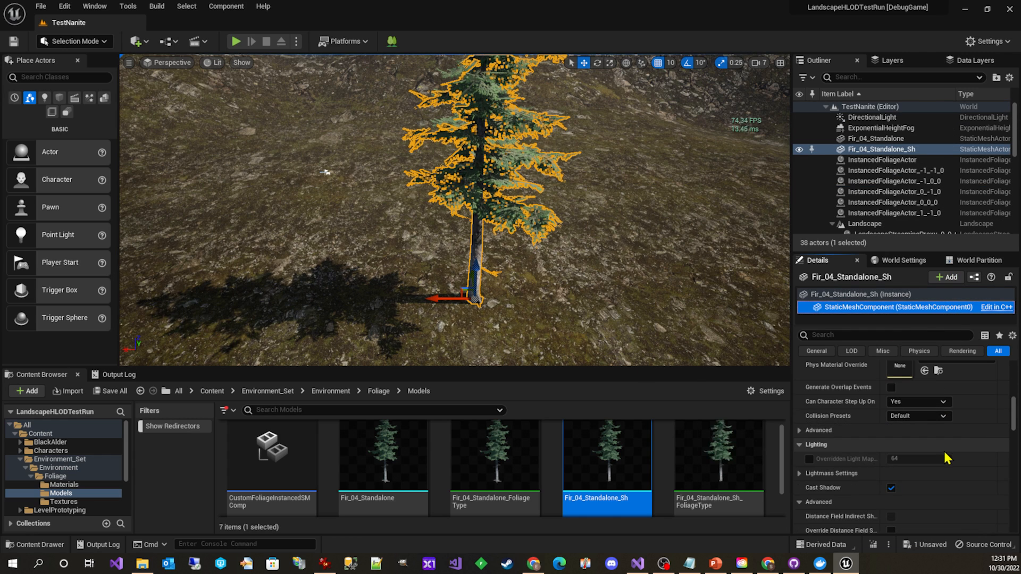
pyautogui.scroll(-3)
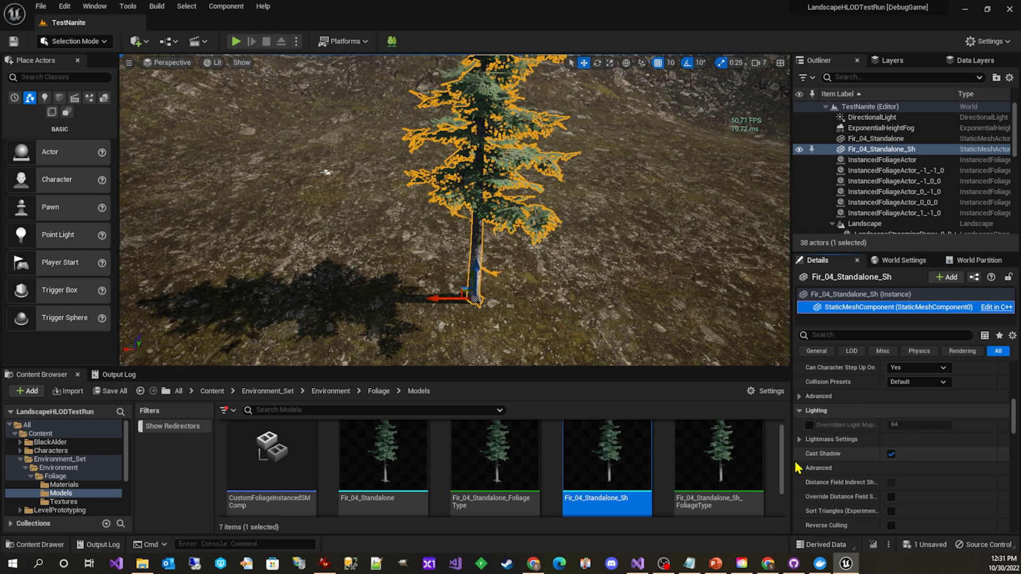
pyautogui.click(800, 468)
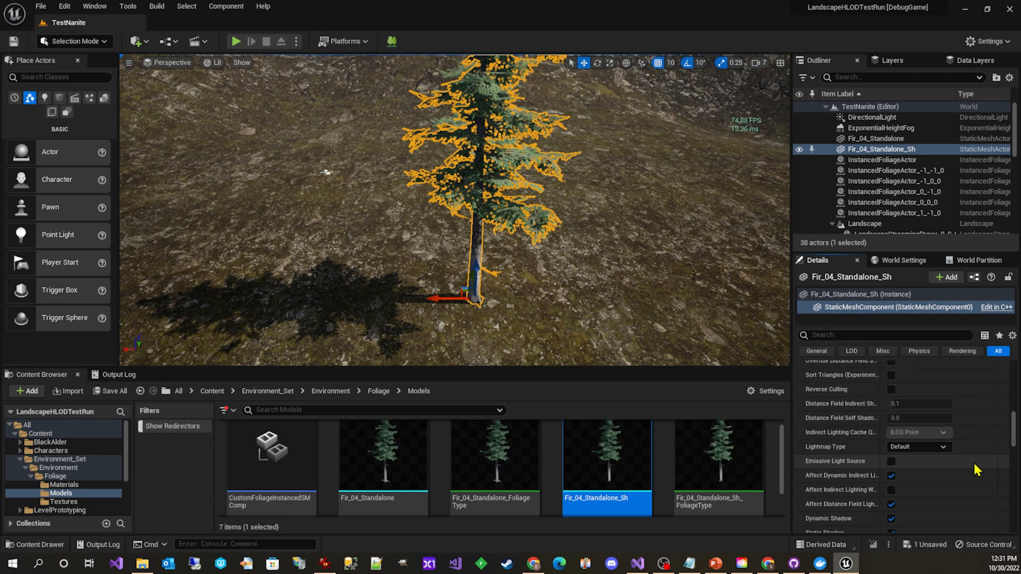
pyautogui.scroll(-3)
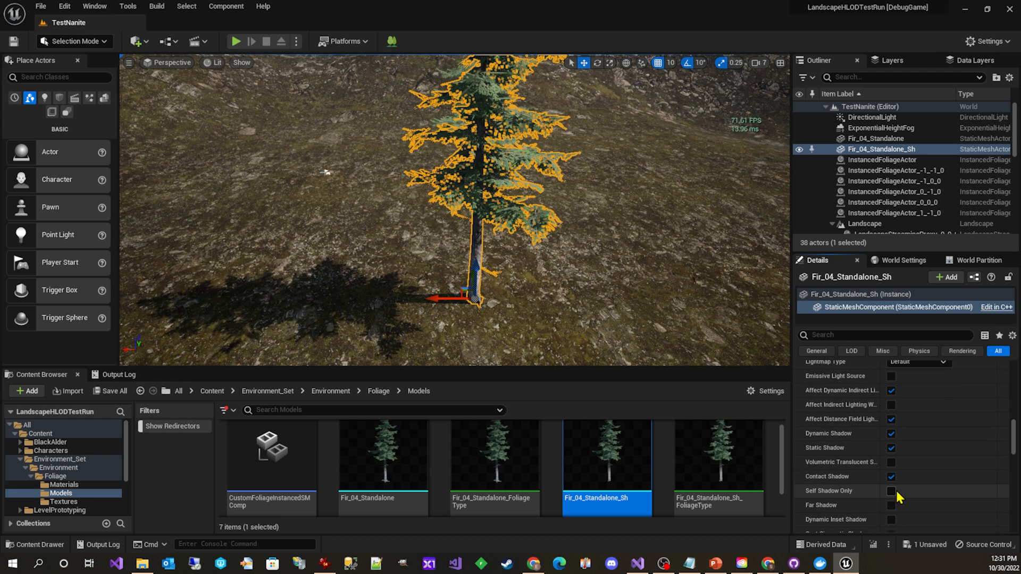
pyautogui.scroll(-3)
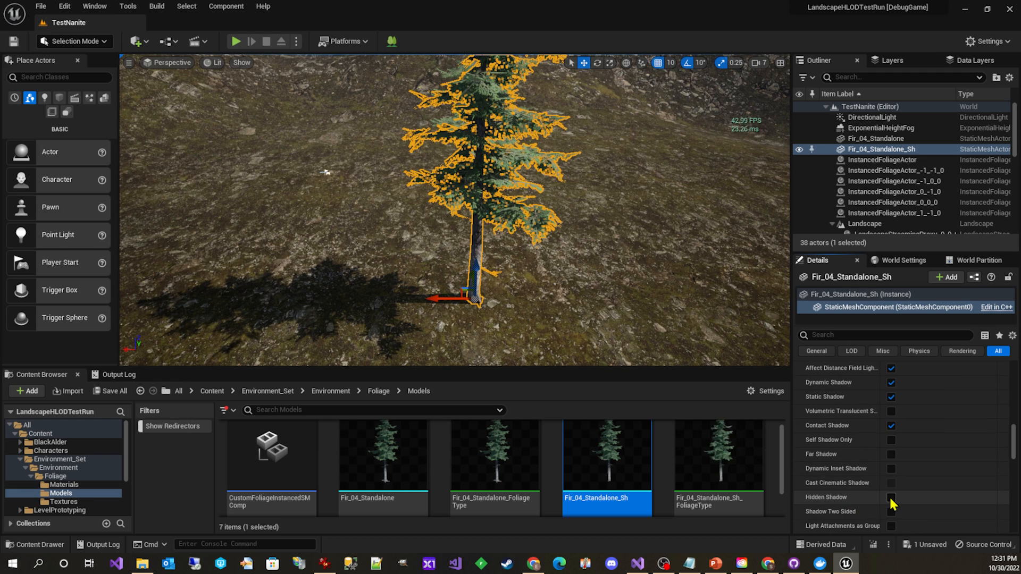
pyautogui.click(891, 497)
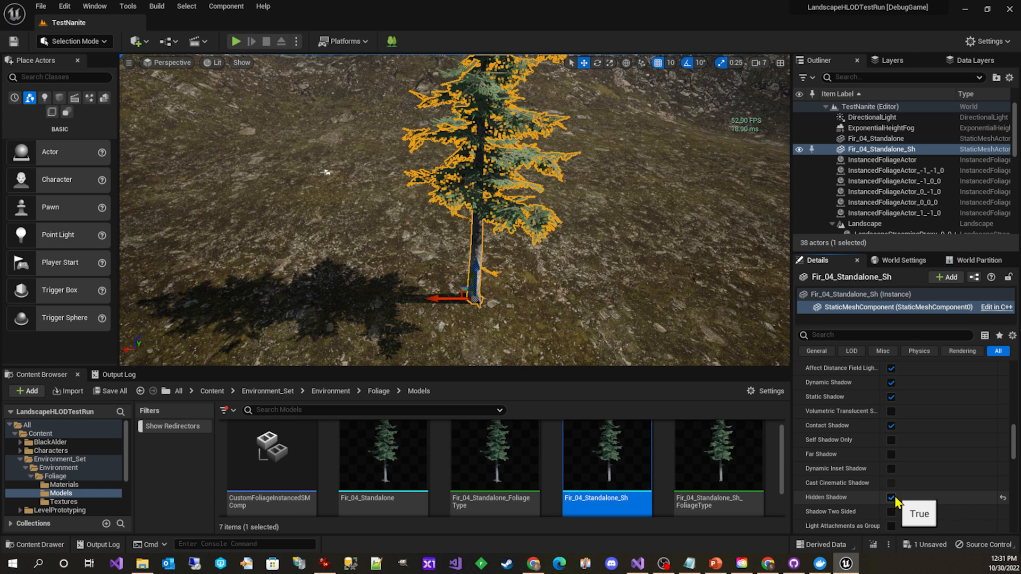
pyautogui.scroll(-3)
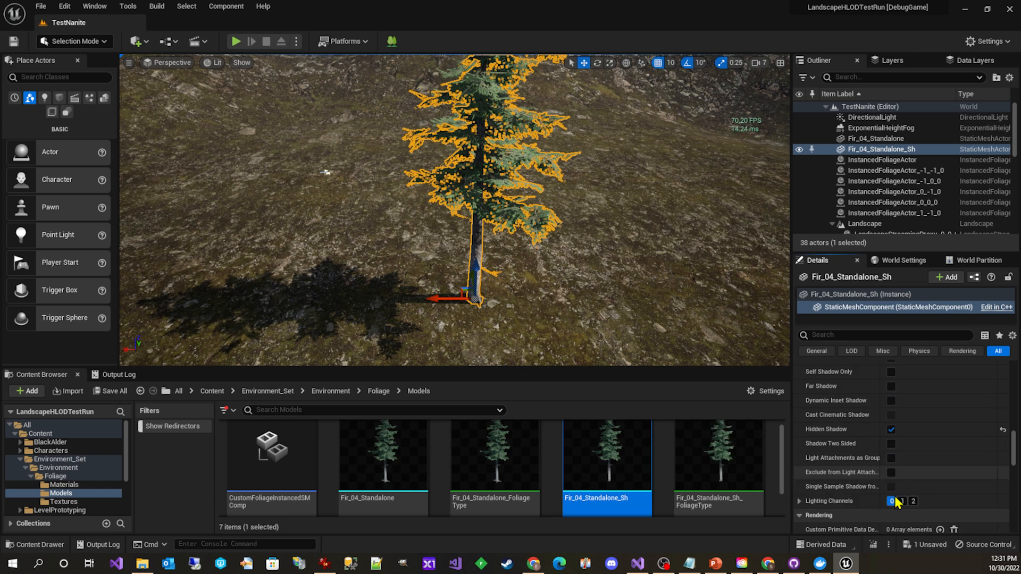
pyautogui.scroll(-3)
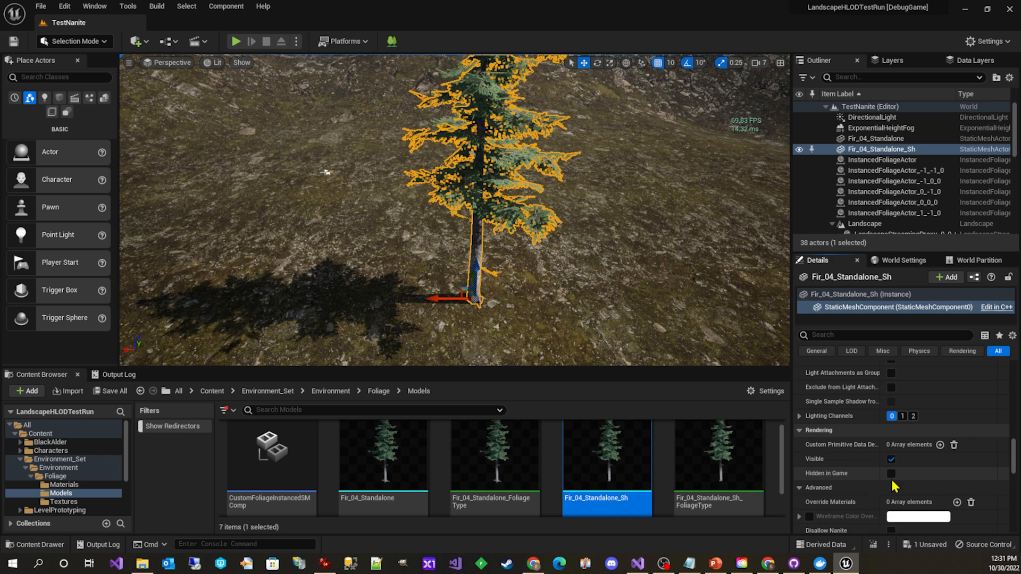
pyautogui.click(892, 473)
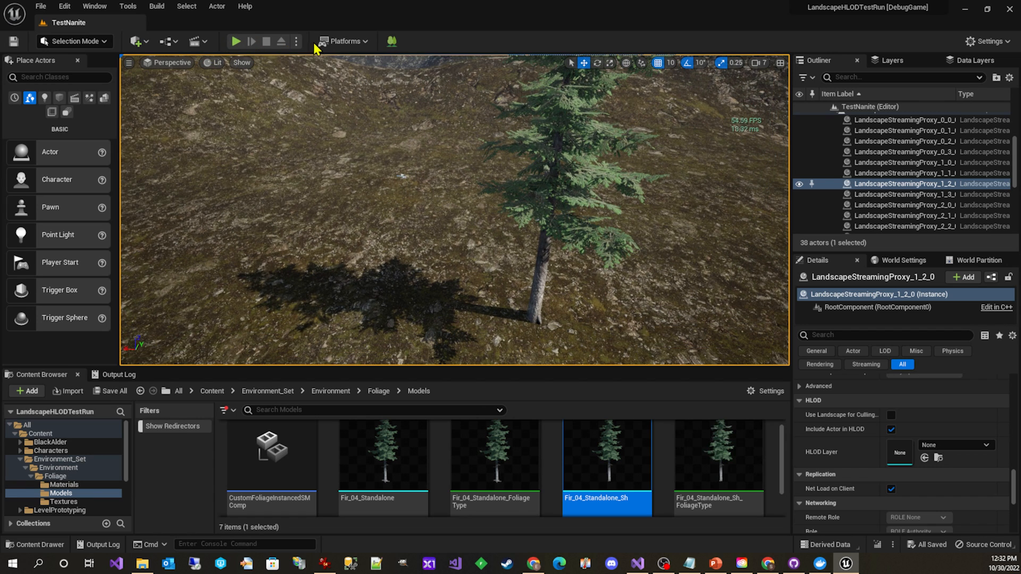
pyautogui.moveTo(330, 135)
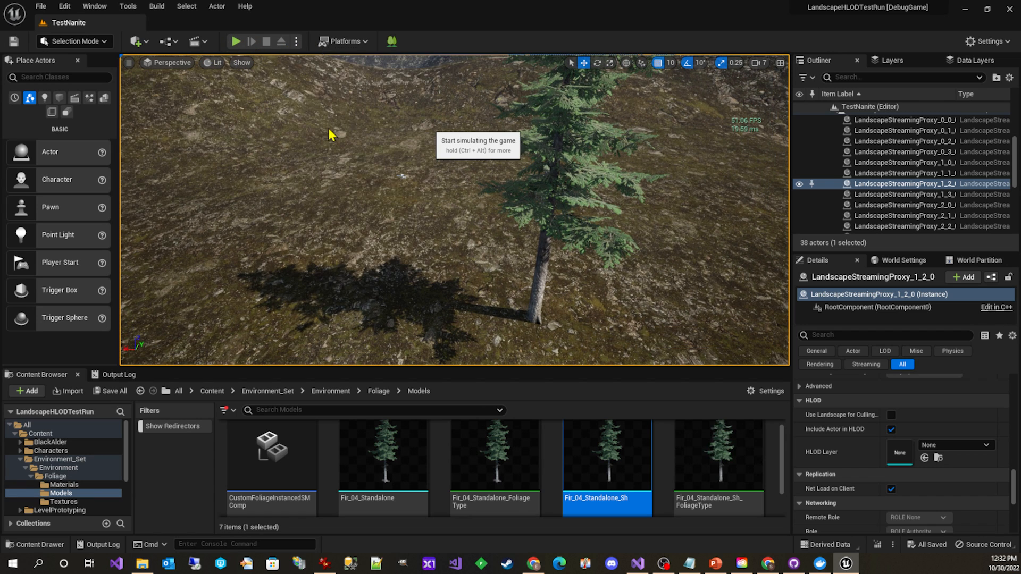
pyautogui.click(236, 41)
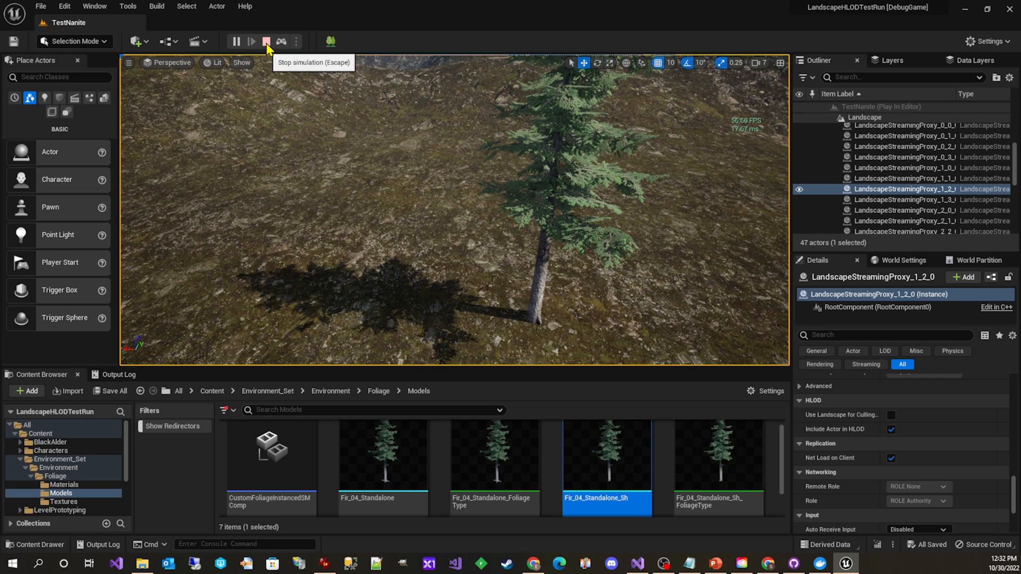
pyautogui.click(266, 41)
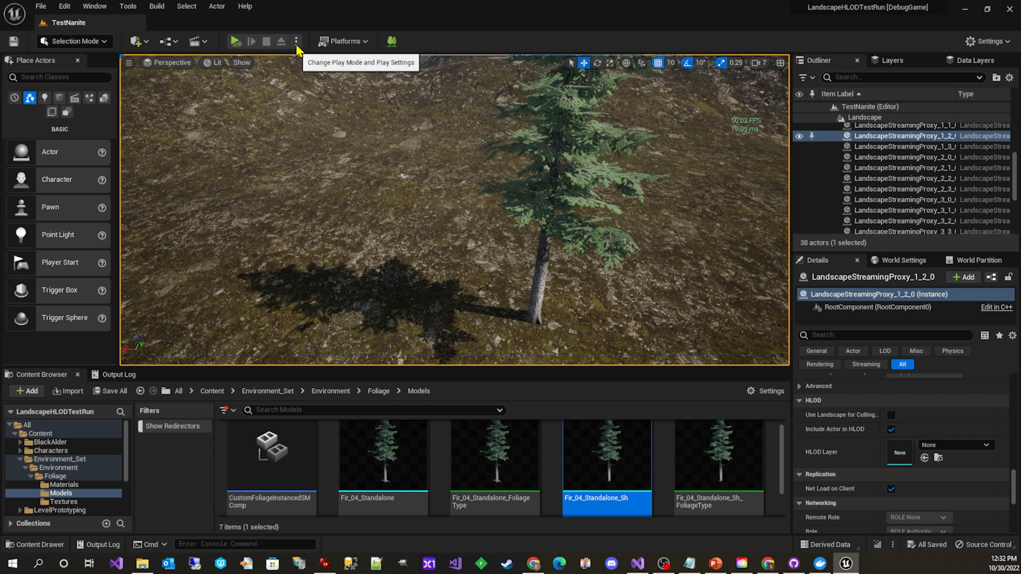
pyautogui.moveTo(329, 75)
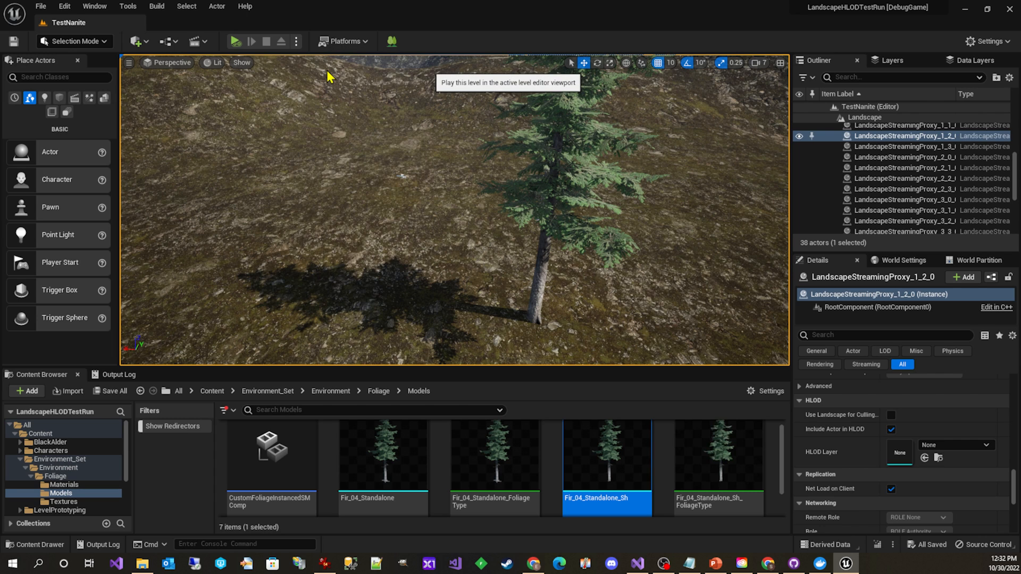
pyautogui.click(235, 41)
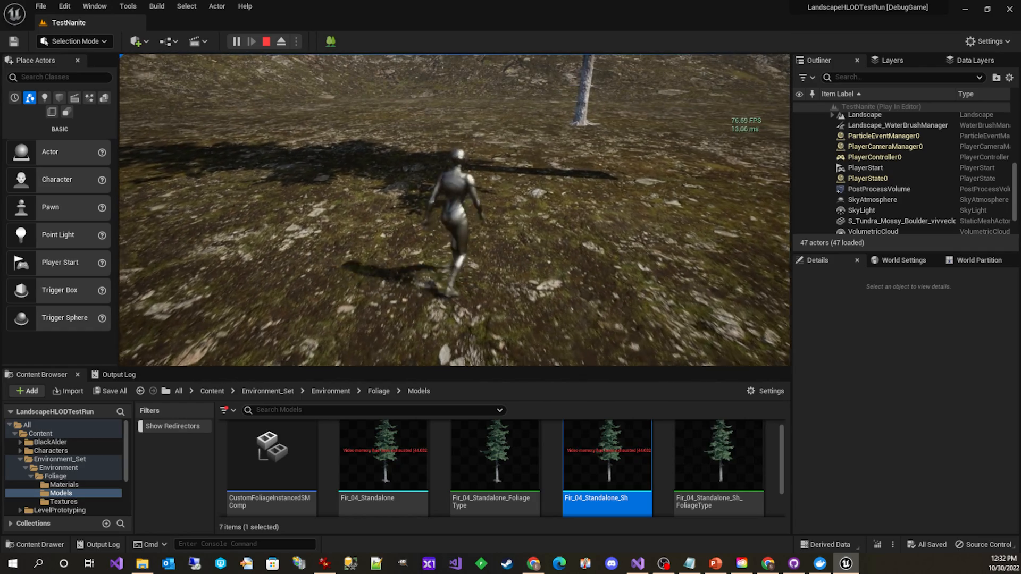
pyautogui.click(267, 41)
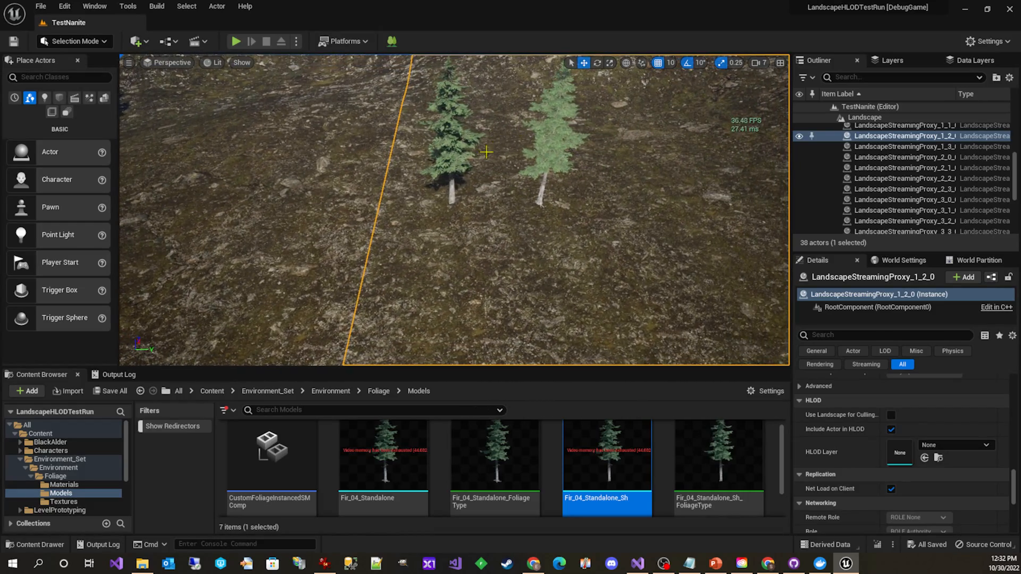
pyautogui.click(537, 130)
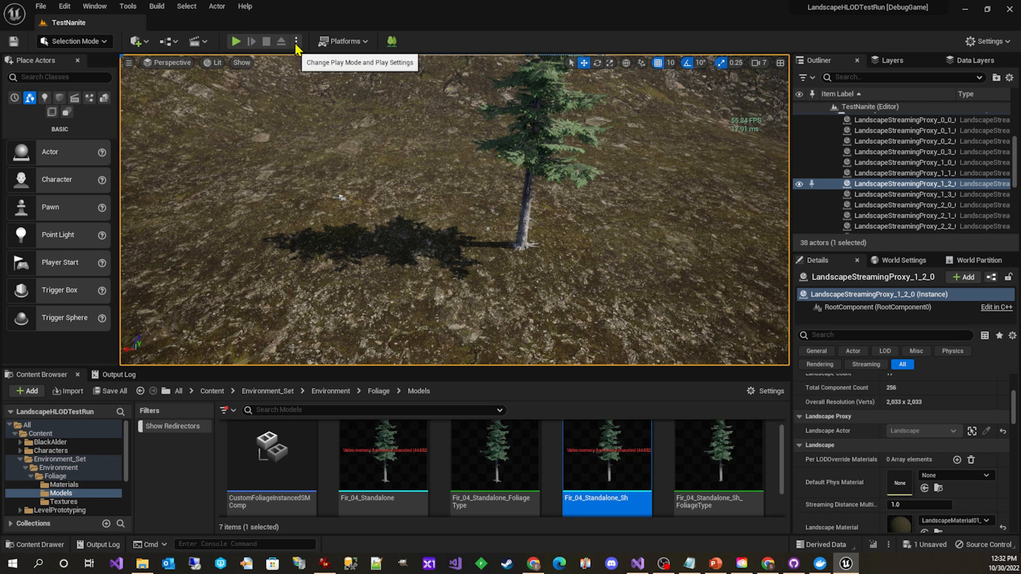
pyautogui.click(214, 63)
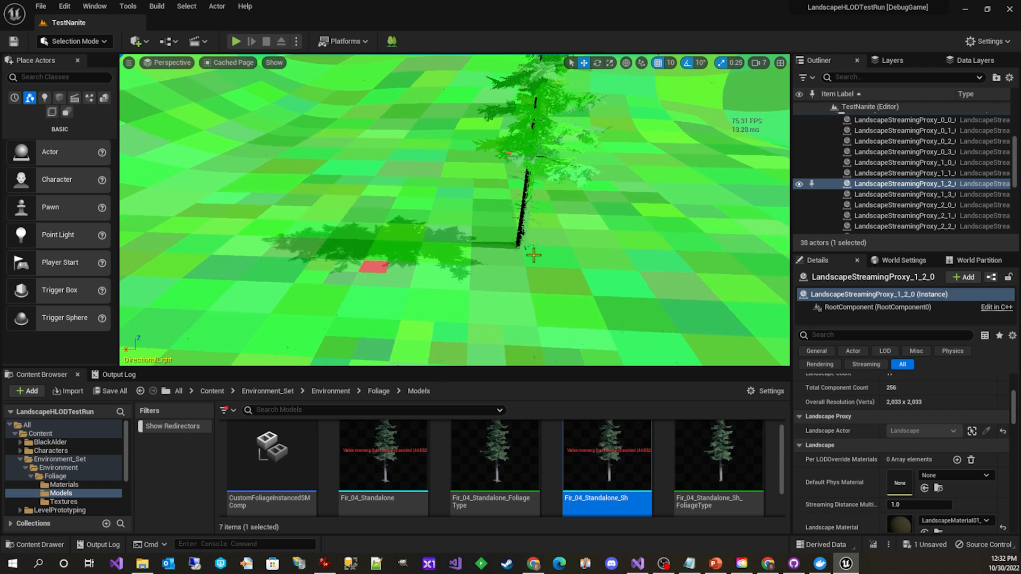
pyautogui.click(229, 62)
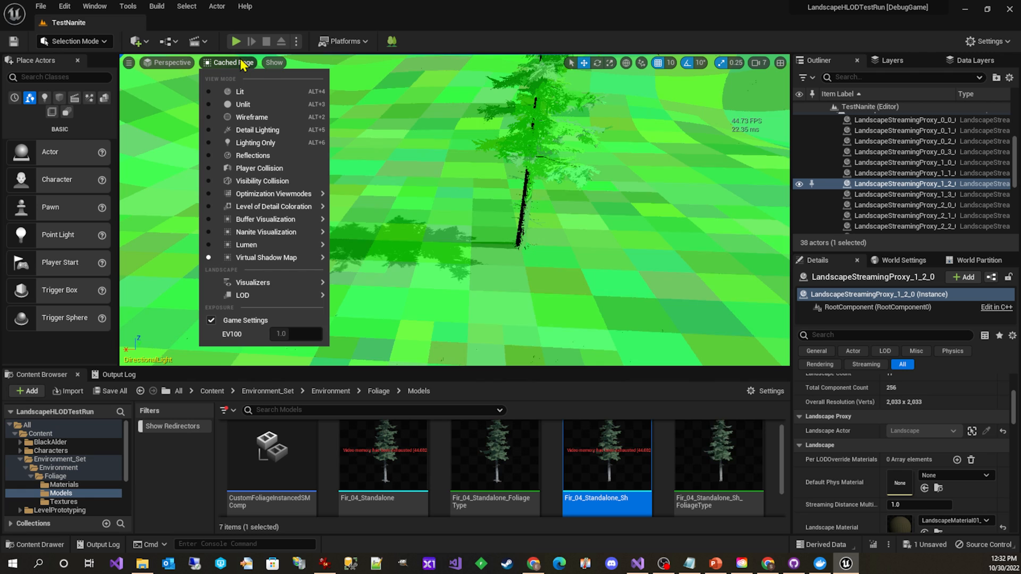
pyautogui.click(238, 91)
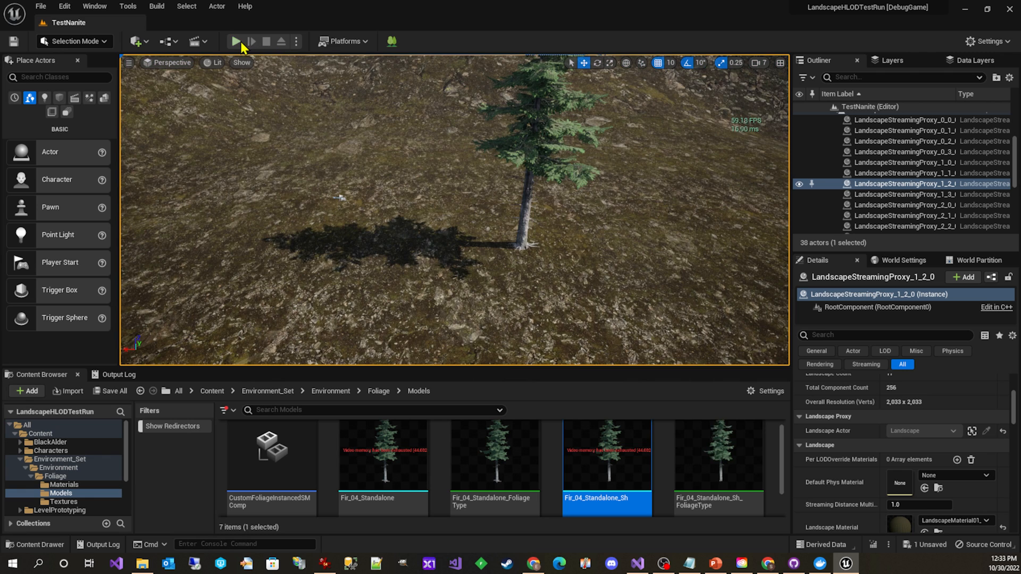
pyautogui.moveTo(237, 41)
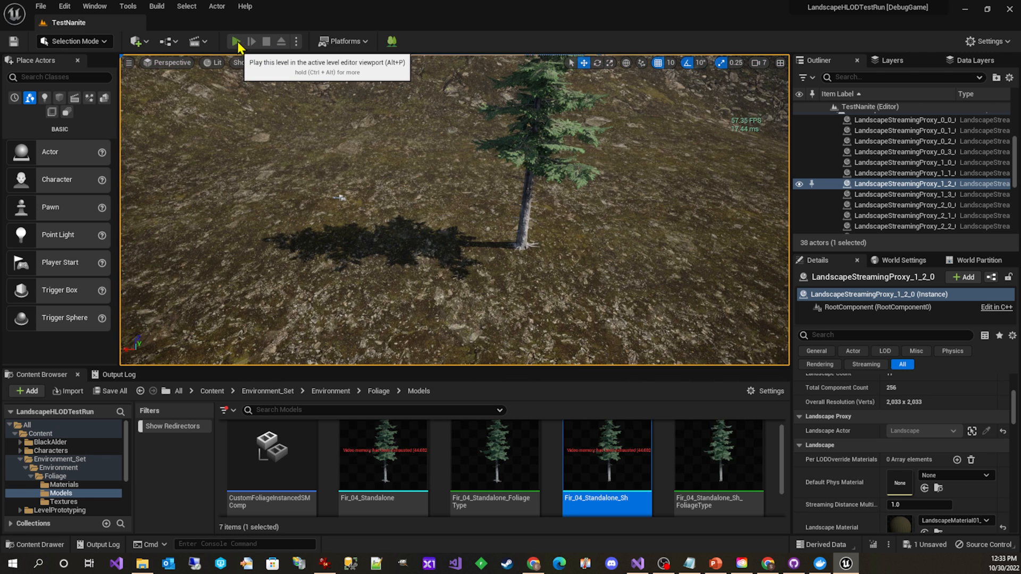
# Play the level with the character among the fir trees, then stop playing
pyautogui.click(236, 41)
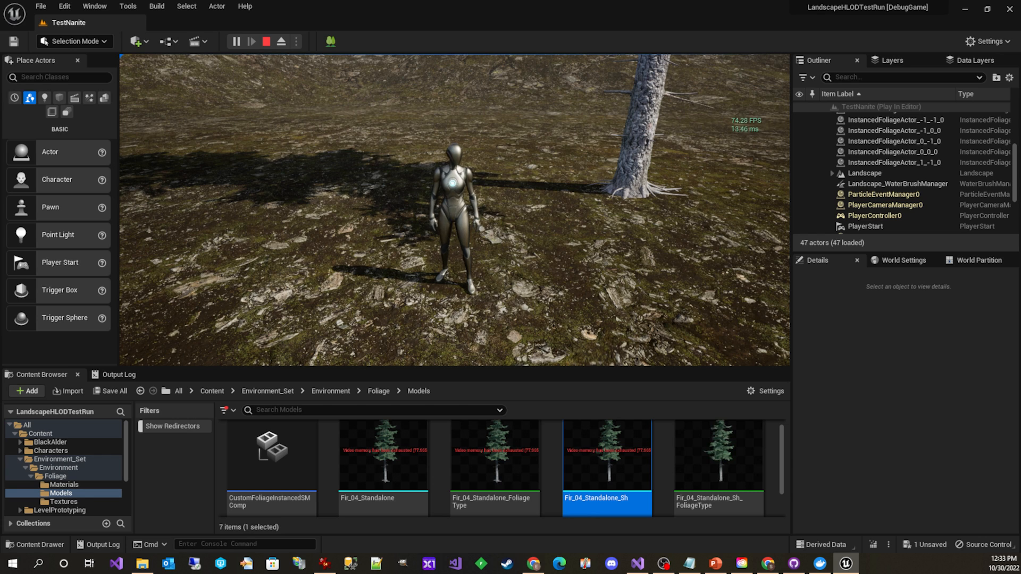
pyautogui.click(266, 41)
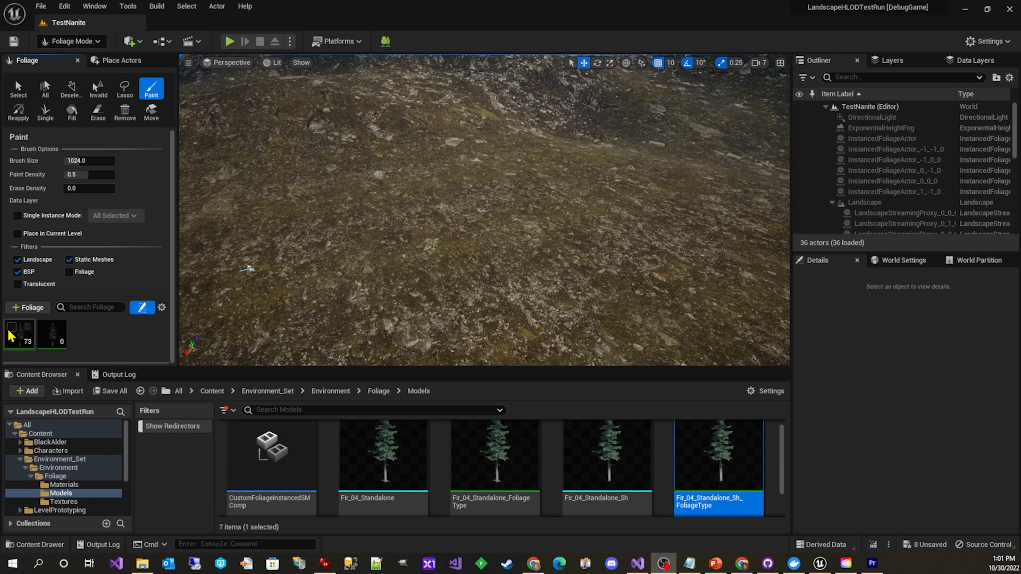
# With the Fir_04_Standalone_Sh foliage type and Single tool, place fir trees on the hillside
pyautogui.click(18, 331)
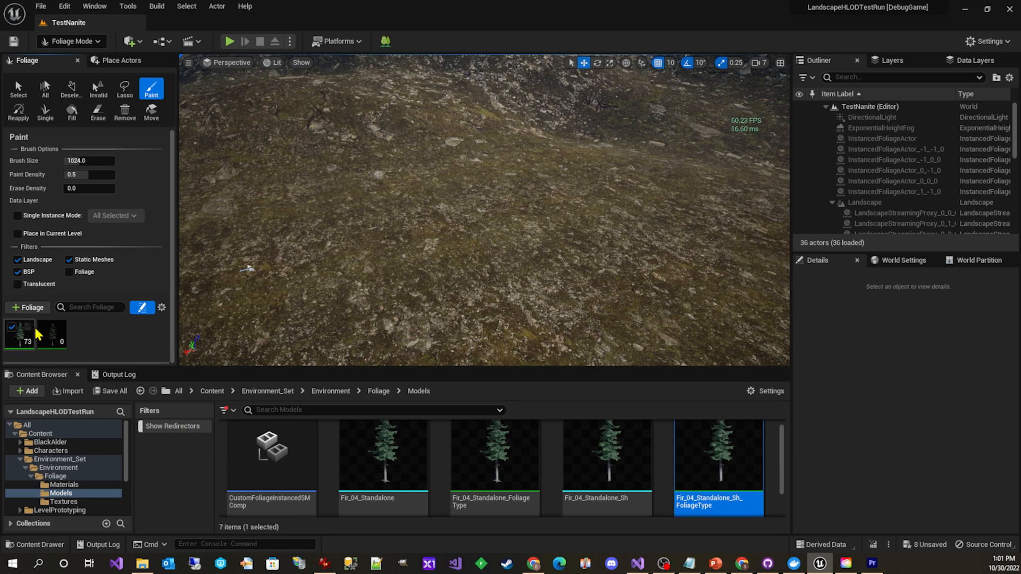
pyautogui.moveTo(20, 334)
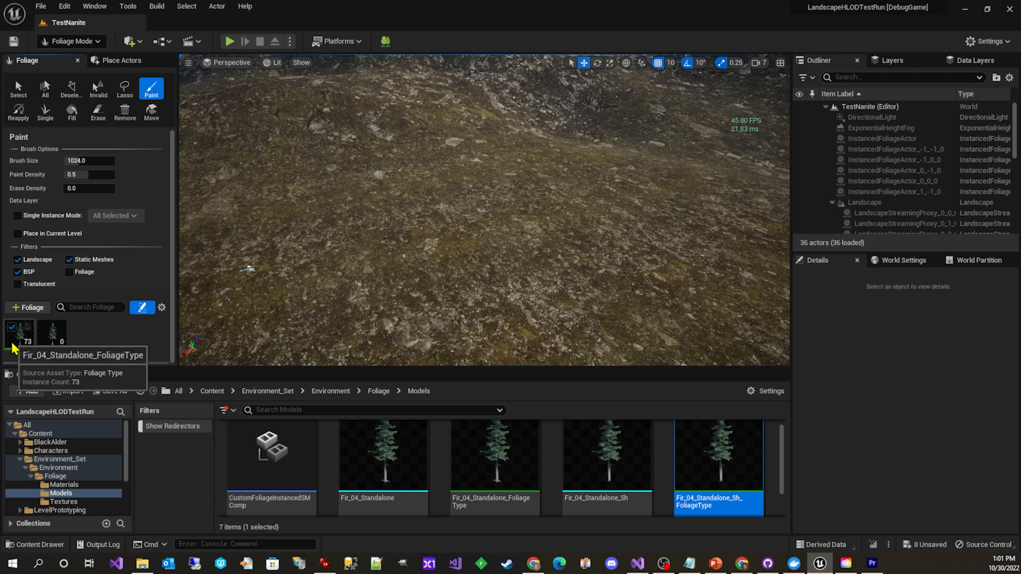
pyautogui.moveTo(34, 234)
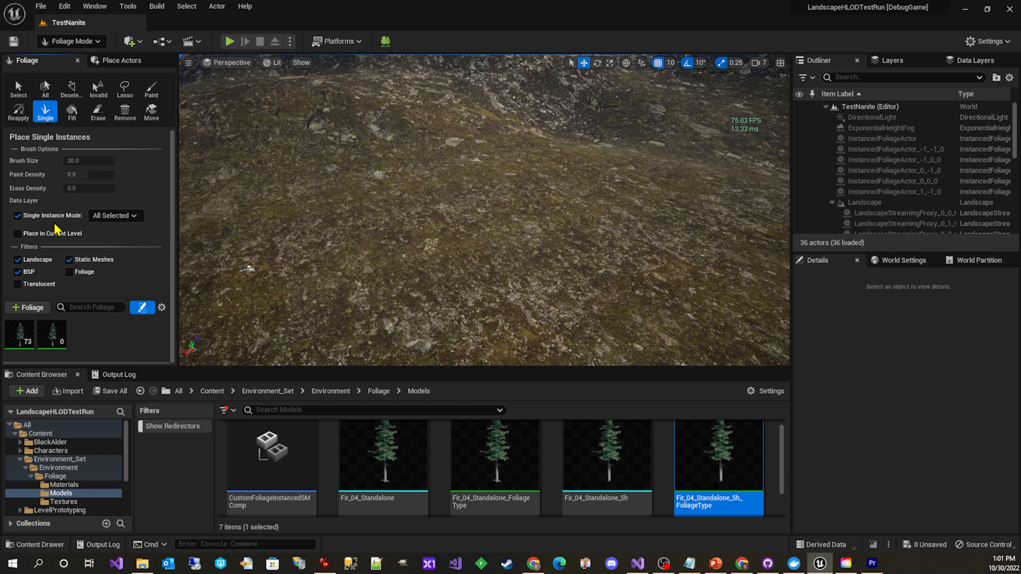
pyautogui.moveTo(468, 240)
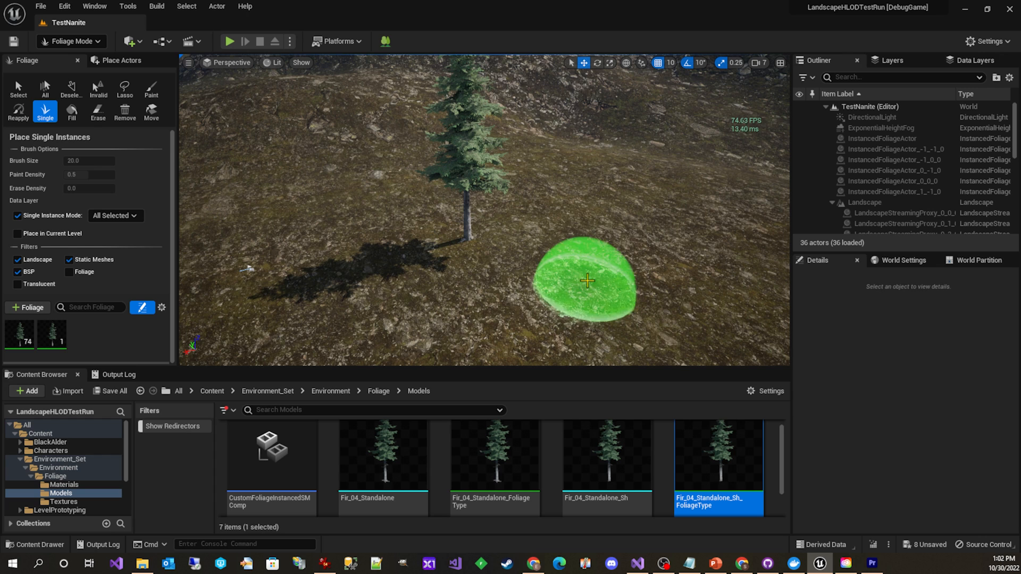
pyautogui.click(585, 281)
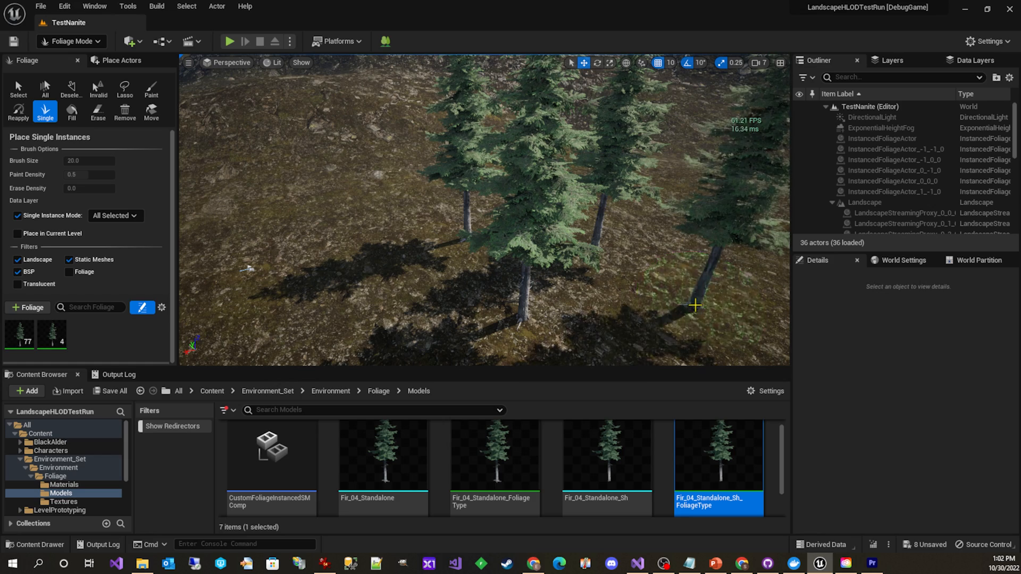
pyautogui.moveTo(348, 211)
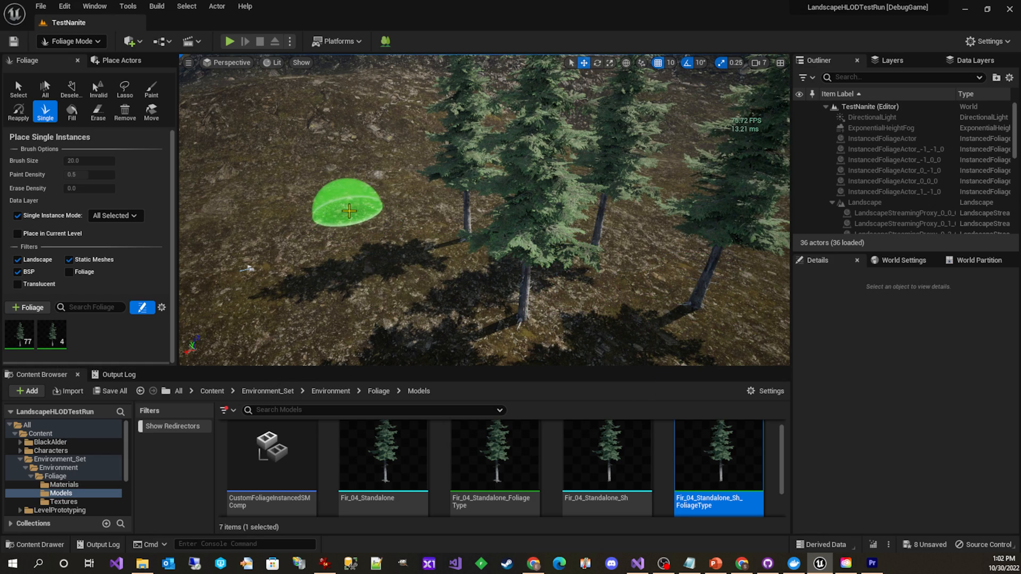
pyautogui.click(349, 211)
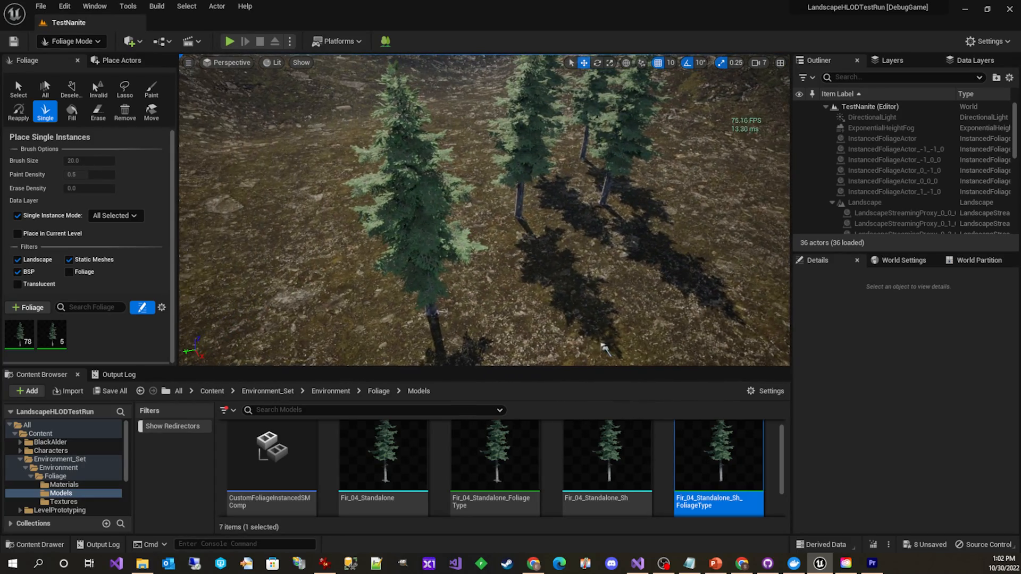
pyautogui.moveTo(769, 176)
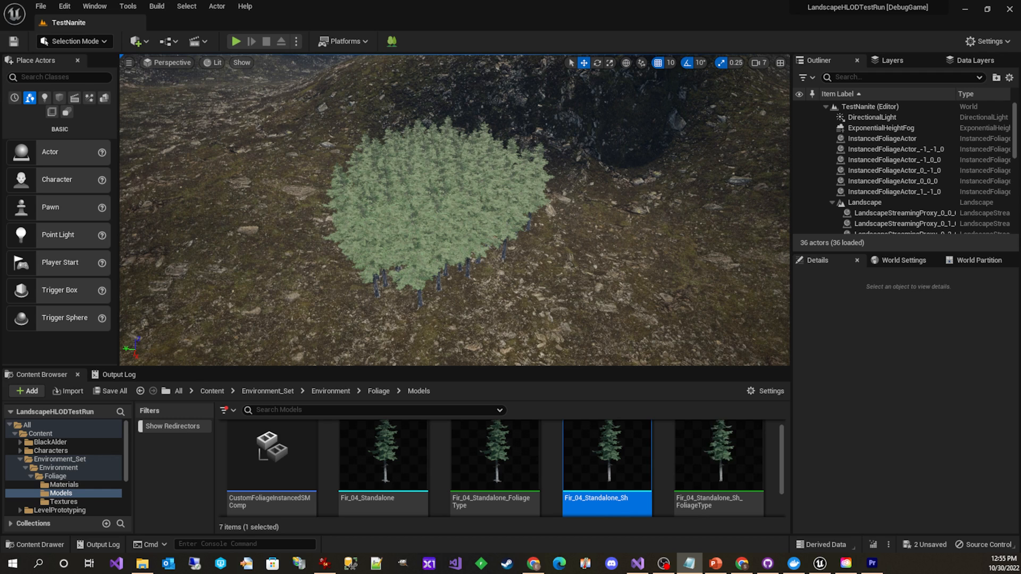
# Run the Foliage Shadow Imposters plugin button and dismiss its confirmation
pyautogui.click(390, 41)
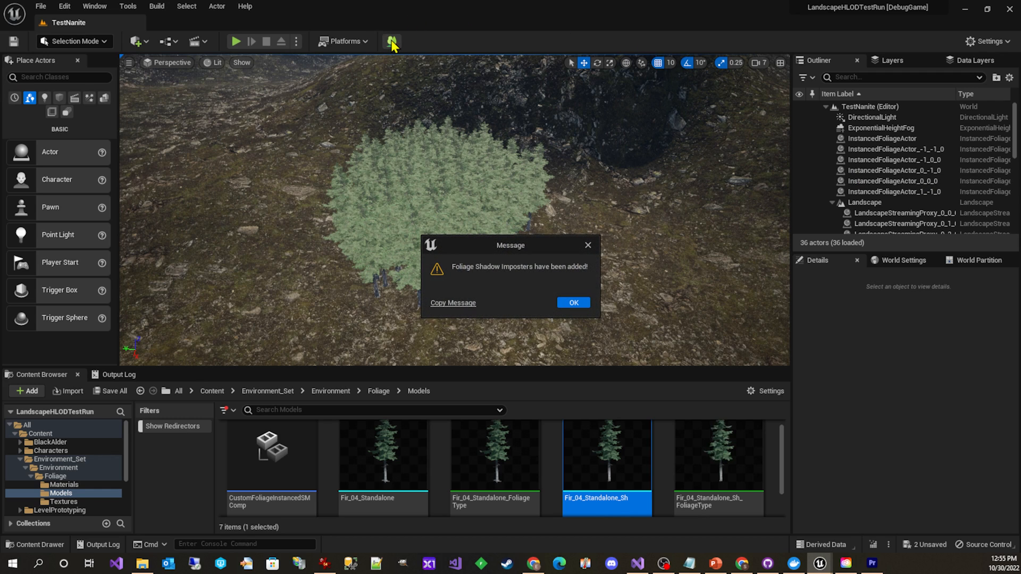
pyautogui.click(572, 302)
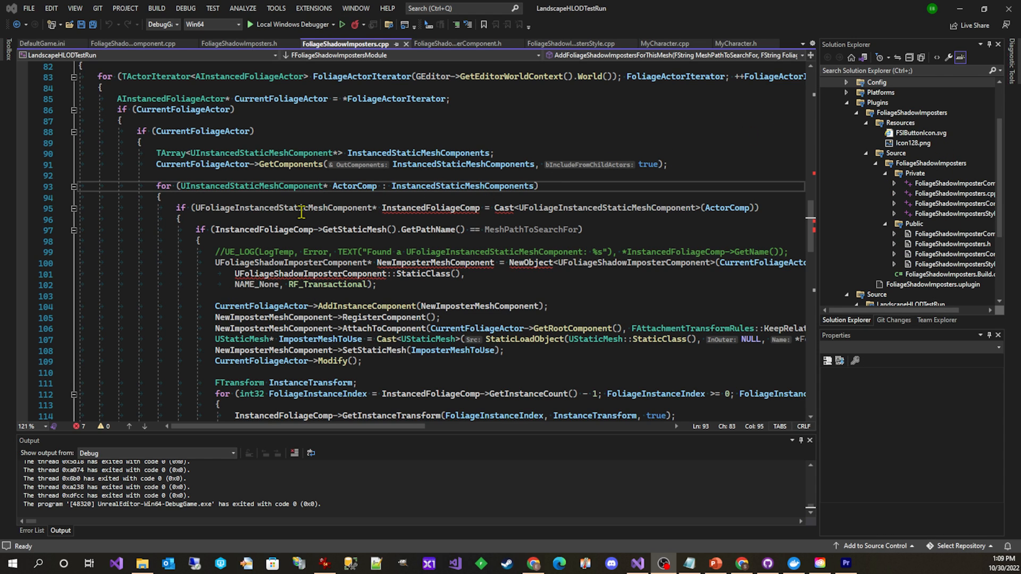
pyautogui.moveTo(204, 200)
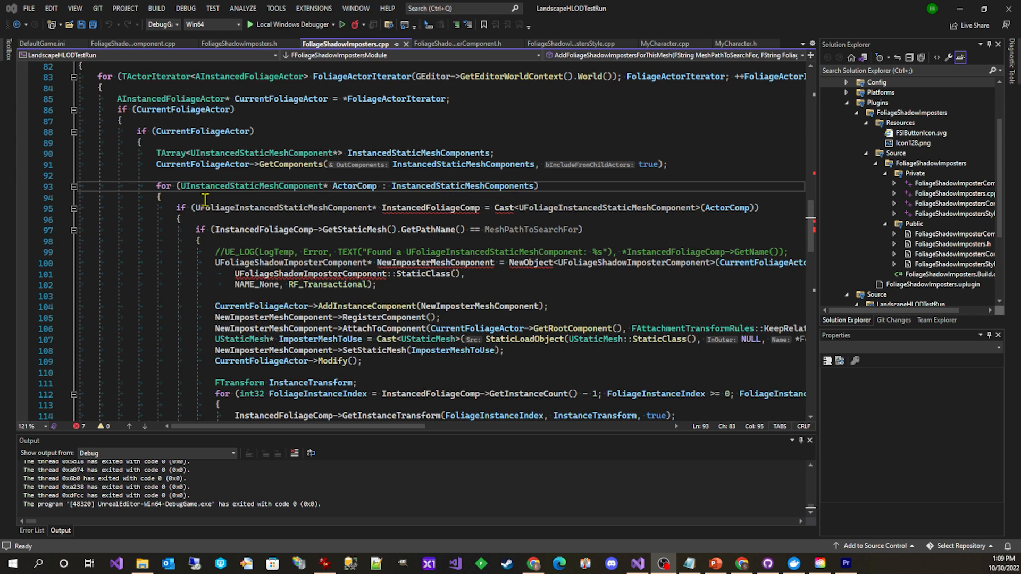
pyautogui.scroll(3)
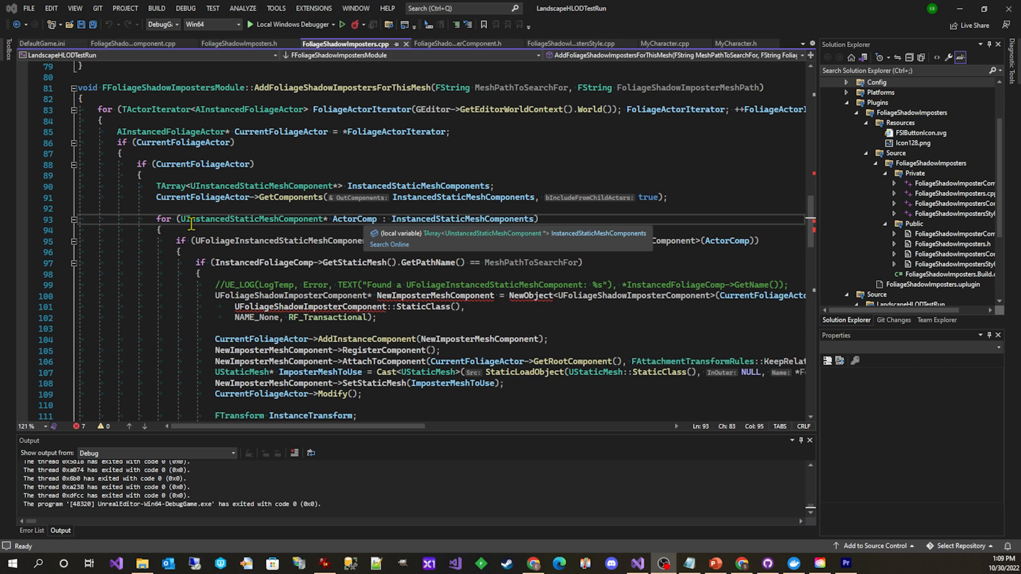
pyautogui.moveTo(458, 218)
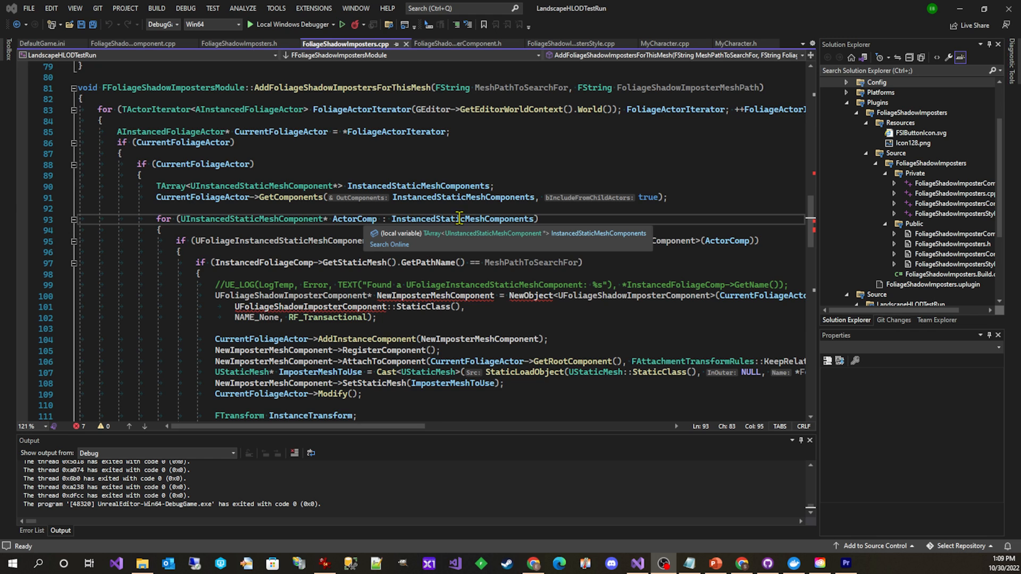
pyautogui.scroll(-3)
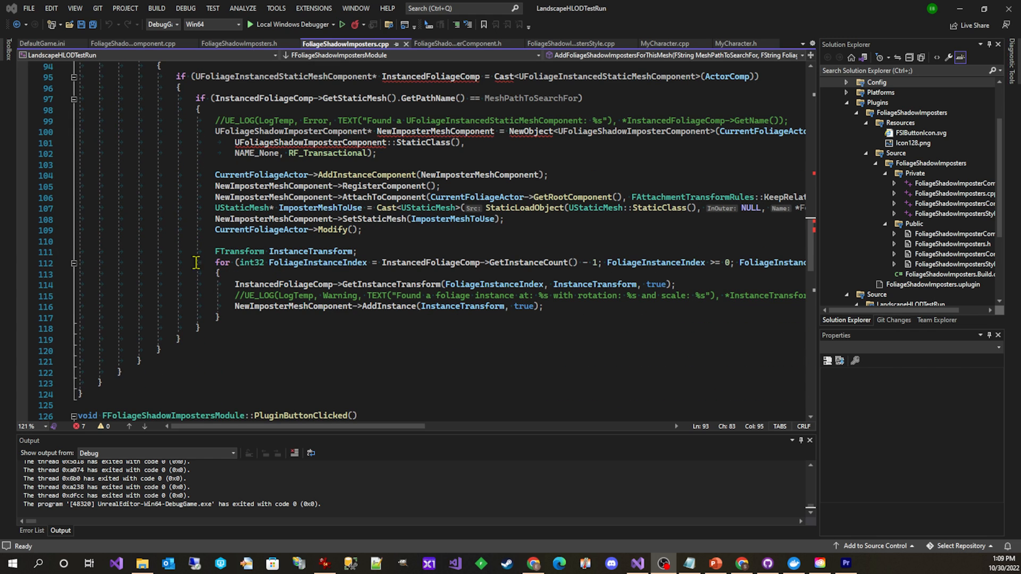
pyautogui.moveTo(280, 273)
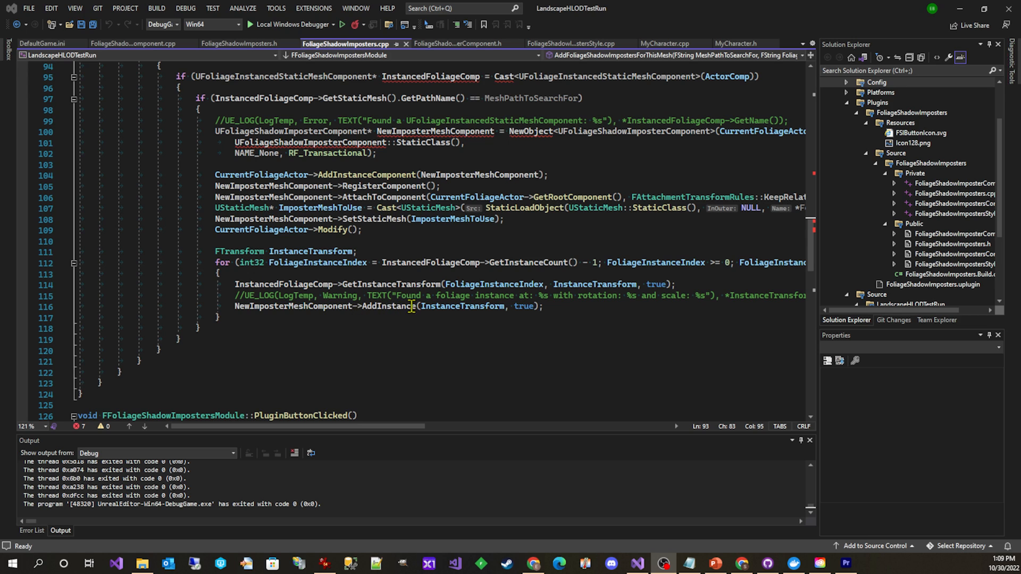
pyautogui.moveTo(384, 307)
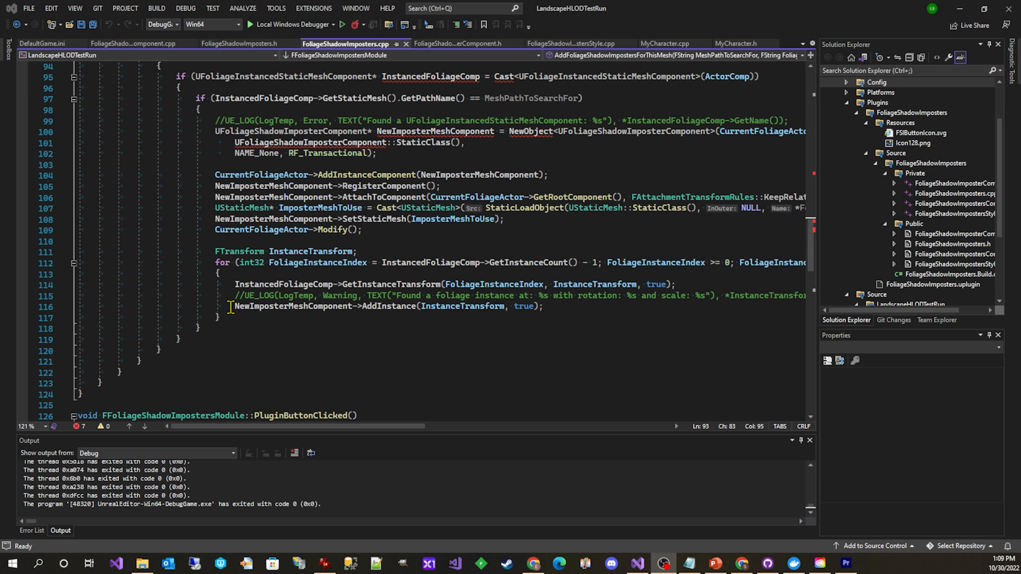
pyautogui.moveTo(435, 306)
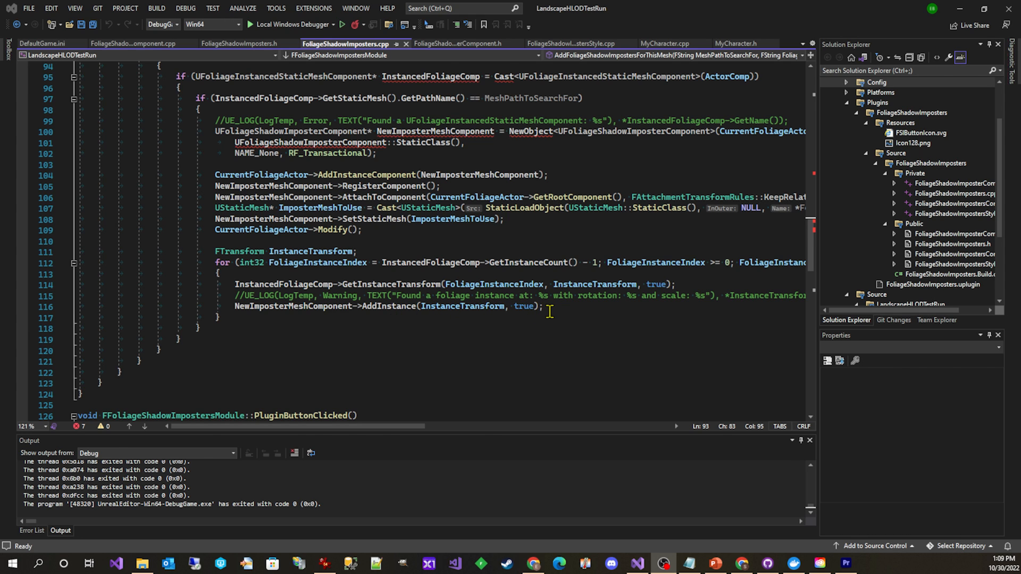
pyautogui.click(819, 564)
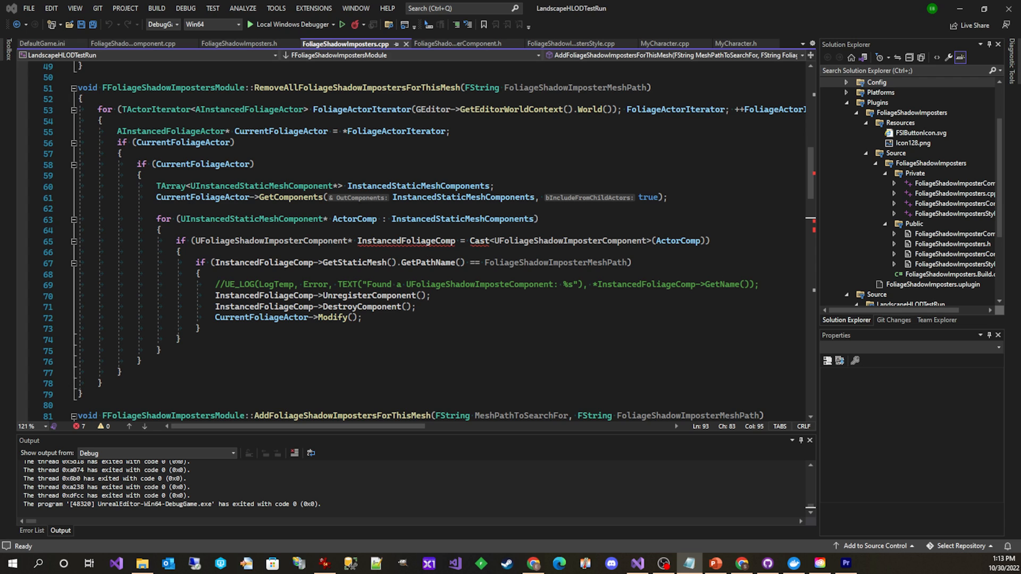
pyautogui.moveTo(432, 118)
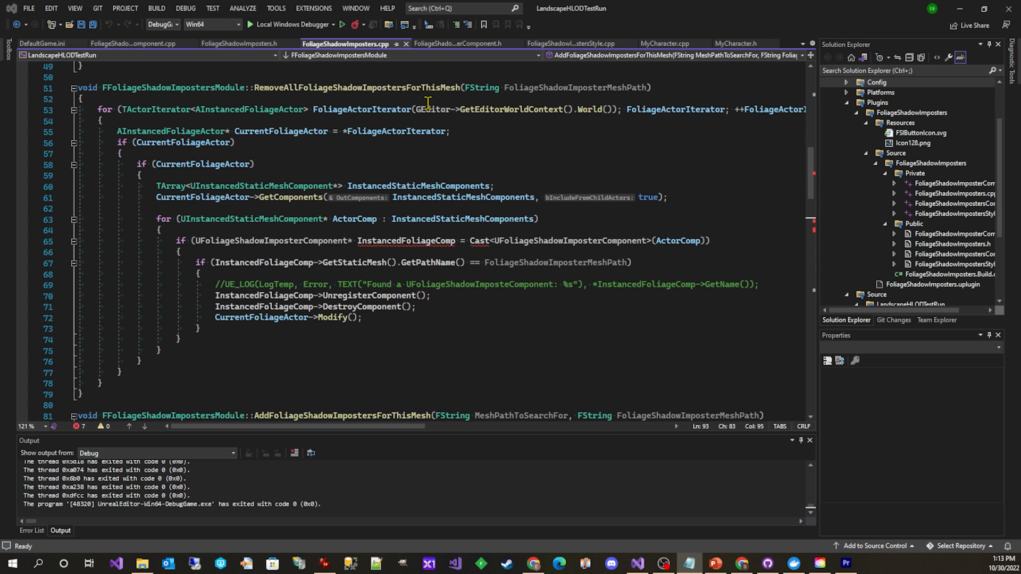
pyautogui.moveTo(663, 217)
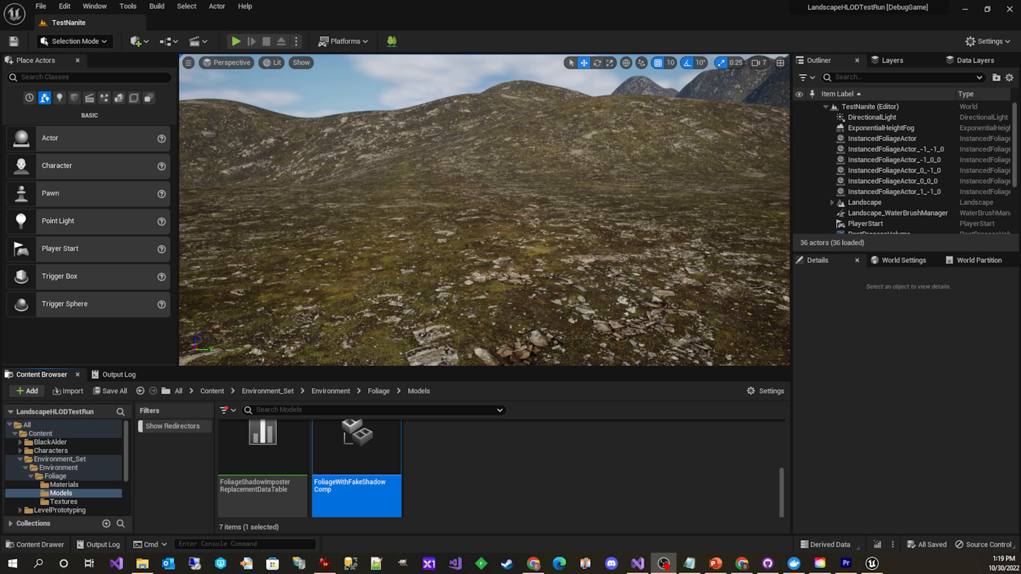
pyautogui.moveTo(490, 487)
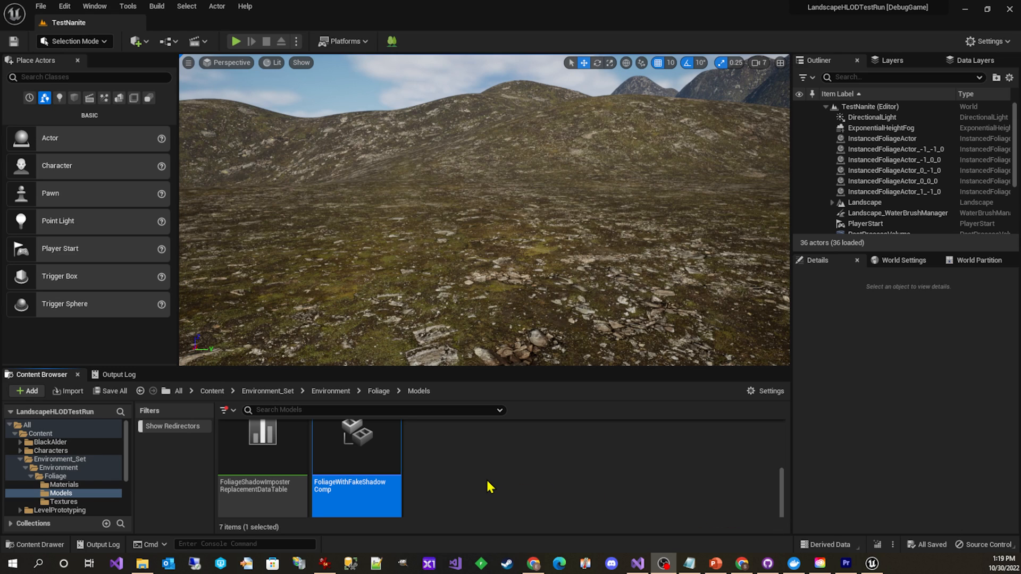
pyautogui.moveTo(452, 452)
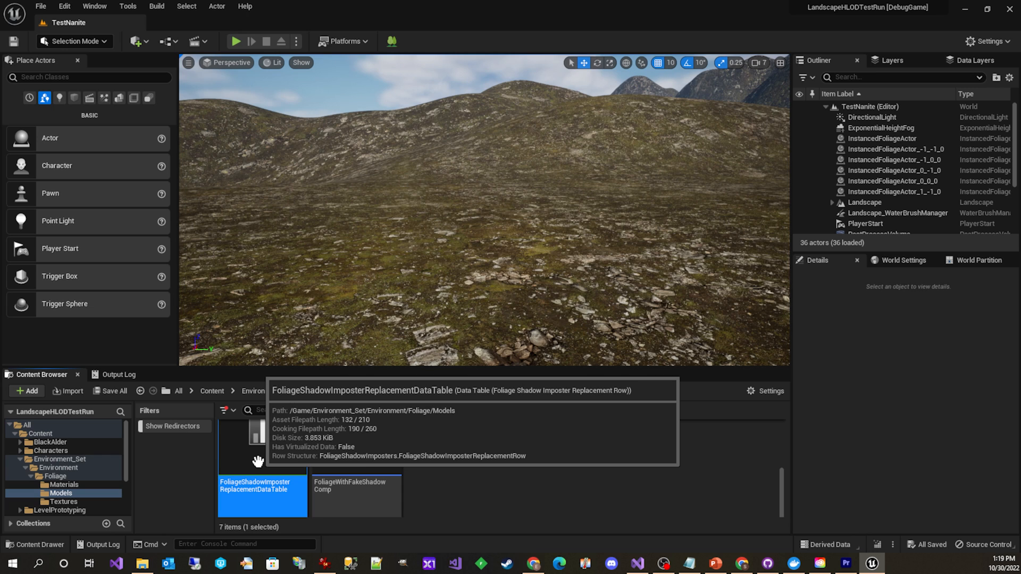
pyautogui.doubleClick(262, 496)
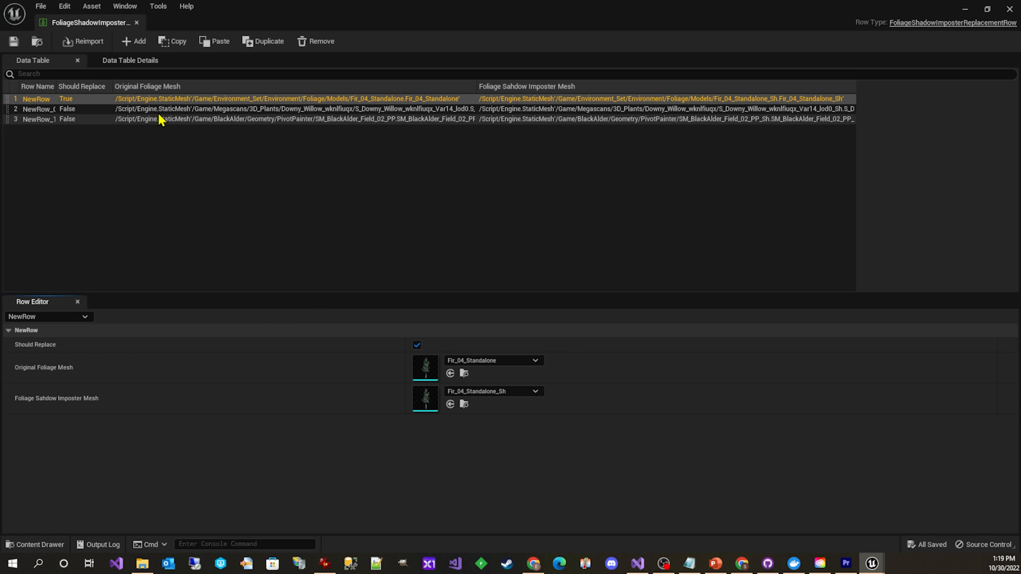
pyautogui.moveTo(349, 158)
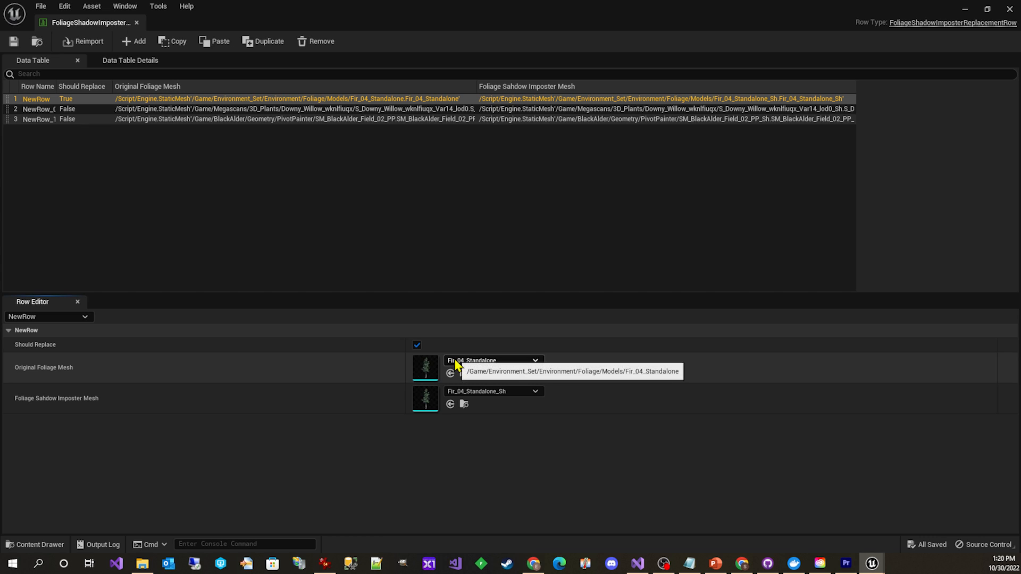
pyautogui.moveTo(403, 354)
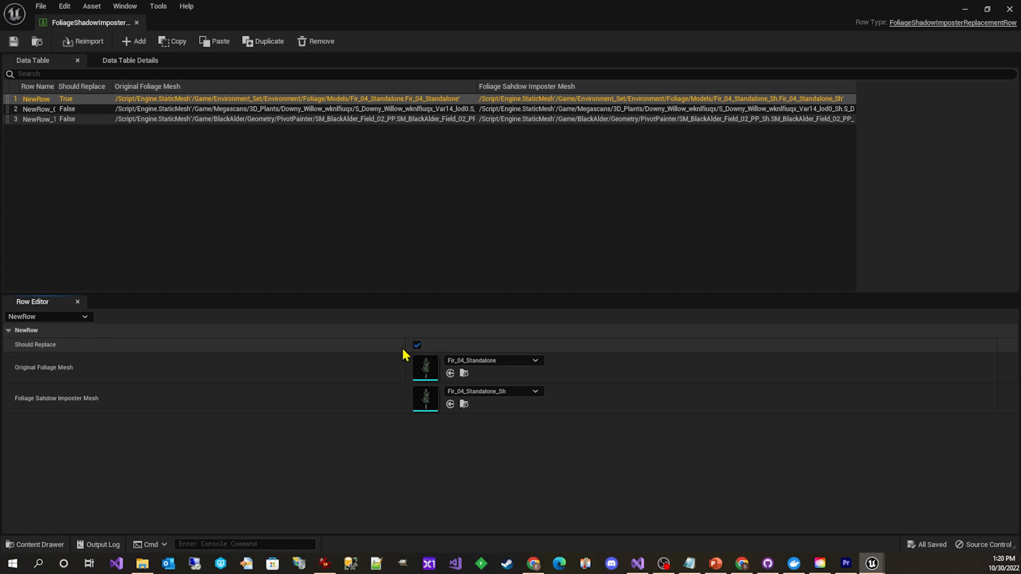
pyautogui.moveTo(424, 355)
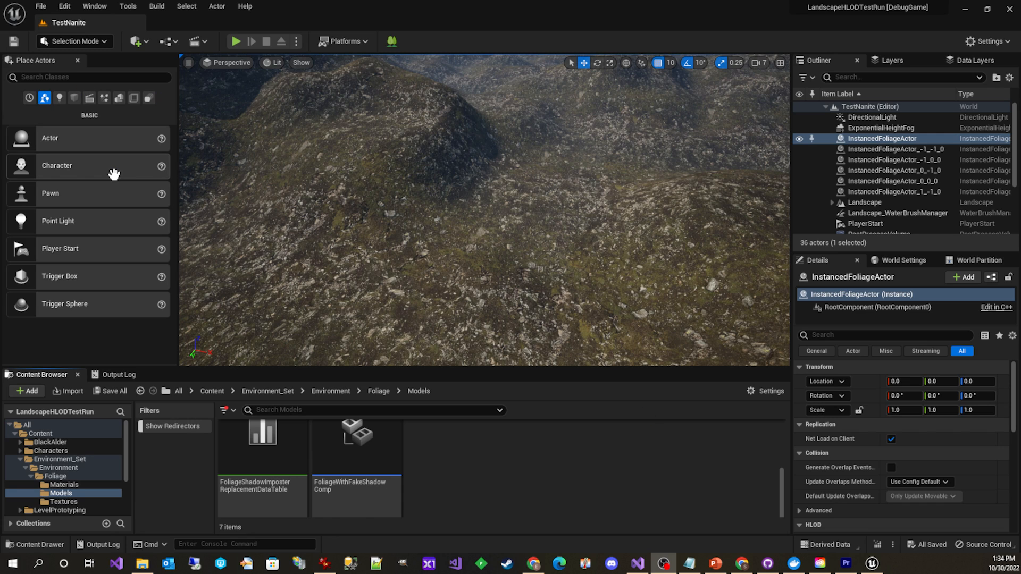
# Enter Foliage Mode and tick and select the Fir_04_Standalone foliage tile
pyautogui.click(73, 41)
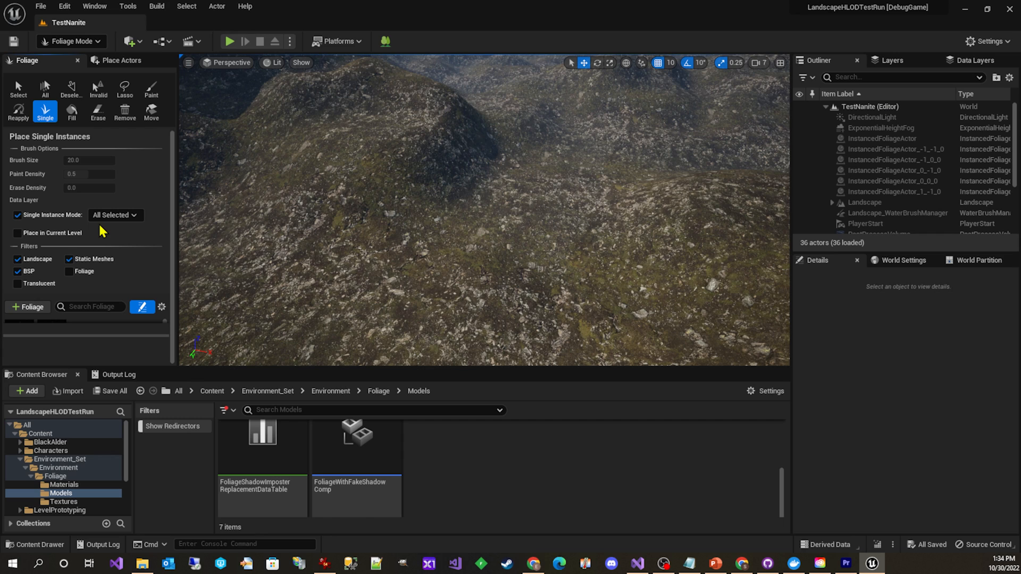
pyautogui.moveTo(118, 337)
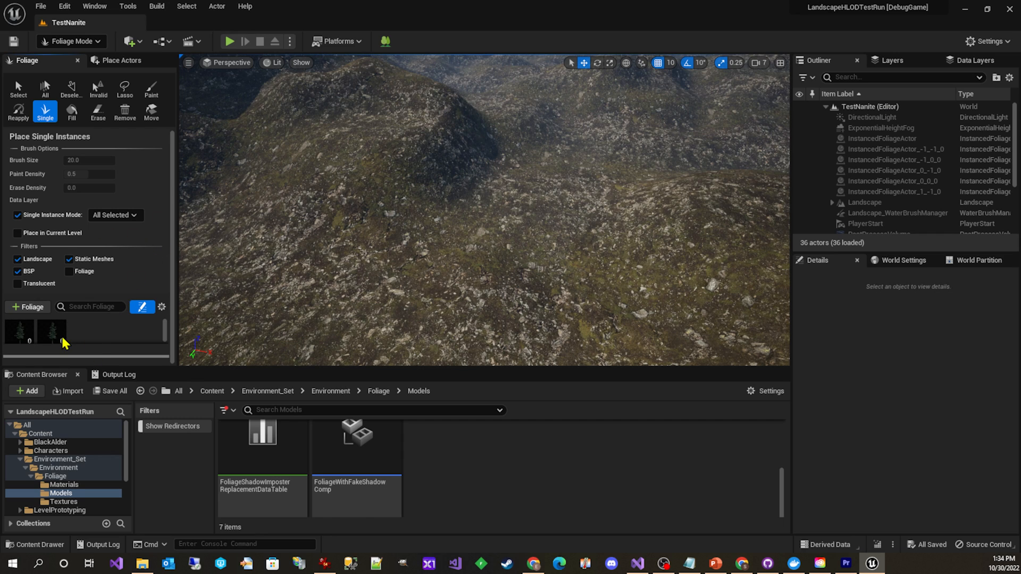
pyautogui.click(20, 332)
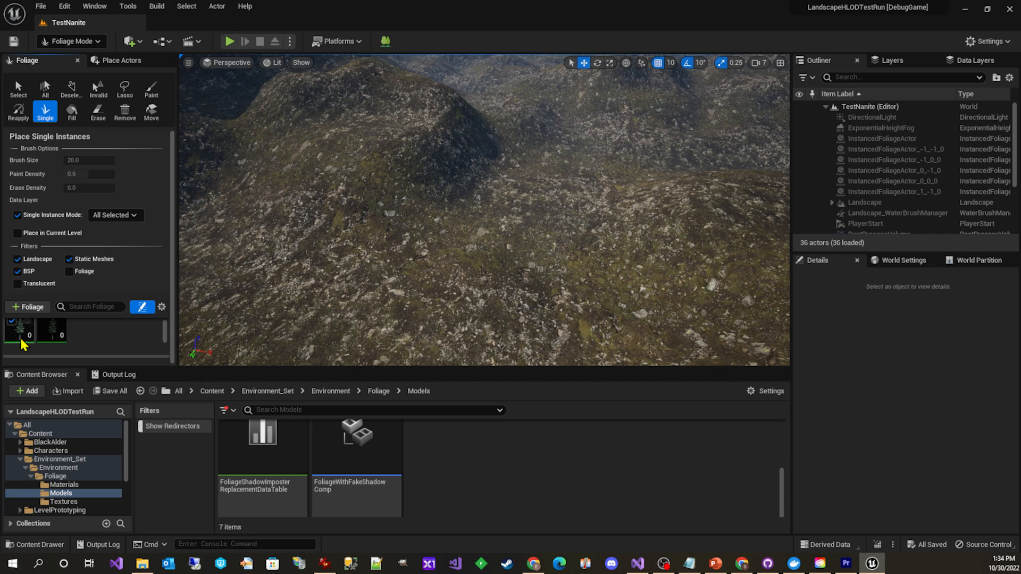
pyautogui.click(19, 331)
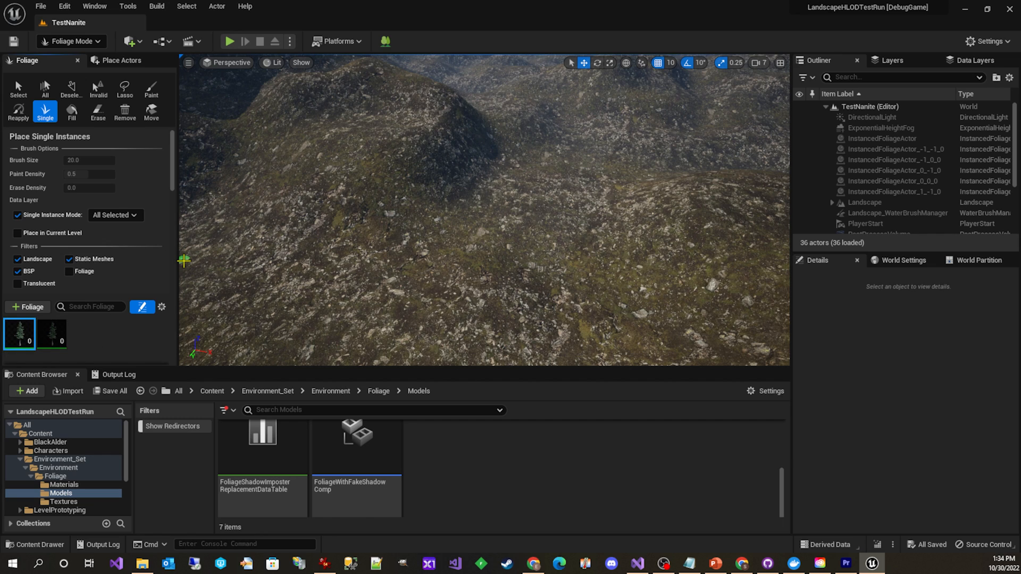
pyautogui.moveTo(18, 334)
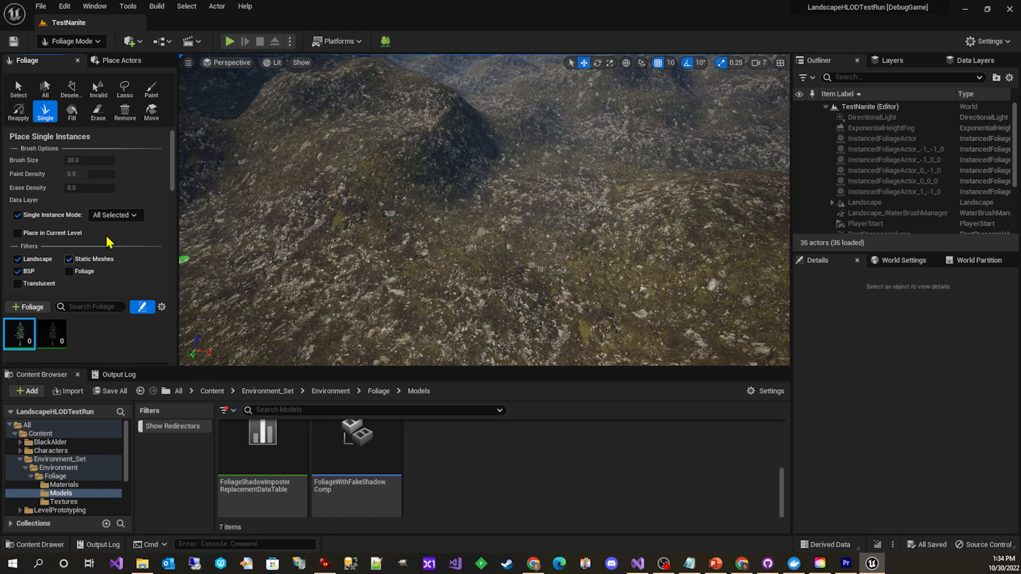
# Activate the Paint tool and review the Fir_04_Standalone type's Painting, Placement and Instance settings
pyautogui.click(151, 88)
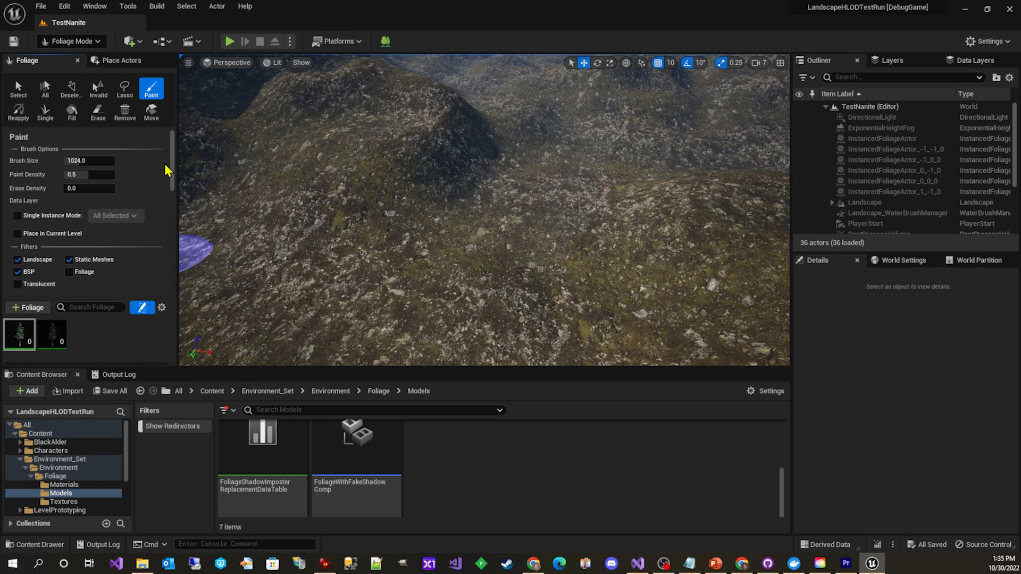
pyautogui.scroll(-3)
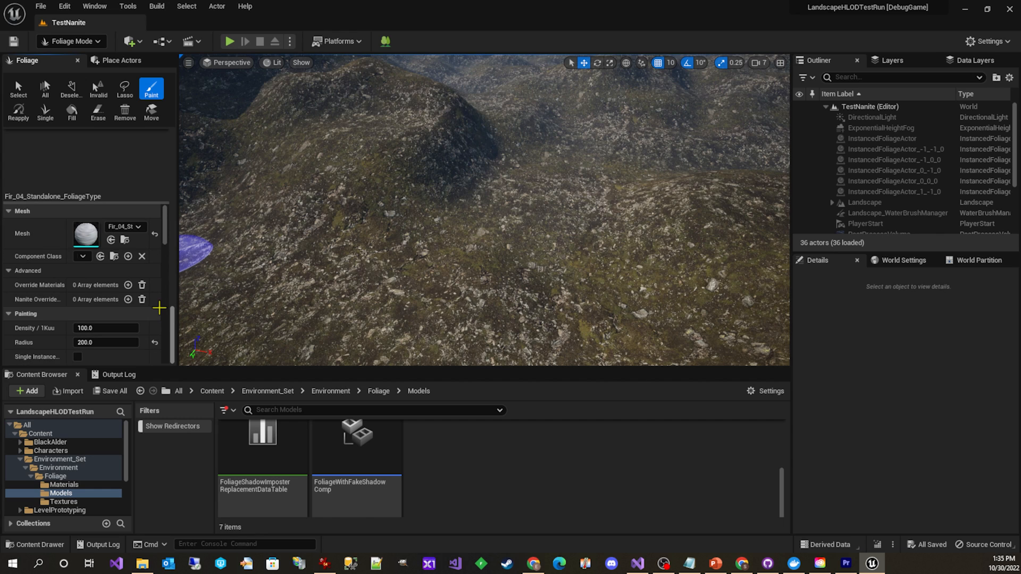
pyautogui.scroll(-3)
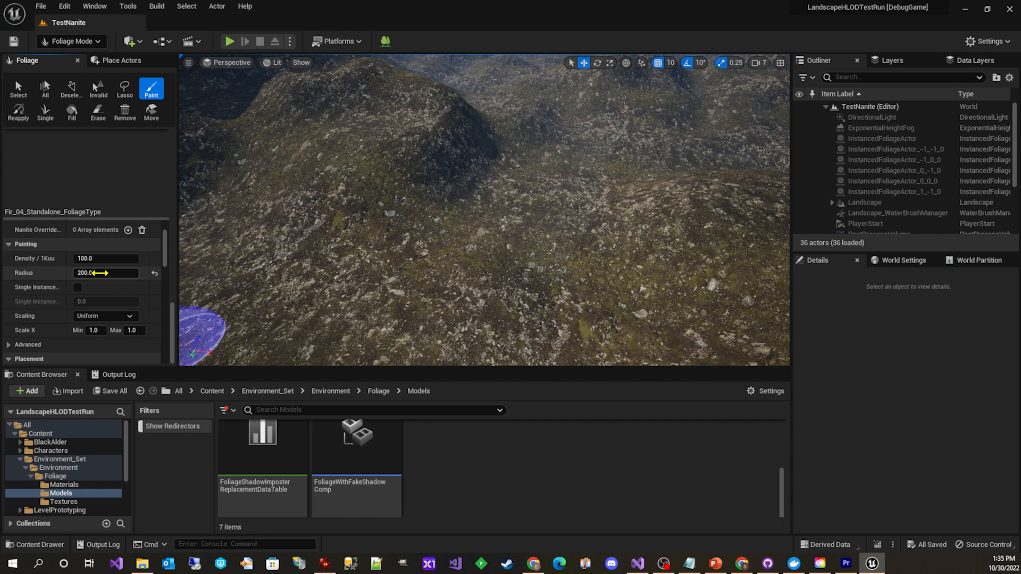
pyautogui.moveTo(104, 273)
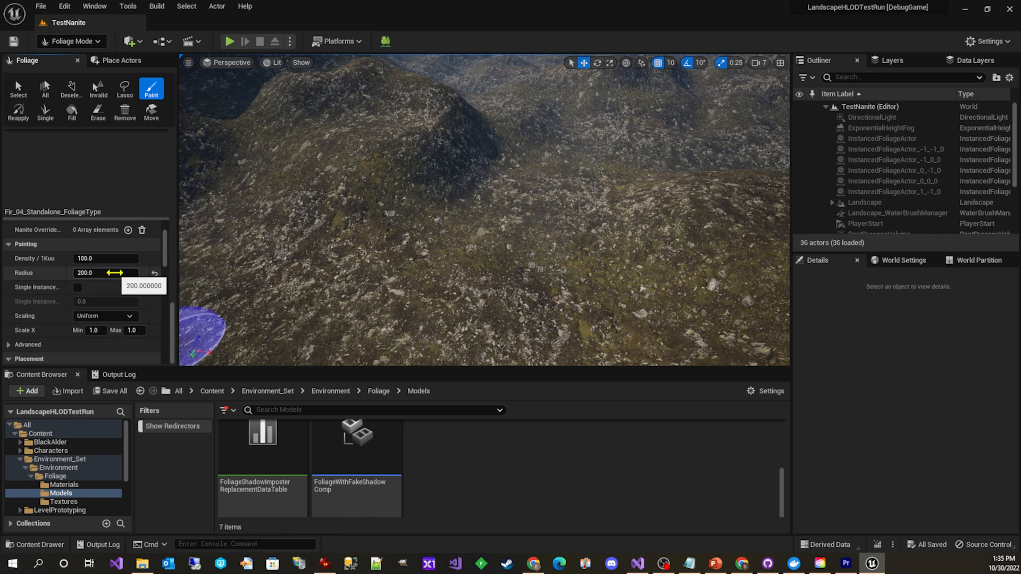
pyautogui.scroll(-3)
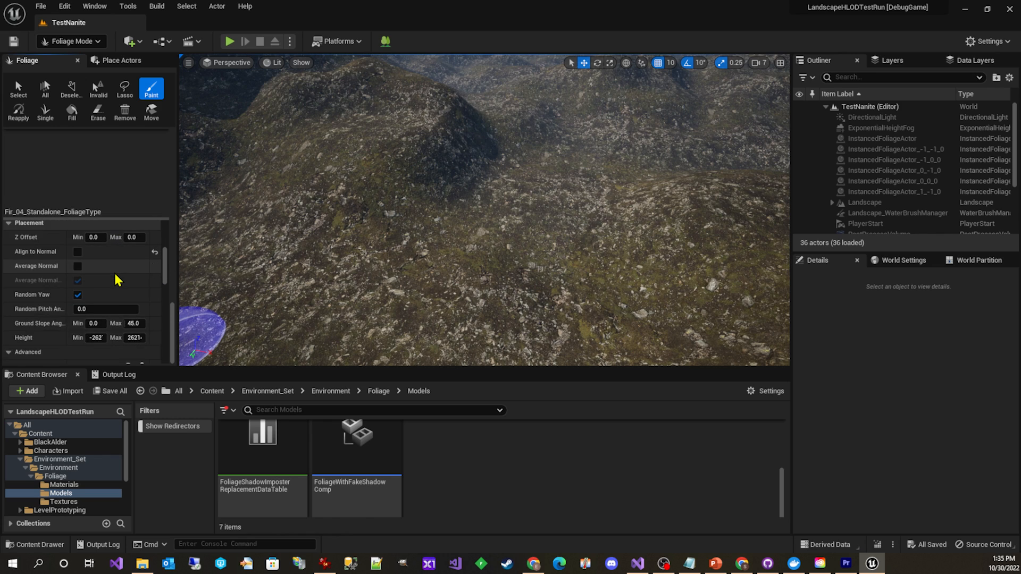
pyautogui.scroll(-3)
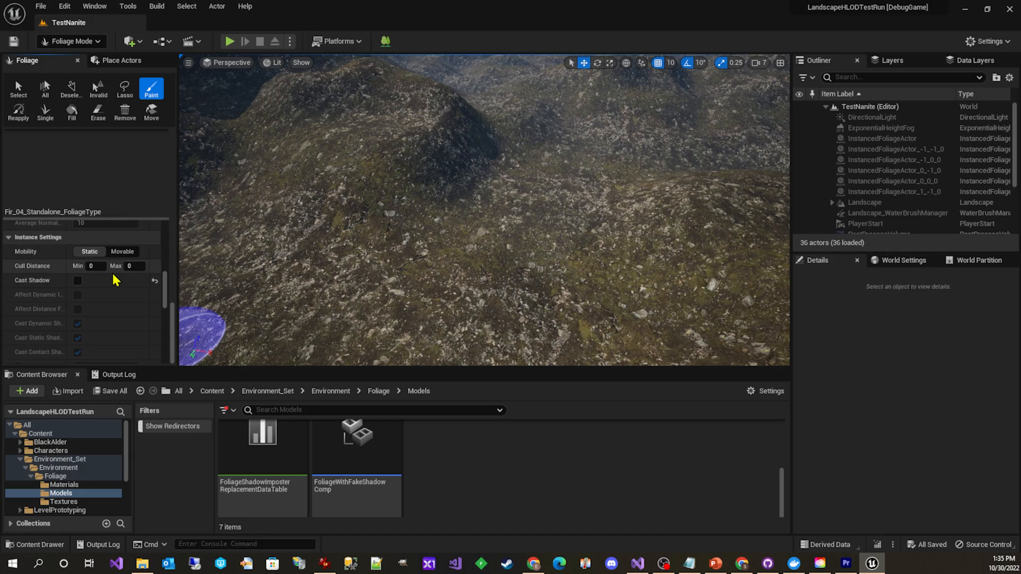
pyautogui.moveTo(549, 243)
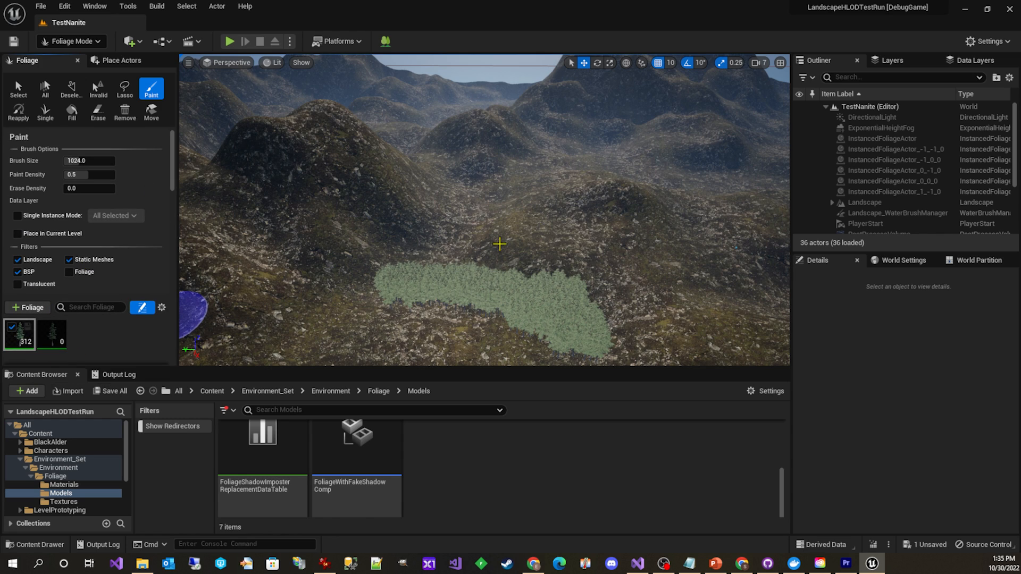
# Paint fir instances across the hillside and slopes until about 2K trees are placed
pyautogui.click(455, 236)
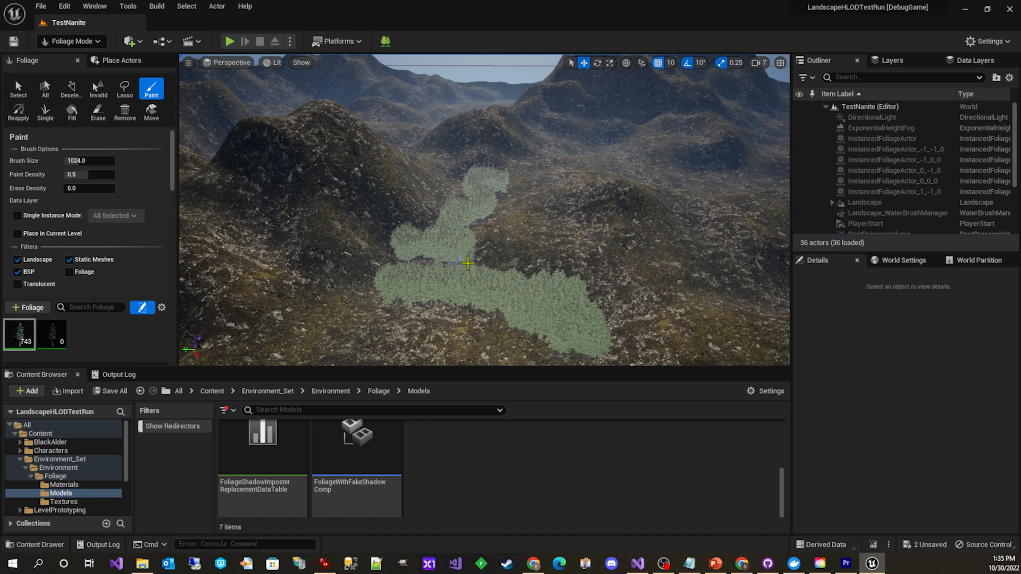
pyautogui.click(667, 293)
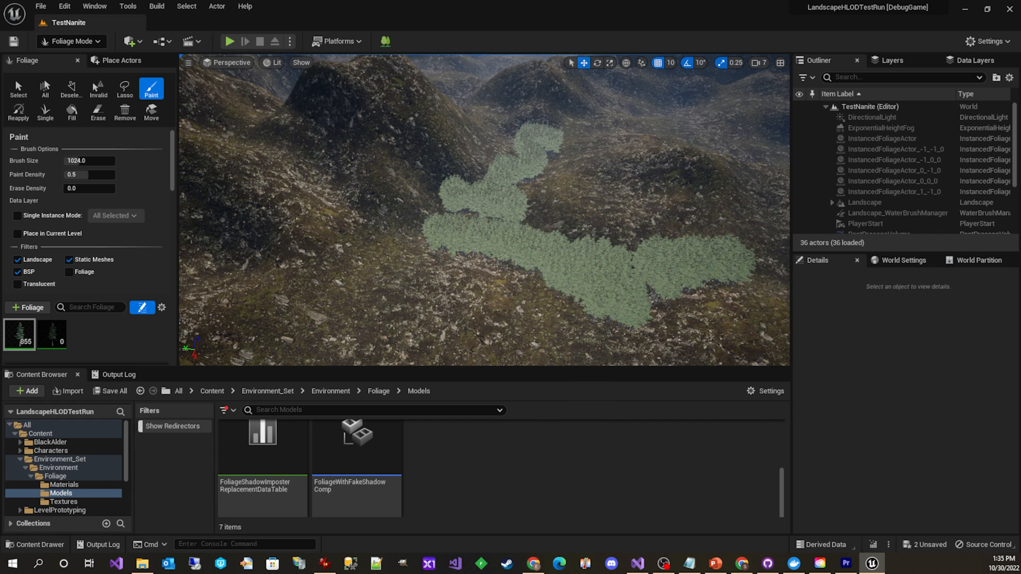
pyautogui.click(357, 262)
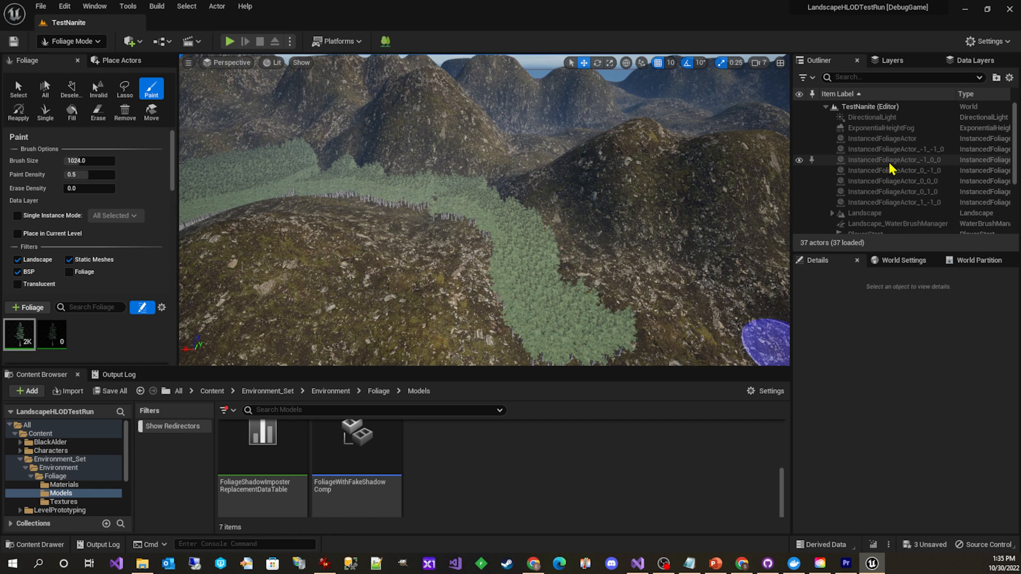
pyautogui.moveTo(894, 162)
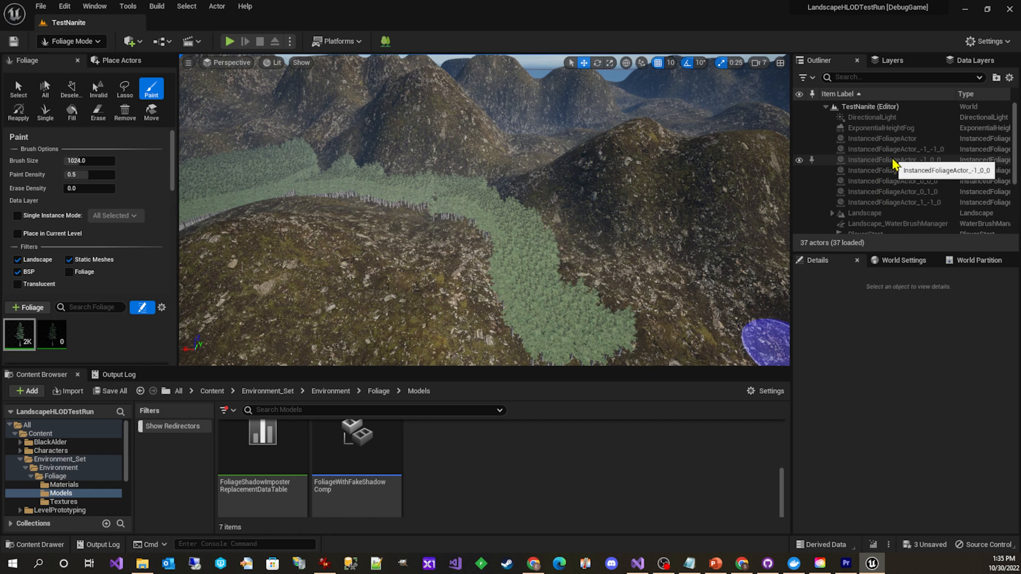
pyautogui.moveTo(911, 152)
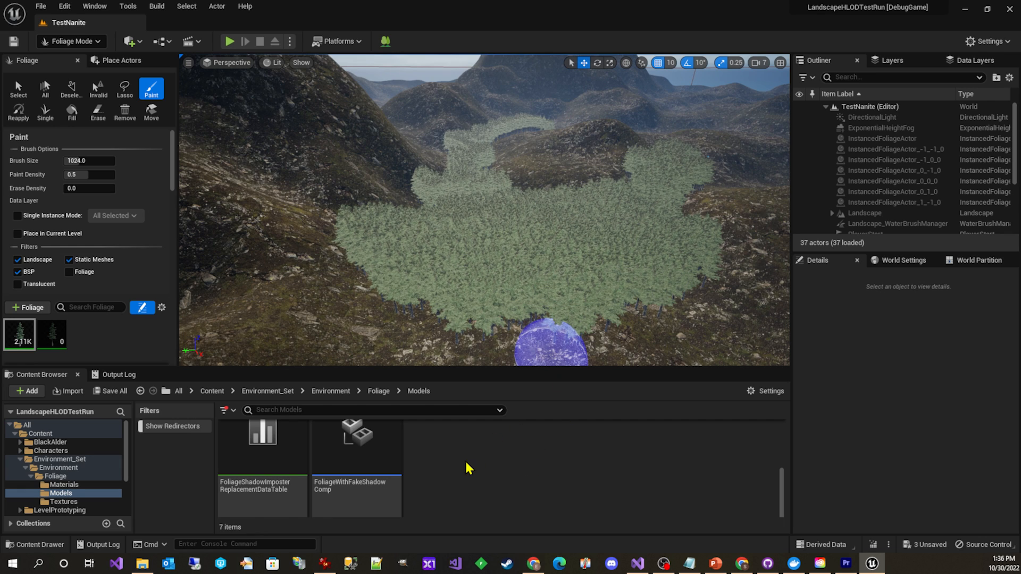
pyautogui.click(72, 41)
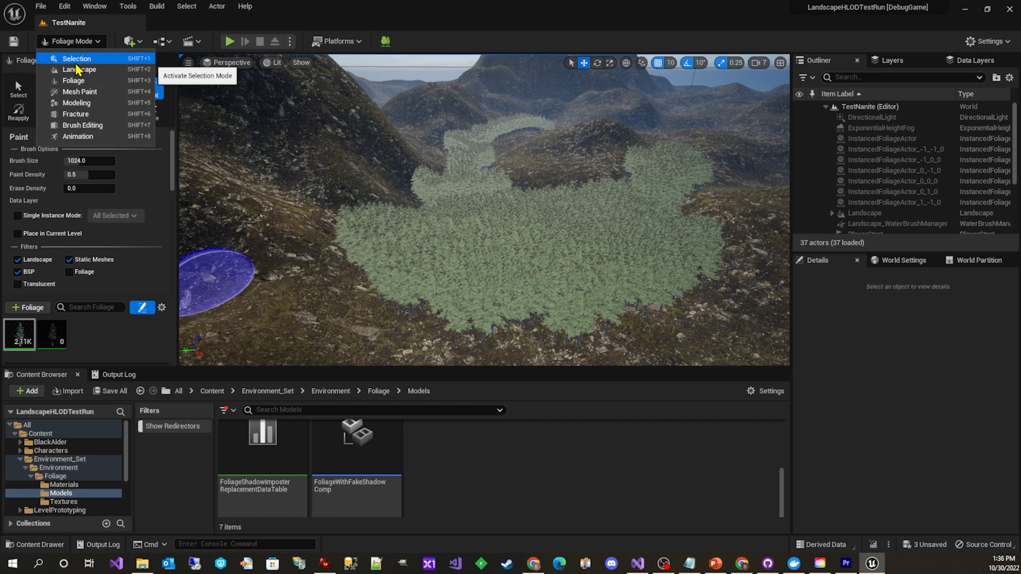
pyautogui.click(77, 58)
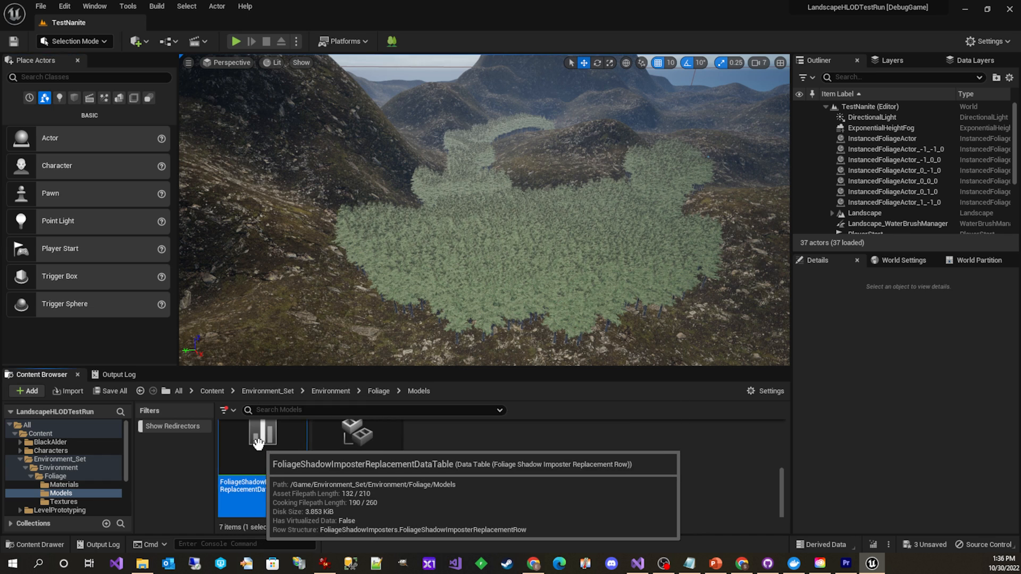
pyautogui.doubleClick(243, 492)
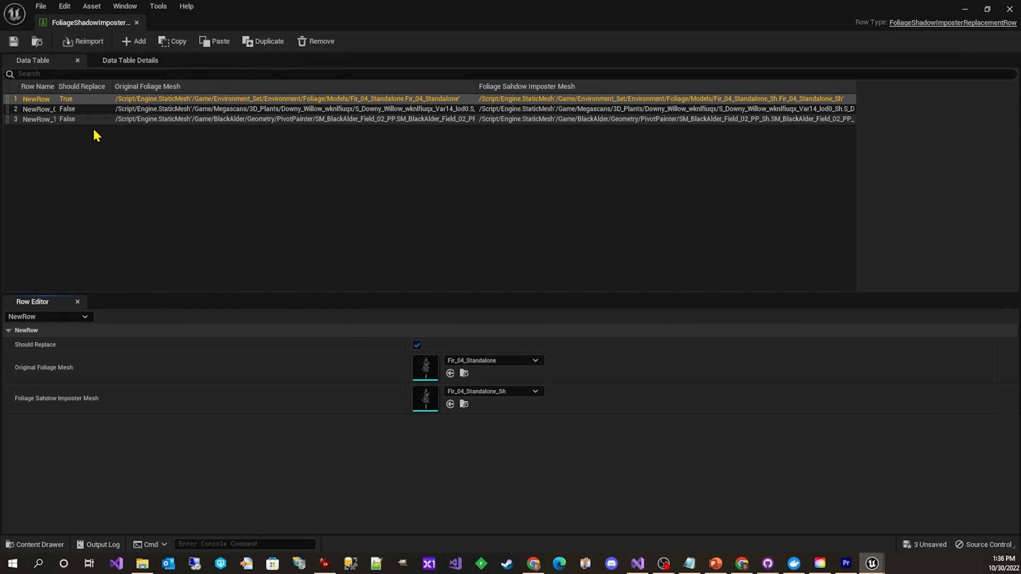
pyautogui.moveTo(236, 129)
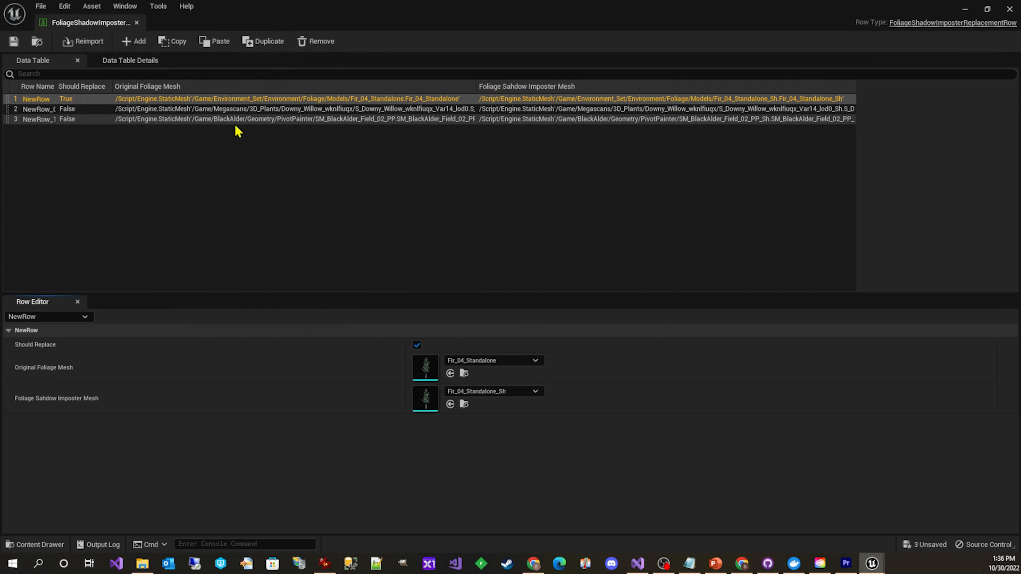
pyautogui.moveTo(270, 105)
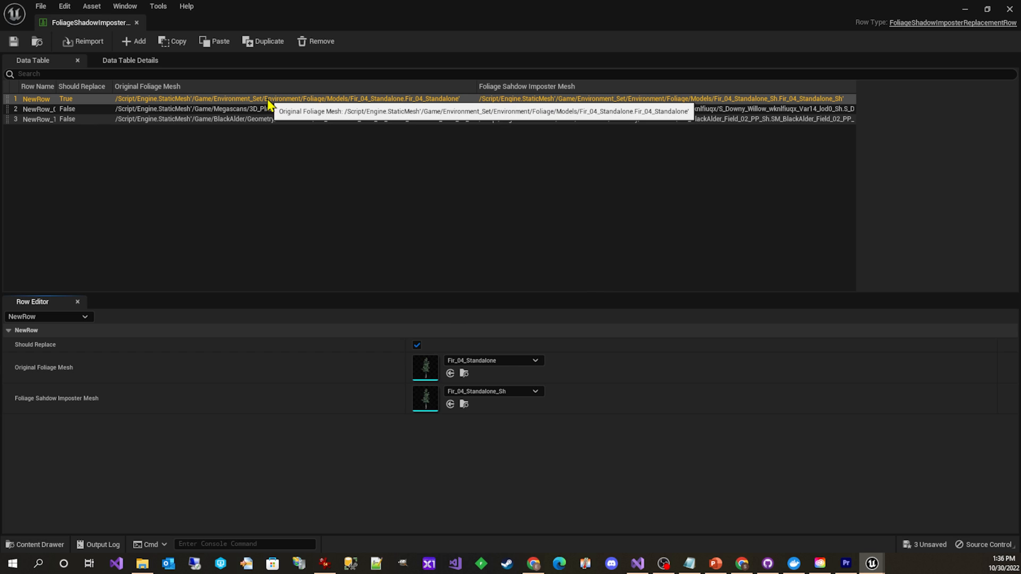
pyautogui.moveTo(83, 111)
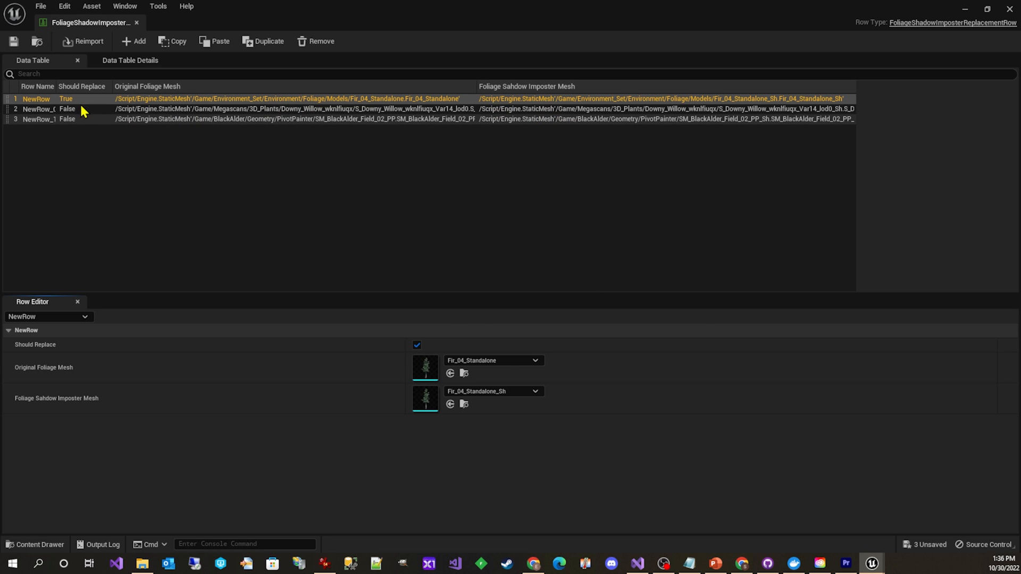
pyautogui.moveTo(464, 372)
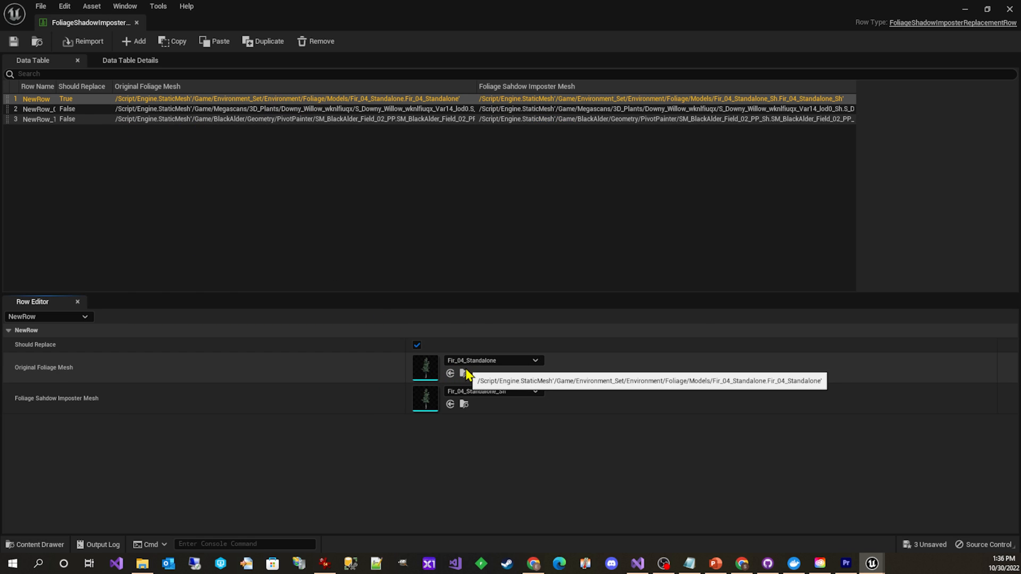
pyautogui.moveTo(481, 401)
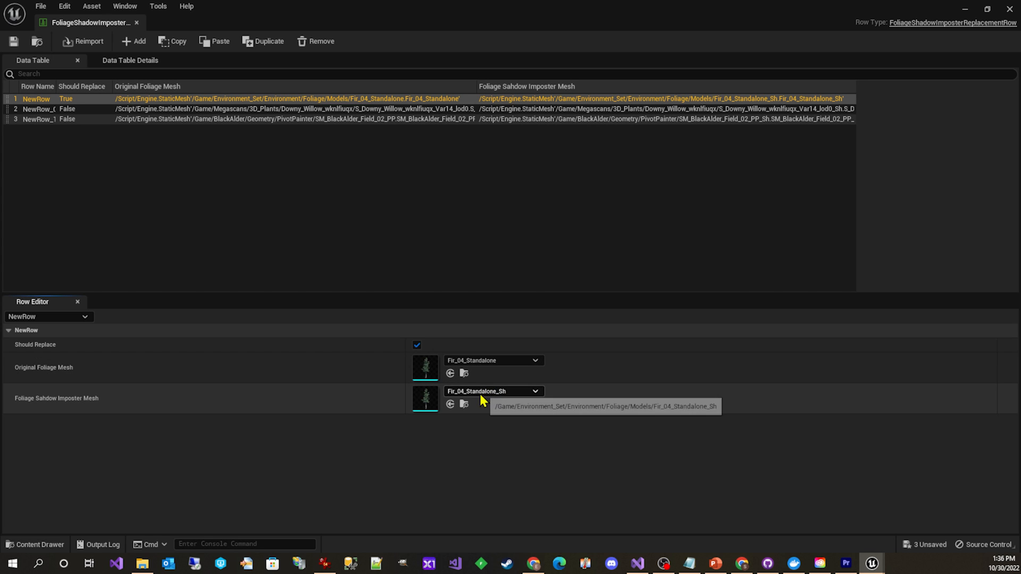
pyautogui.moveTo(450, 404)
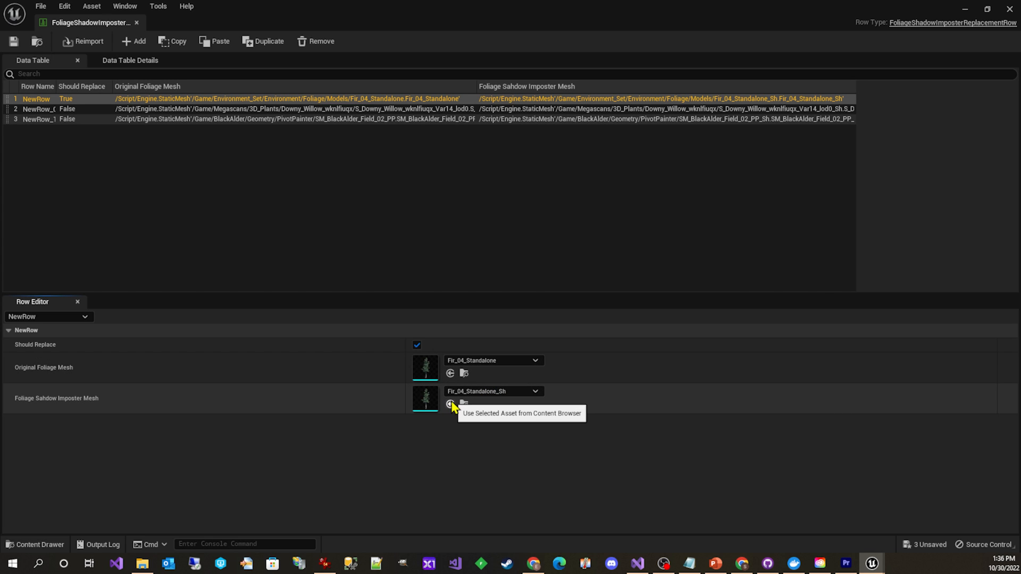
pyautogui.moveTo(508, 403)
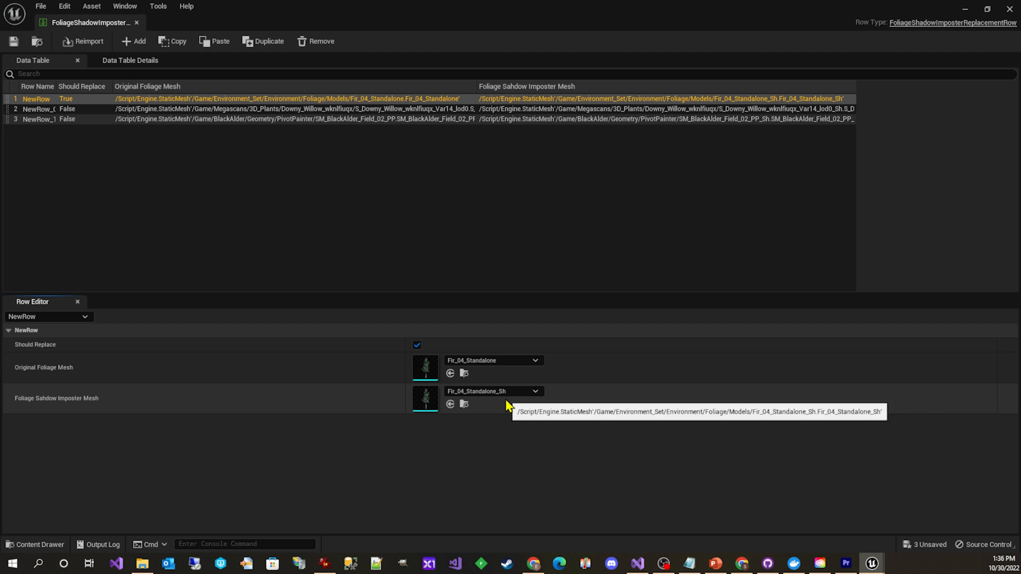
pyautogui.moveTo(988, 37)
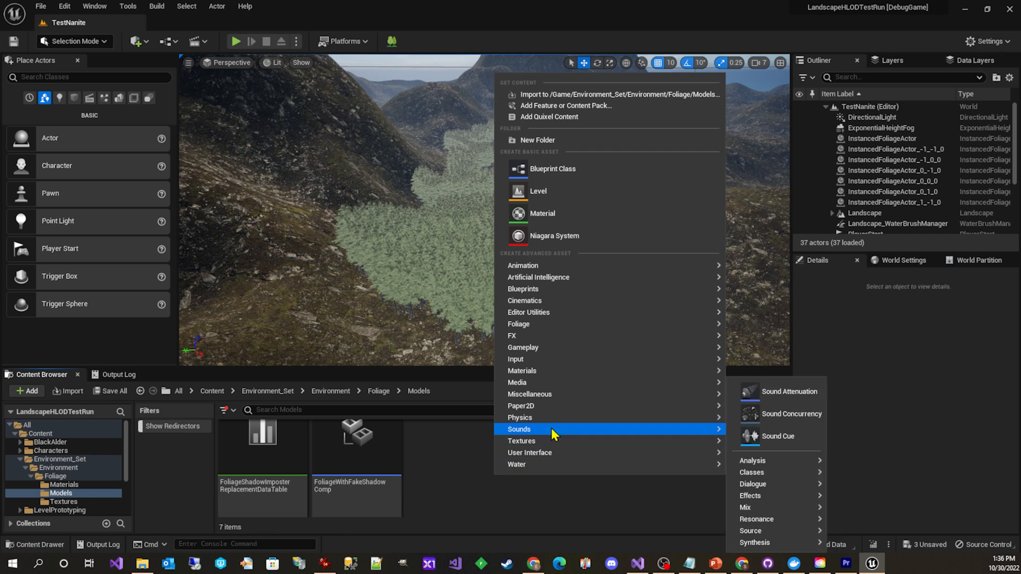
pyautogui.moveTo(522, 406)
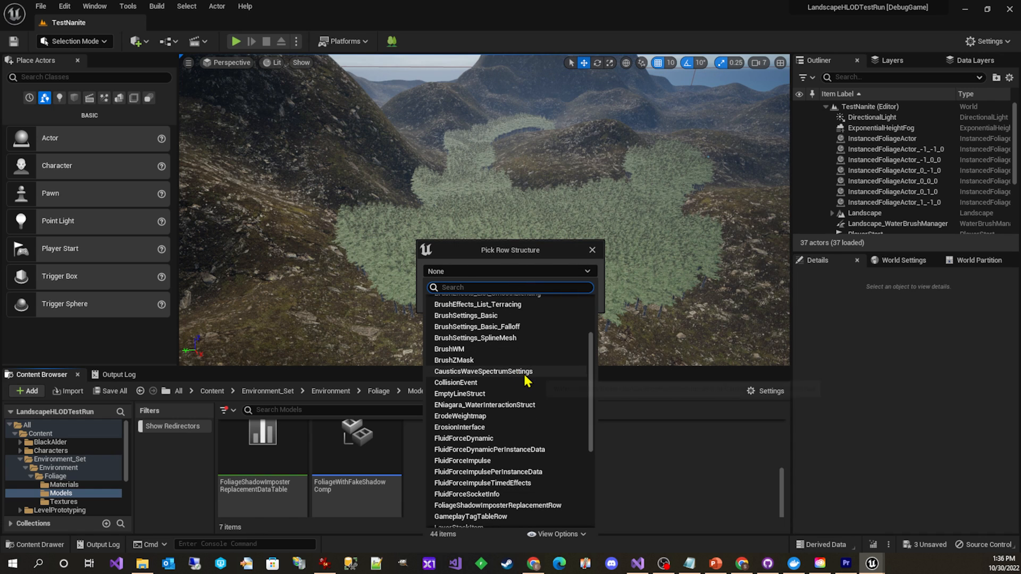
# Pick FoliageShadowImposterReplacementRow as the row structure, add one empty row and close NewDataTable
pyautogui.scroll(-3)
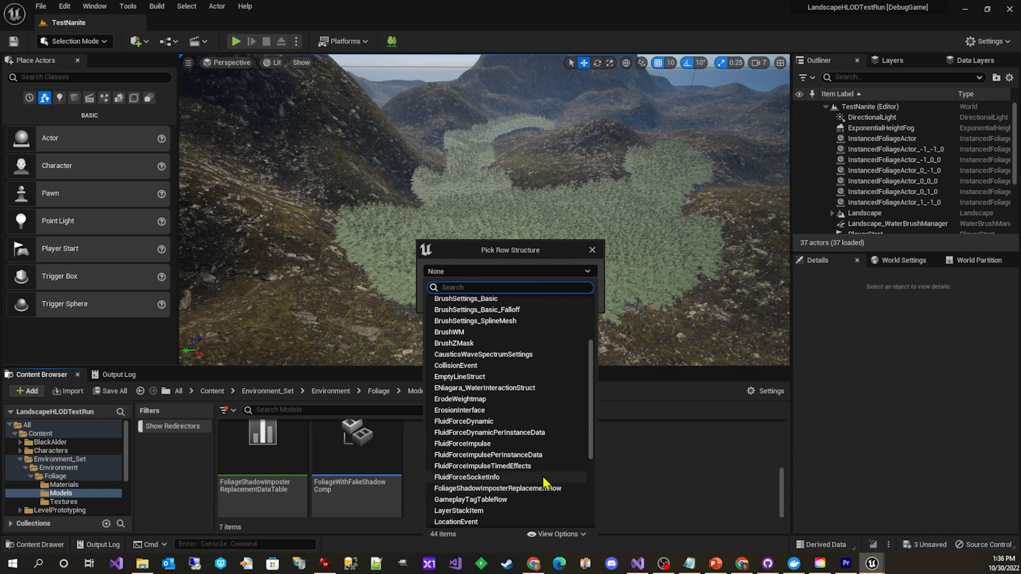
pyautogui.moveTo(499, 488)
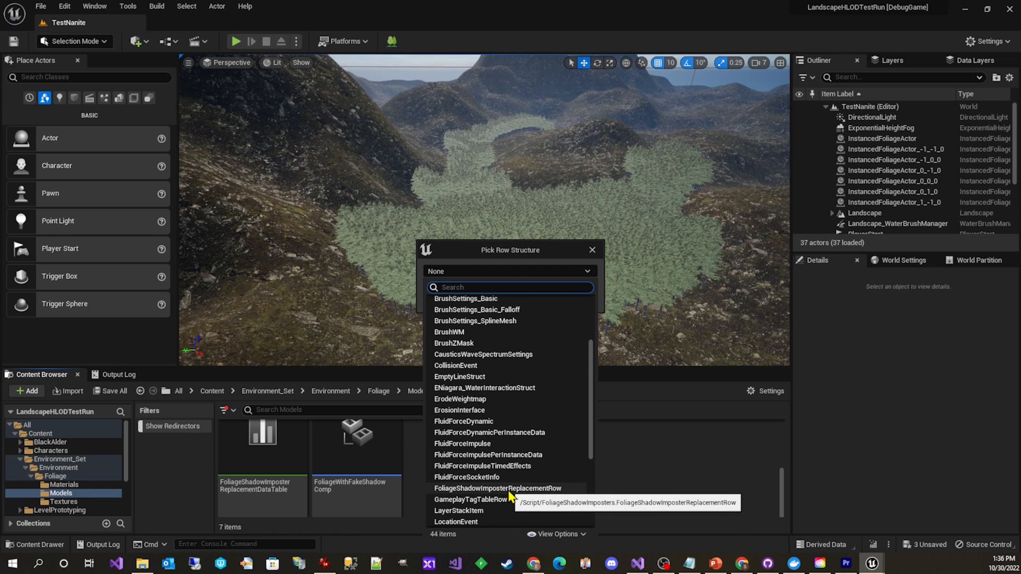
pyautogui.click(591, 250)
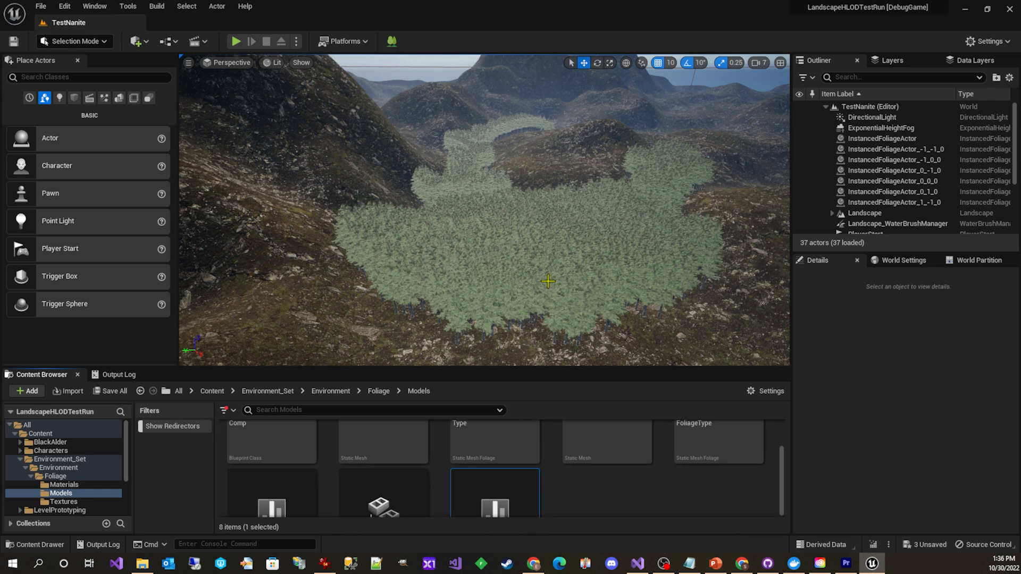
pyautogui.scroll(-3)
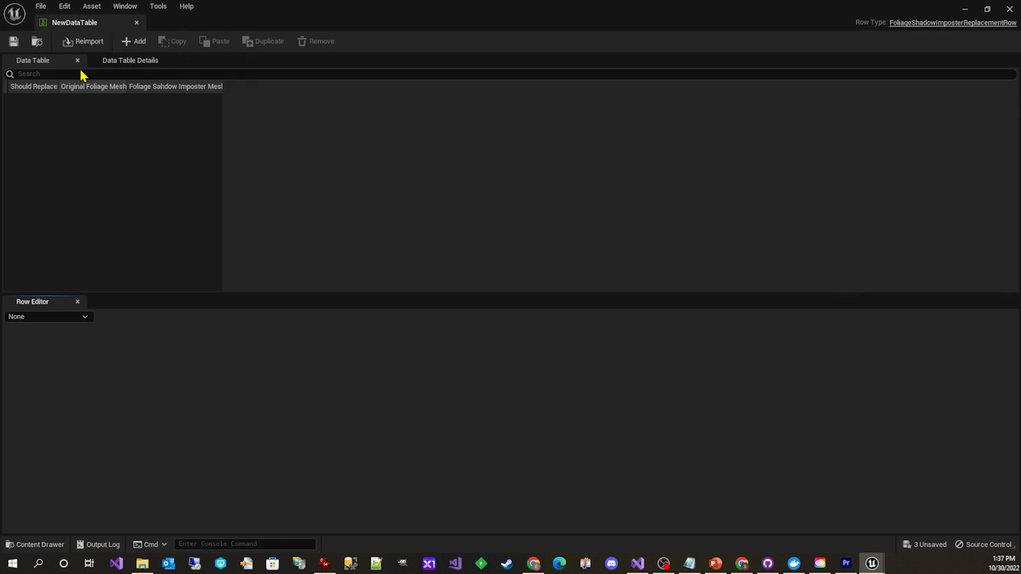
pyautogui.click(134, 41)
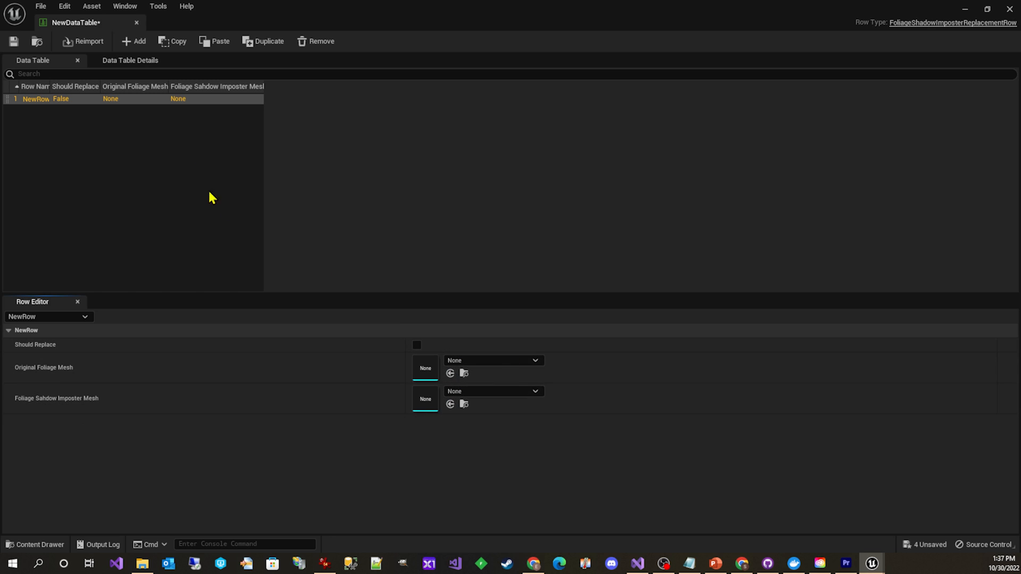
pyautogui.moveTo(136, 22)
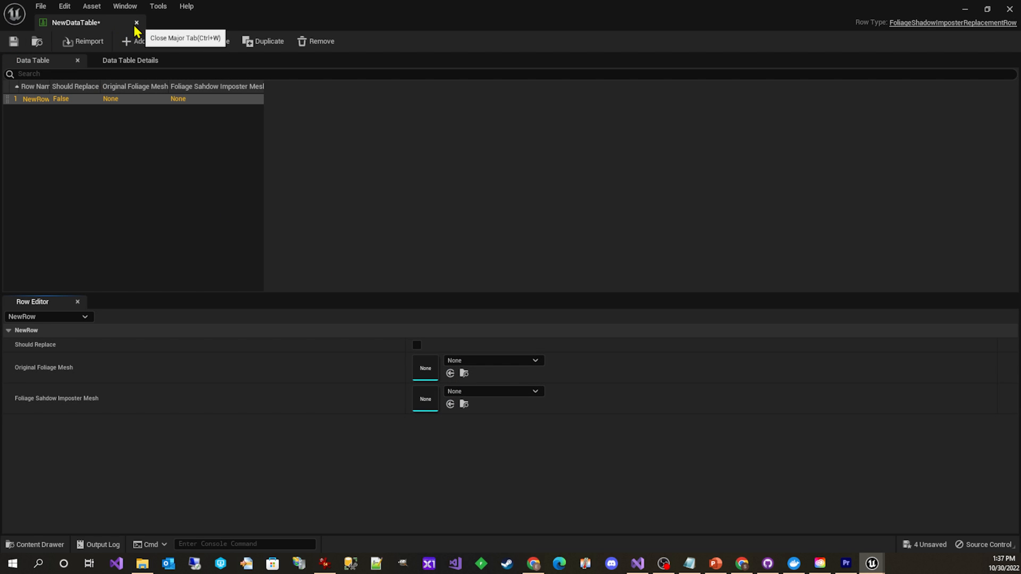
pyautogui.click(137, 22)
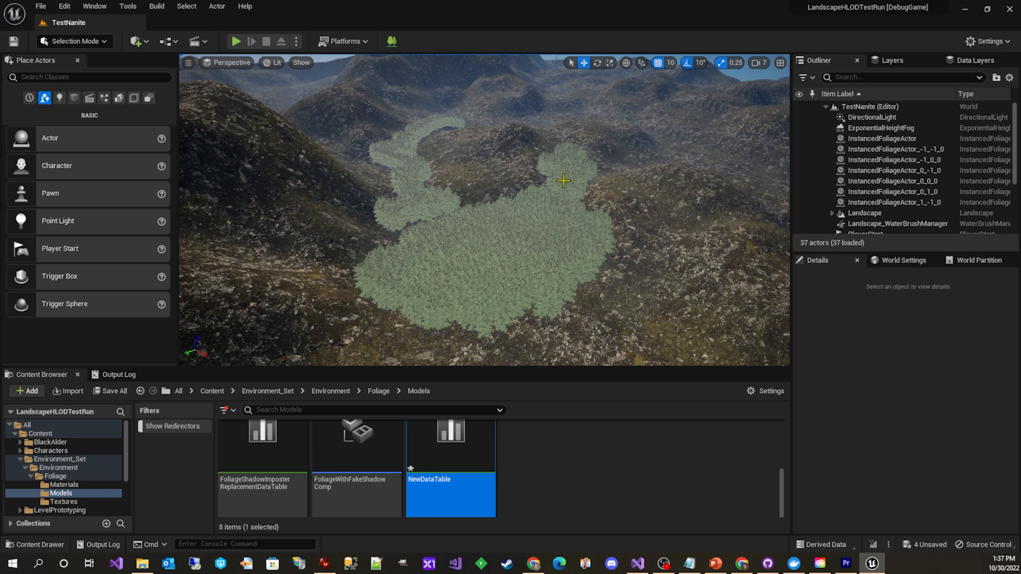
pyautogui.moveTo(391, 41)
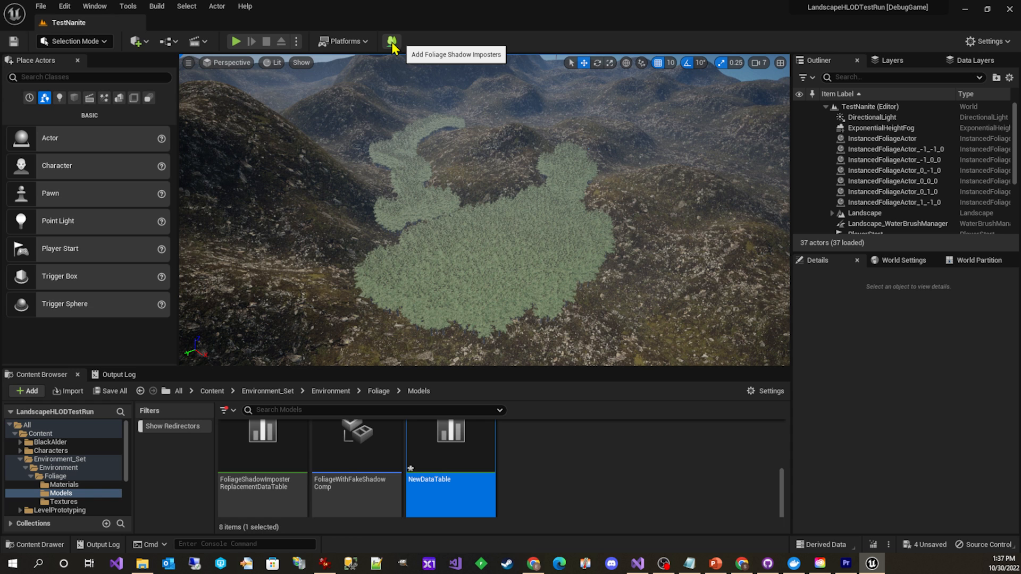
# Run Add Foliage Shadow Imposters on the fir forest and dismiss the confirmation
pyautogui.click(391, 41)
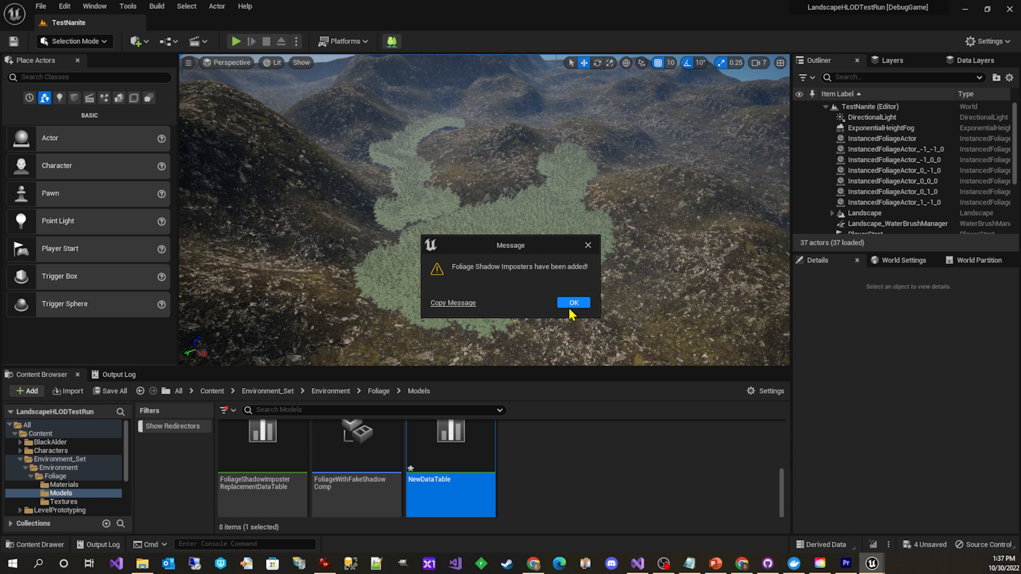
pyautogui.click(572, 302)
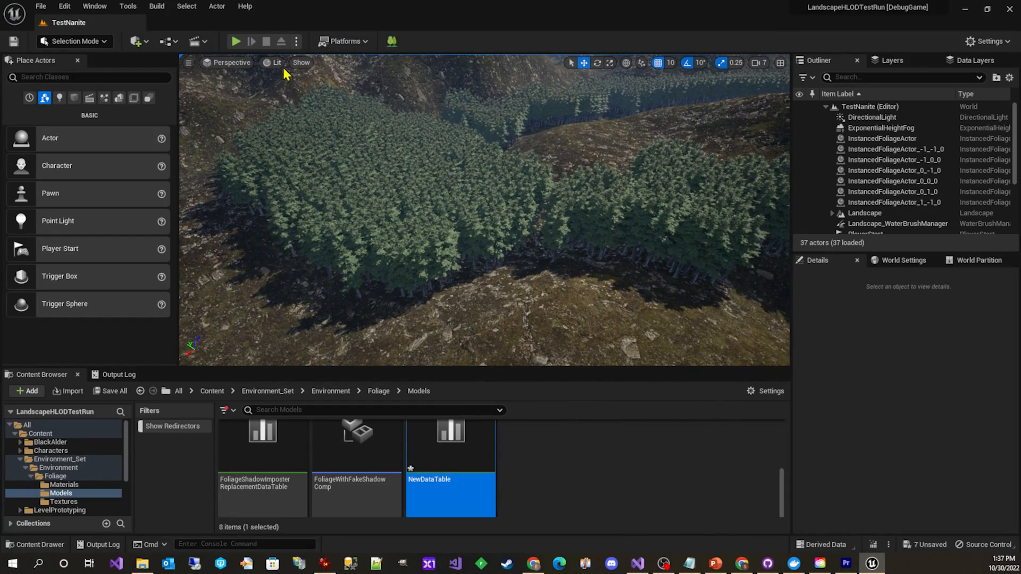
pyautogui.click(276, 63)
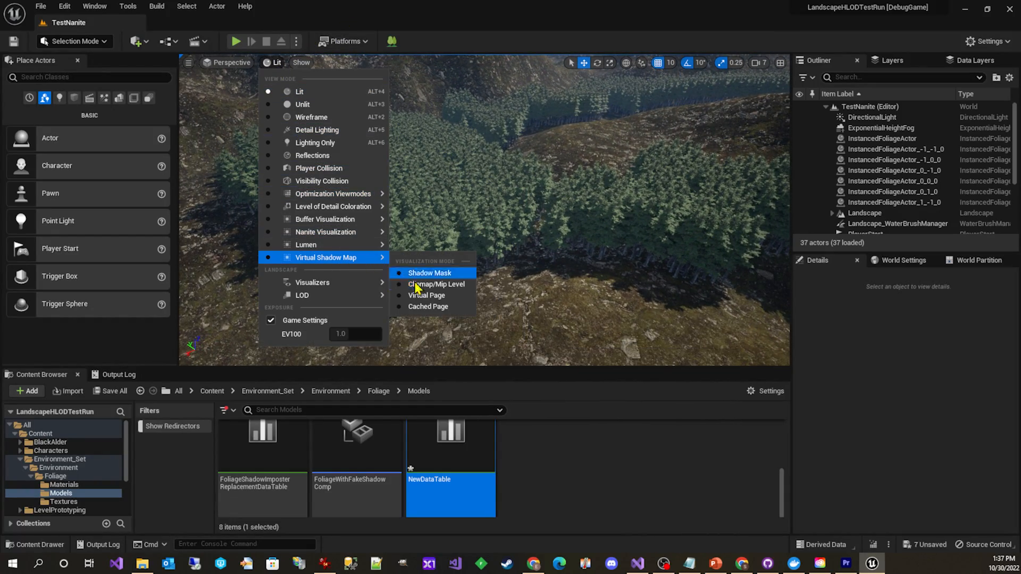
pyautogui.click(427, 307)
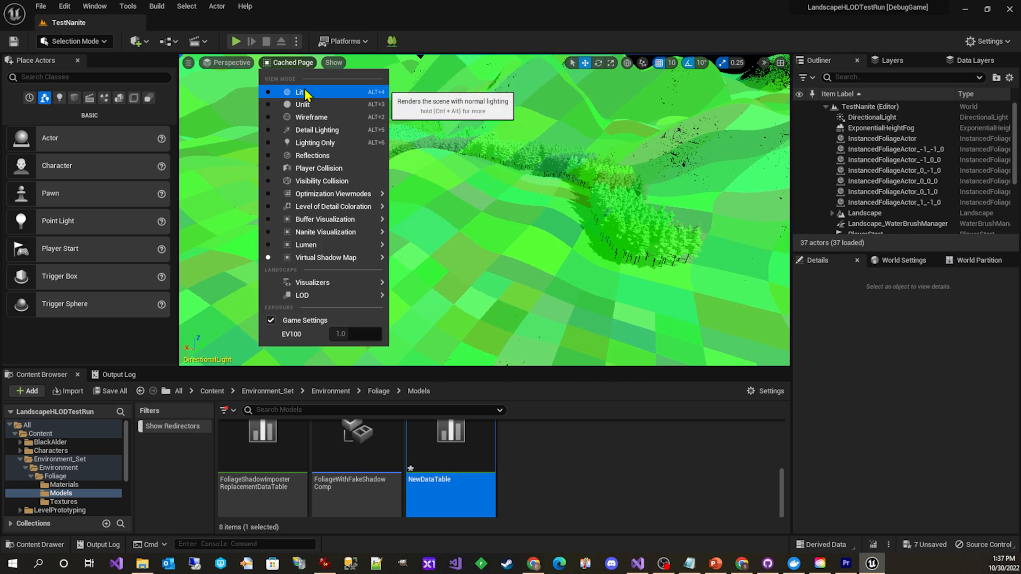
pyautogui.click(300, 92)
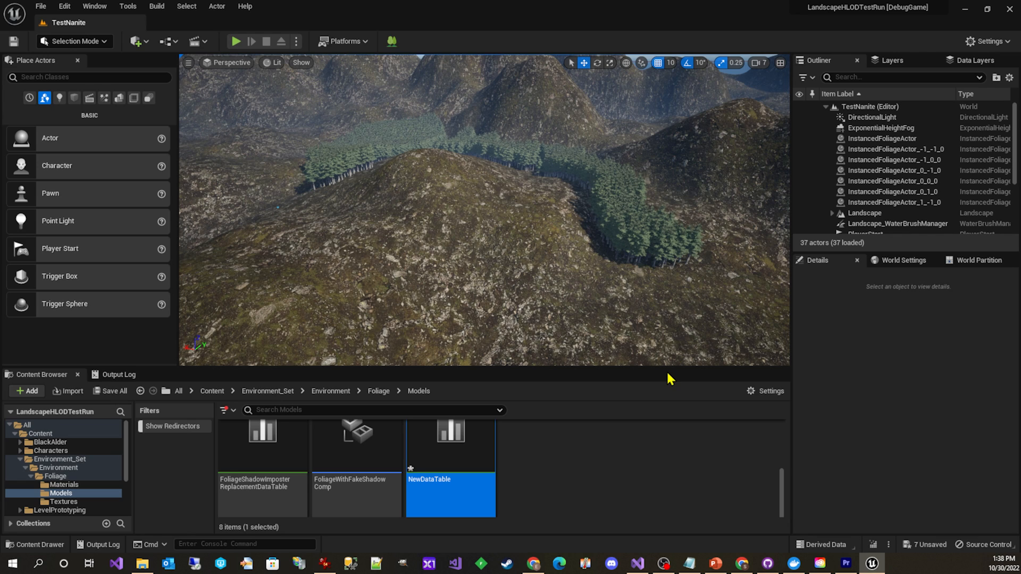
# Select InstancedFoliageActor_-1_-1_0 and inspect its FoliageShadowImposterComponent_0 with the Fir_04_Standalone_Sh mesh
pyautogui.click(892, 149)
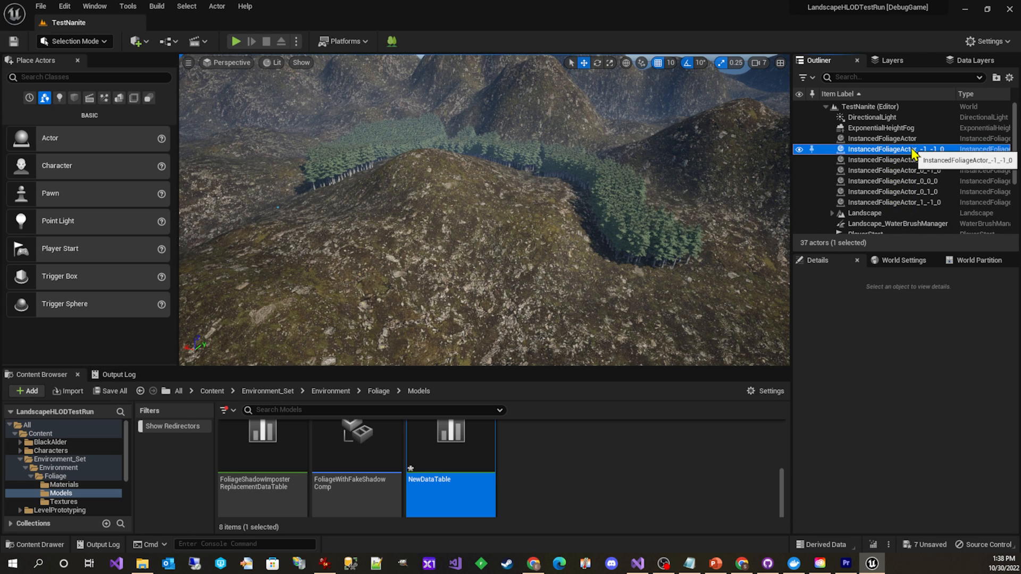
pyautogui.click(895, 149)
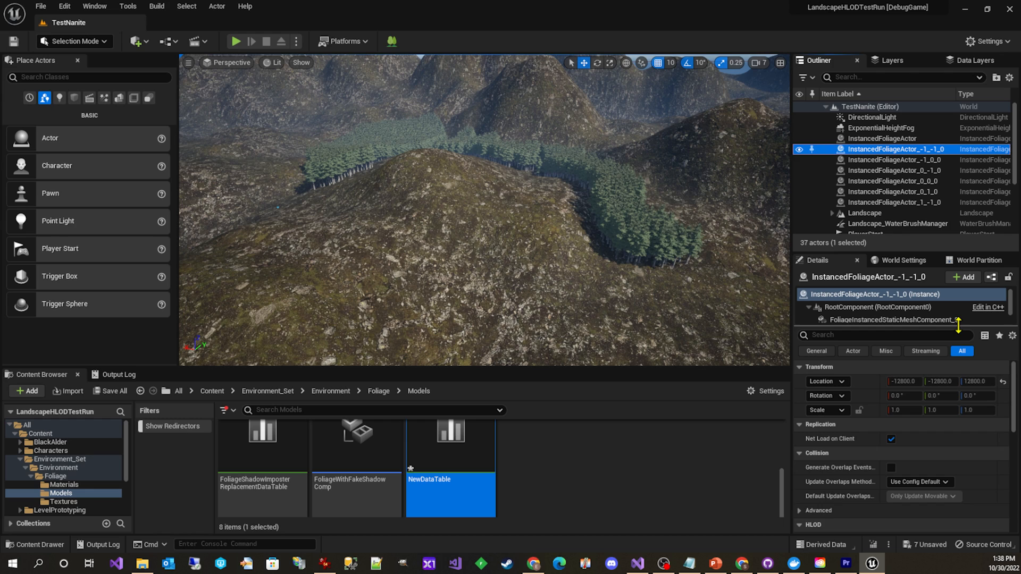
pyautogui.click(887, 333)
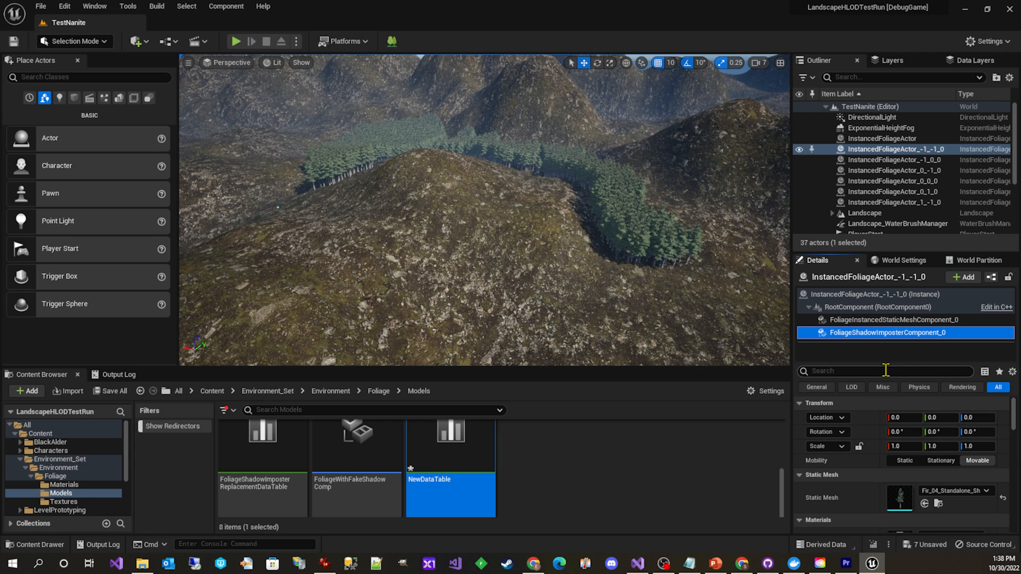
pyautogui.moveTo(441, 459)
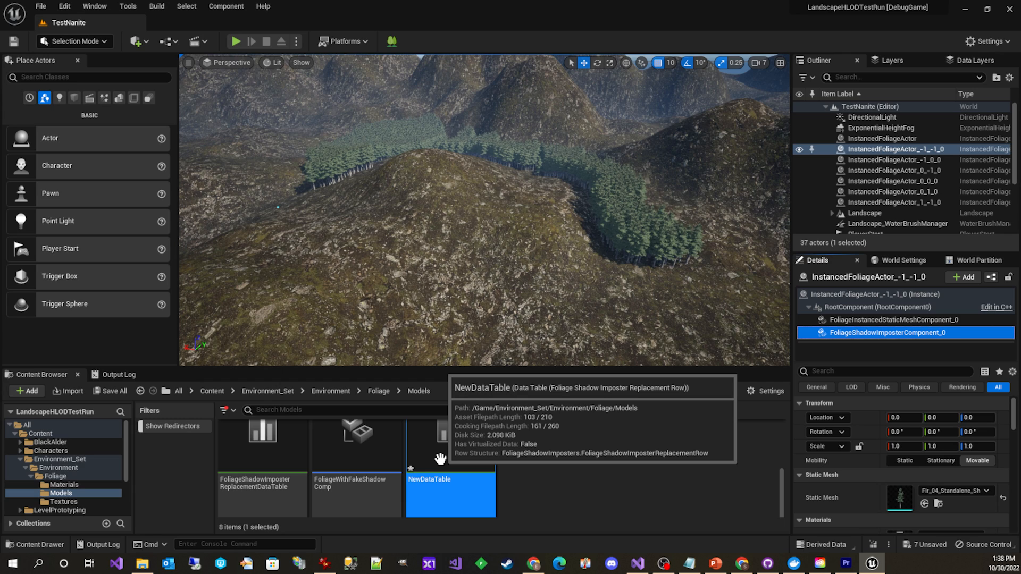
pyautogui.moveTo(461, 467)
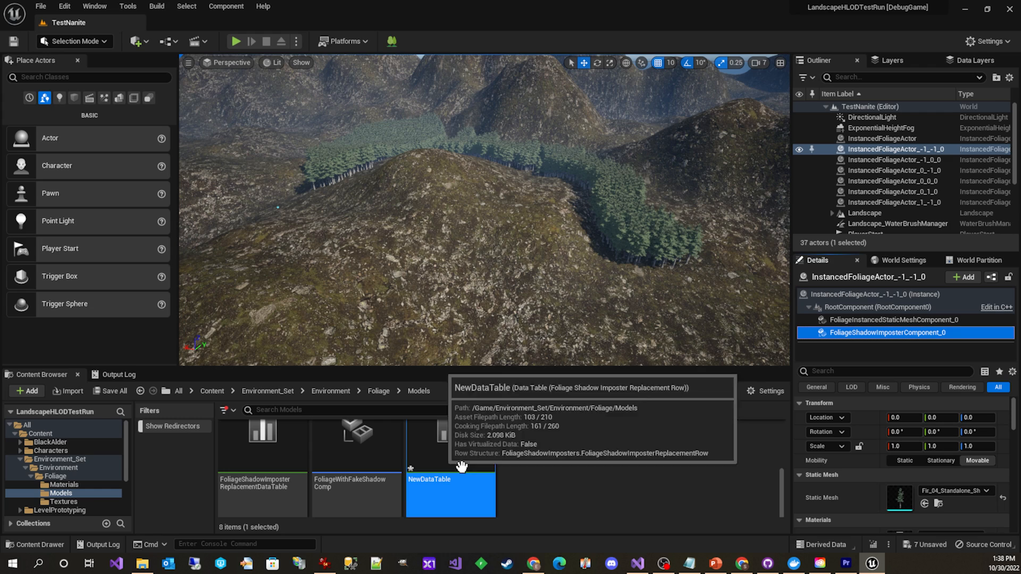
pyautogui.moveTo(699, 489)
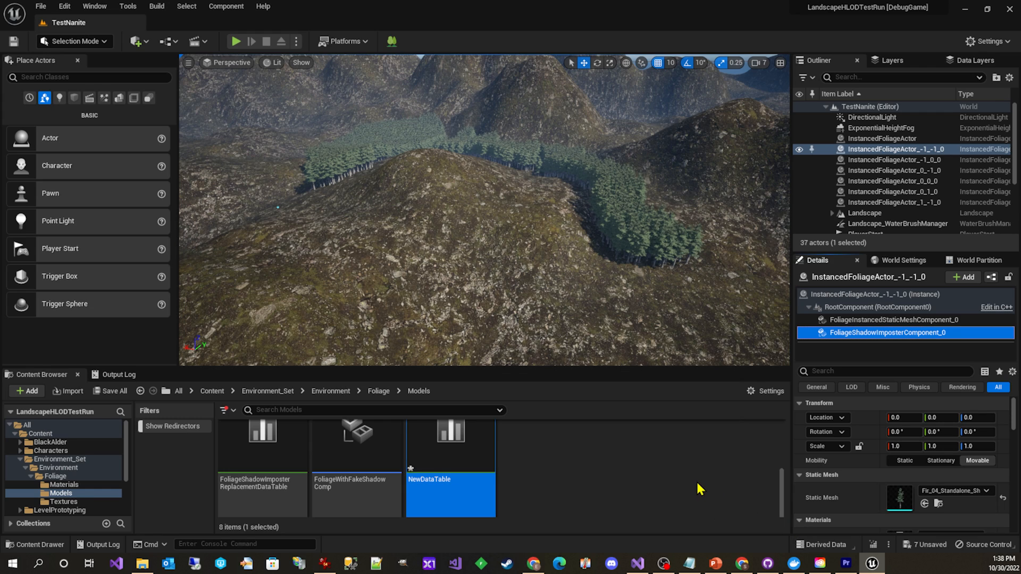